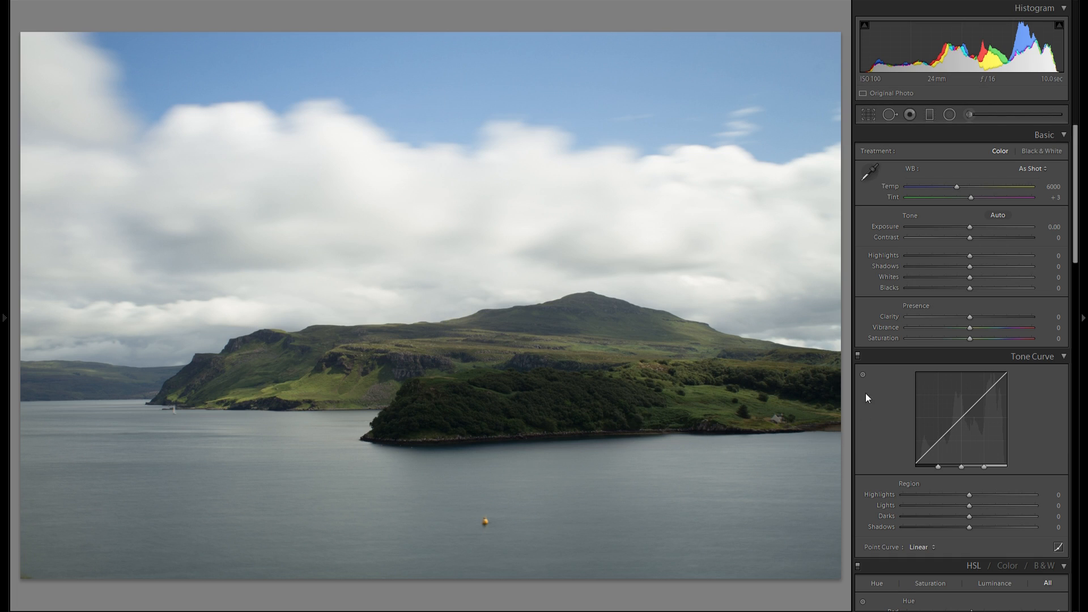
{"action": "mouse_move", "coordinate": [869, 400]}
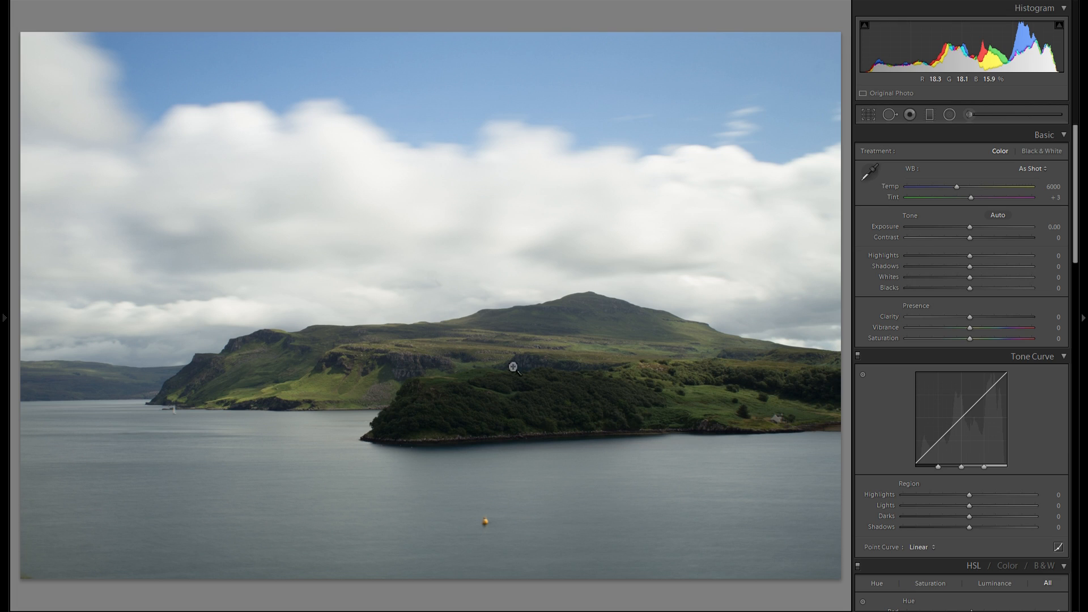
{"action": "mouse_move", "coordinate": [661, 329]}
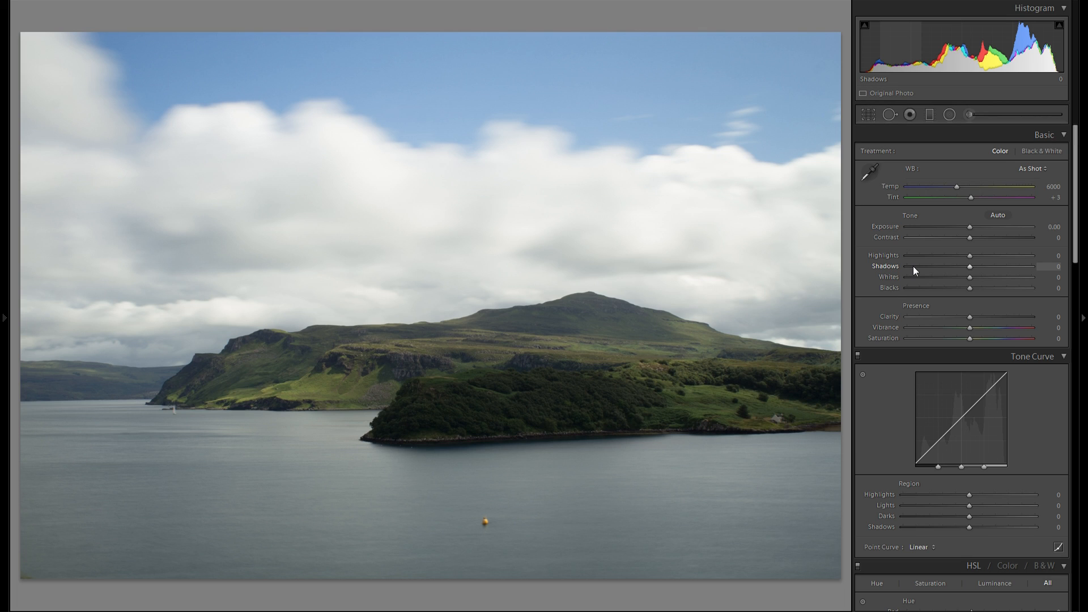
- Zoom in on the water and briefly check the Spot Removal settings without using them
{"action": "left_click", "coordinate": [483, 520]}
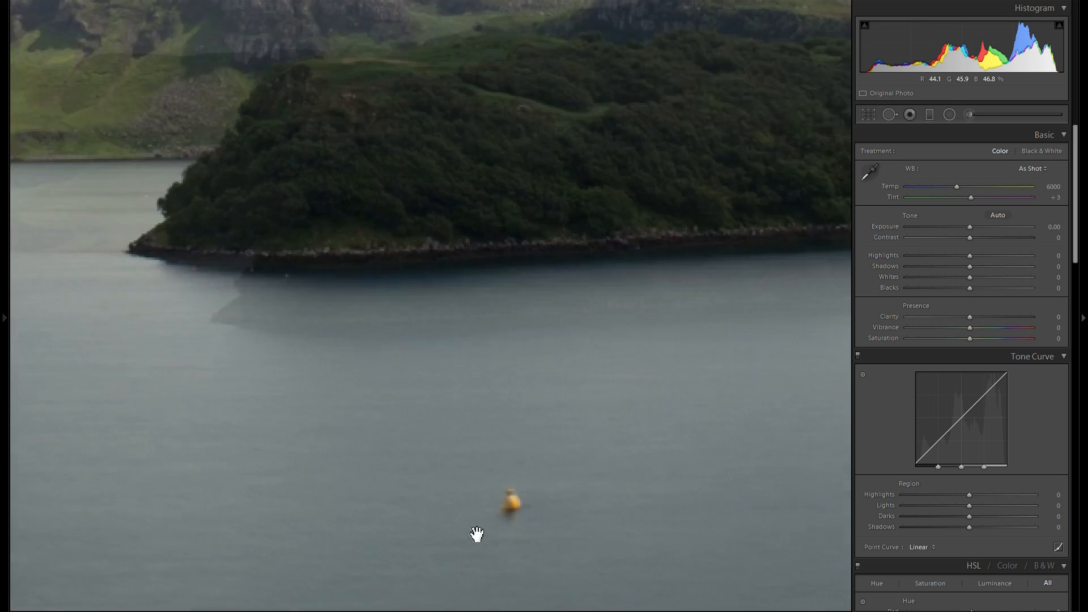
{"action": "left_click", "coordinate": [890, 115]}
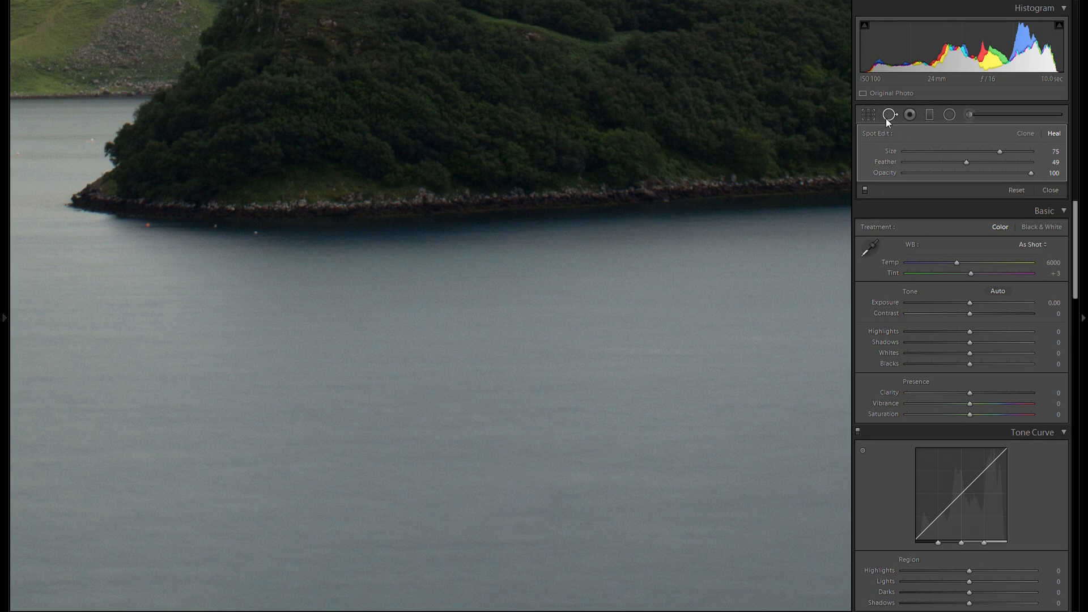
{"action": "left_click", "coordinate": [1050, 189]}
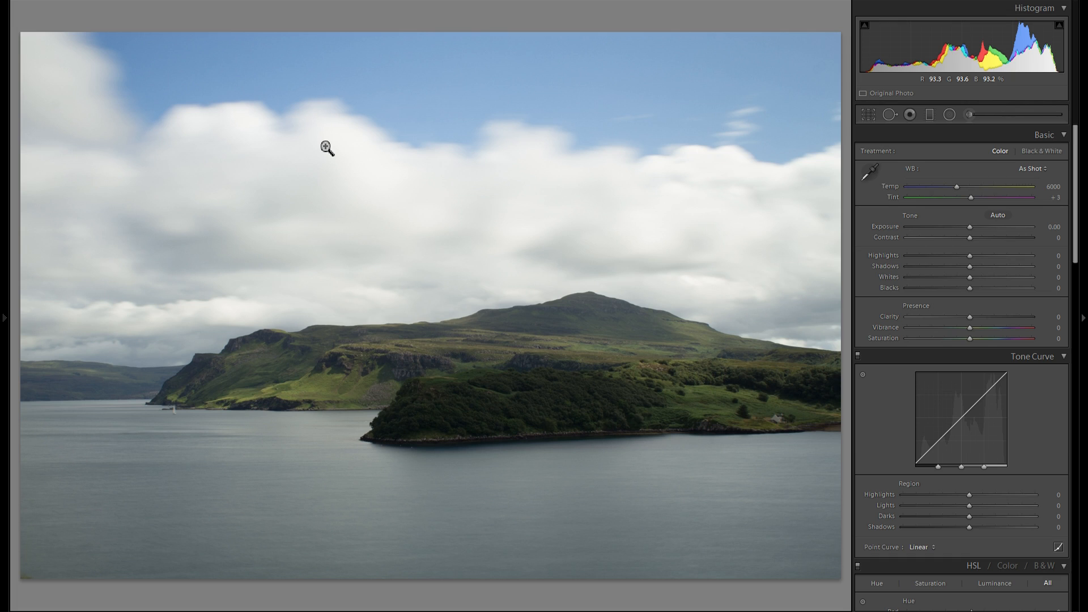
{"action": "mouse_move", "coordinate": [548, 57]}
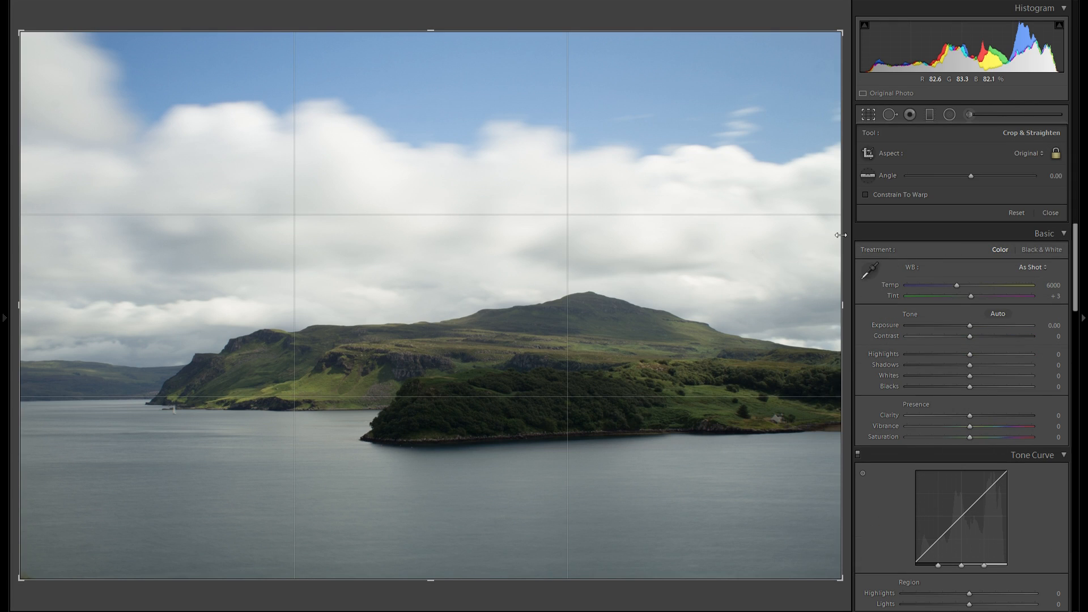
- Crop to a 2 x 1 aspect ratio and refine the framing around the mountain and loch
{"action": "left_click", "coordinate": [1029, 153]}
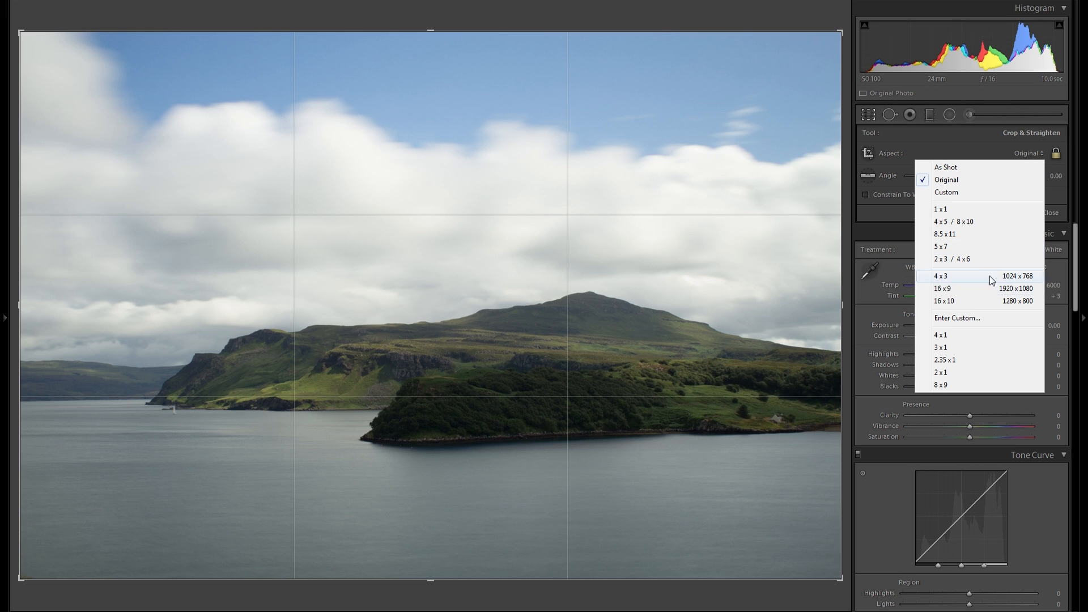
{"action": "left_click", "coordinate": [941, 373]}
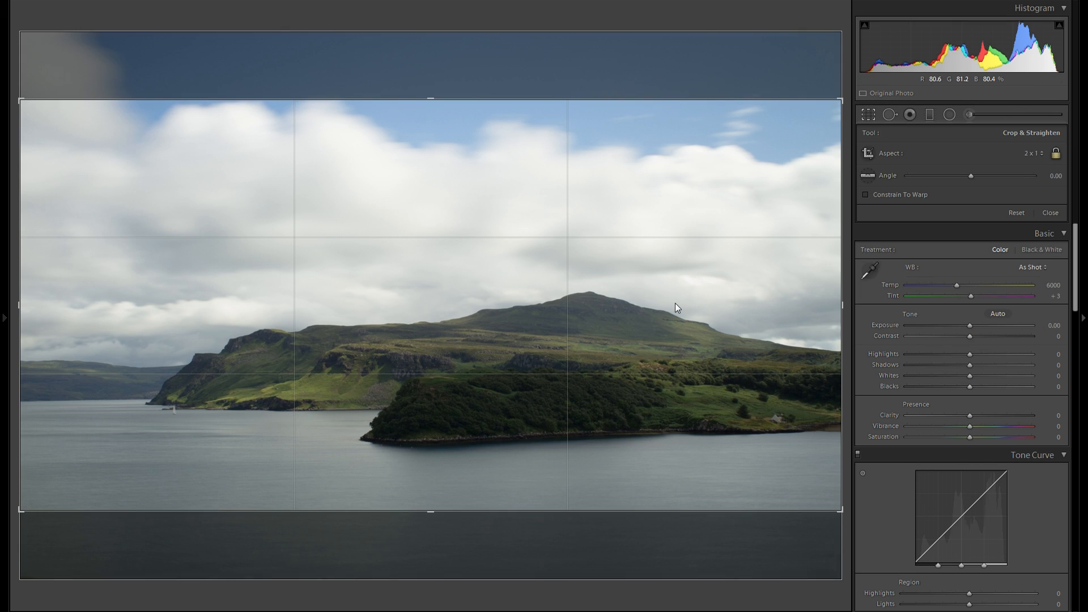
{"action": "left_click", "coordinate": [1050, 213]}
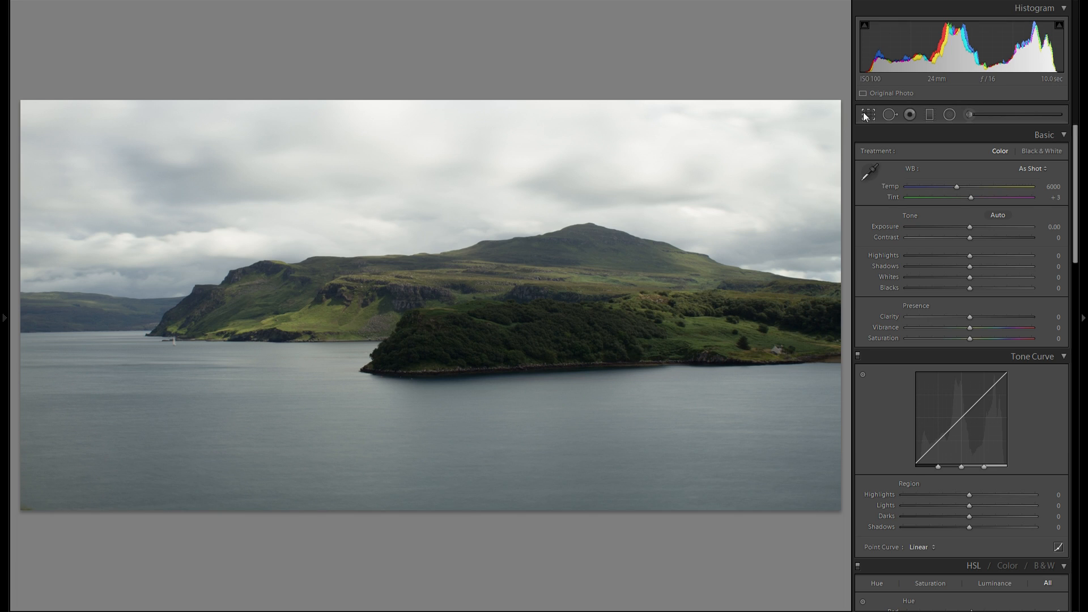
{"action": "left_click", "coordinate": [867, 114]}
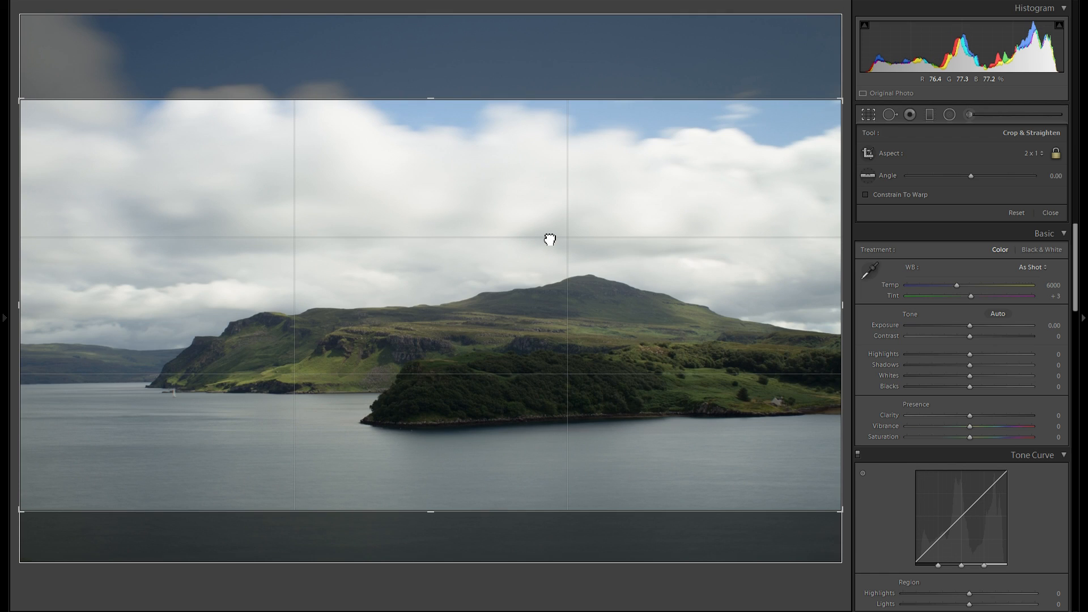
{"action": "left_click", "coordinate": [1051, 213]}
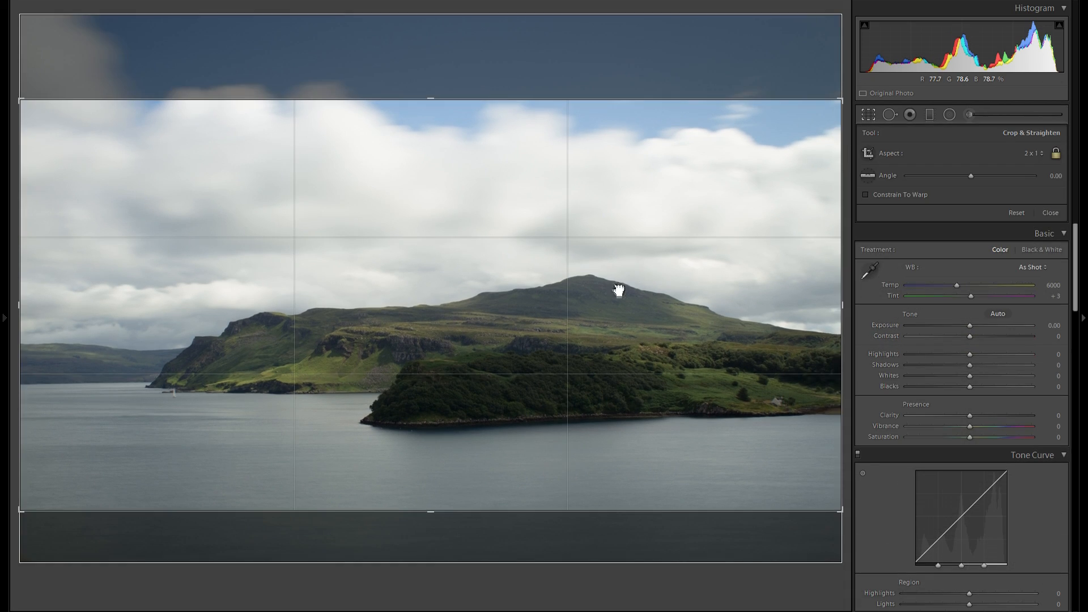
{"action": "left_click", "coordinate": [1051, 213]}
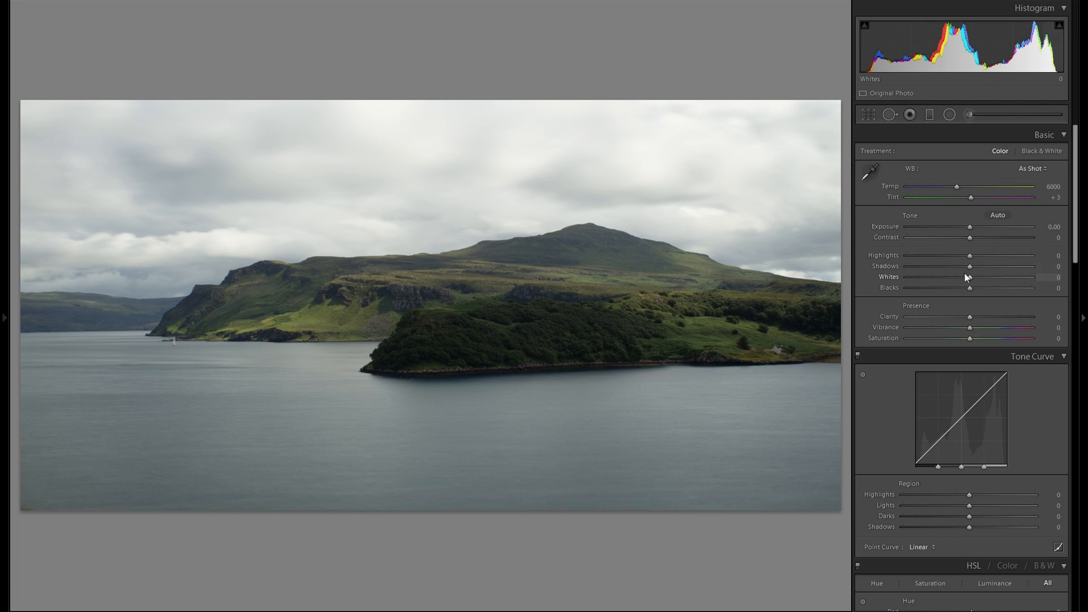
- Set Shadows +100, Highlights -100 and deepen Blacks to -45 in the Basic panel
{"action": "left_click_drag", "start_coordinate": [970, 266], "coordinate": [1034, 267]}
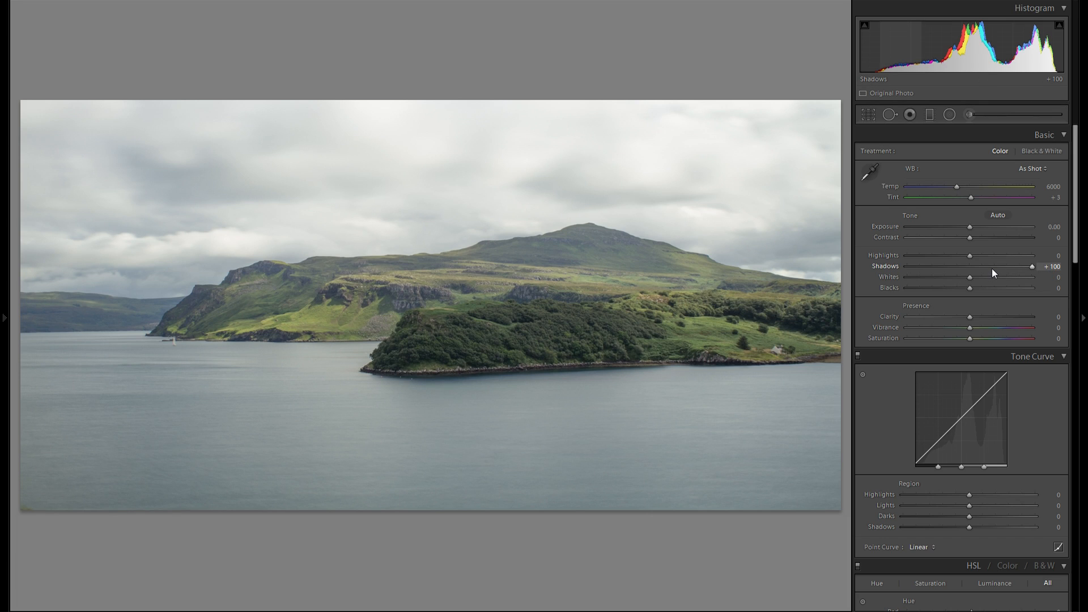
{"action": "left_click_drag", "start_coordinate": [970, 255], "coordinate": [966, 256]}
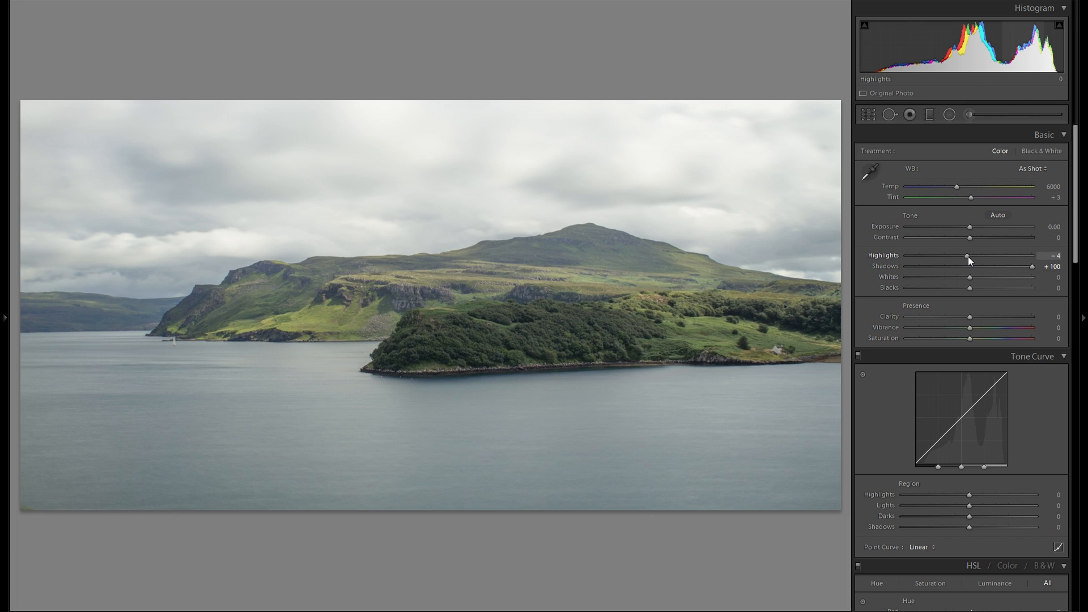
{"action": "left_click_drag", "start_coordinate": [967, 256], "coordinate": [907, 256]}
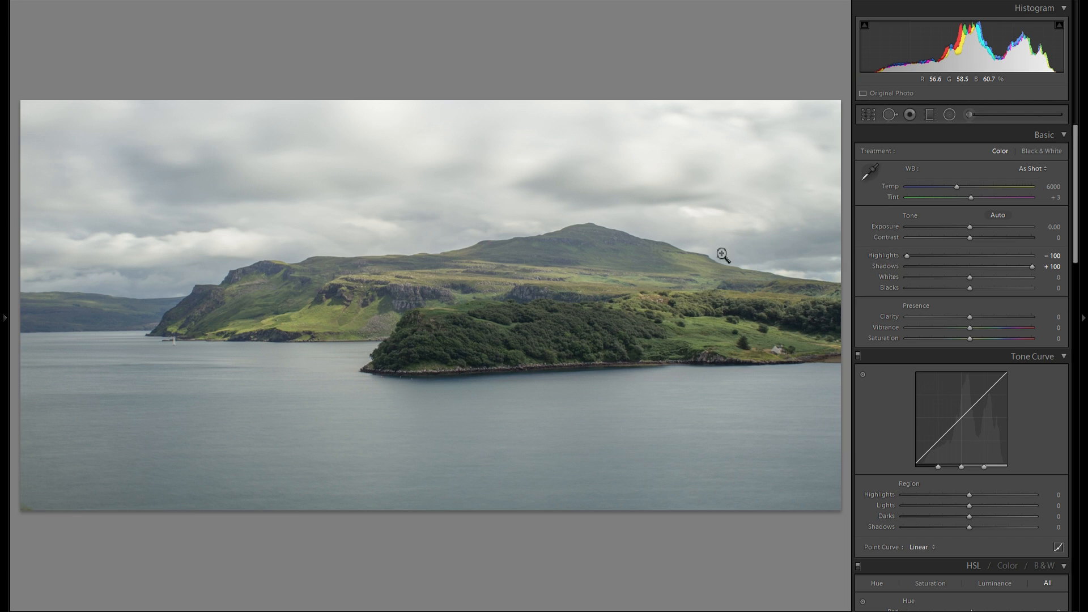
{"action": "mouse_move", "coordinate": [412, 143]}
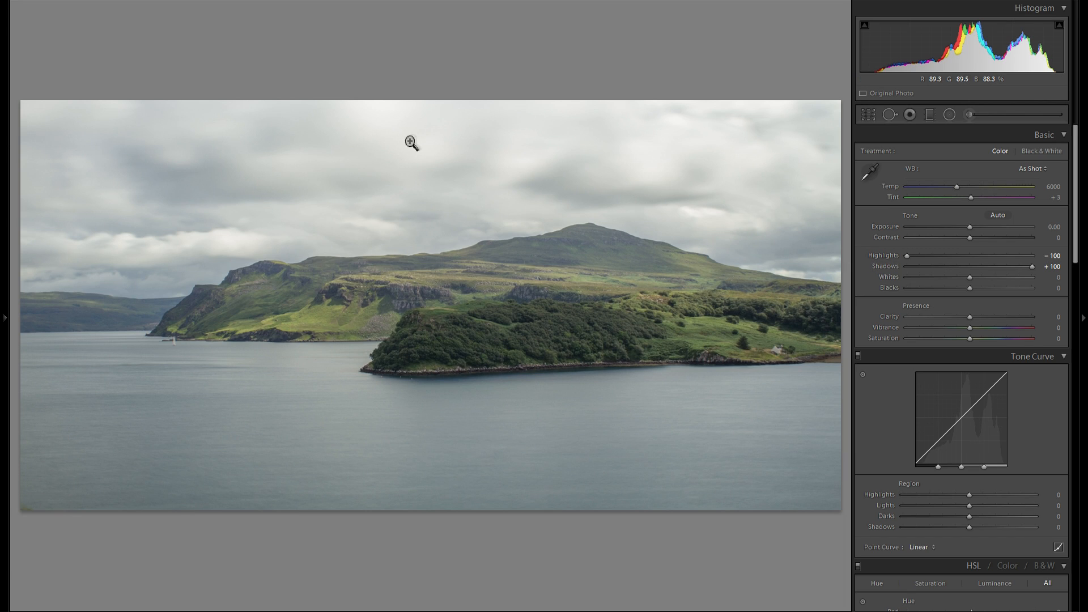
{"action": "left_click_drag", "start_coordinate": [971, 288], "coordinate": [966, 288]}
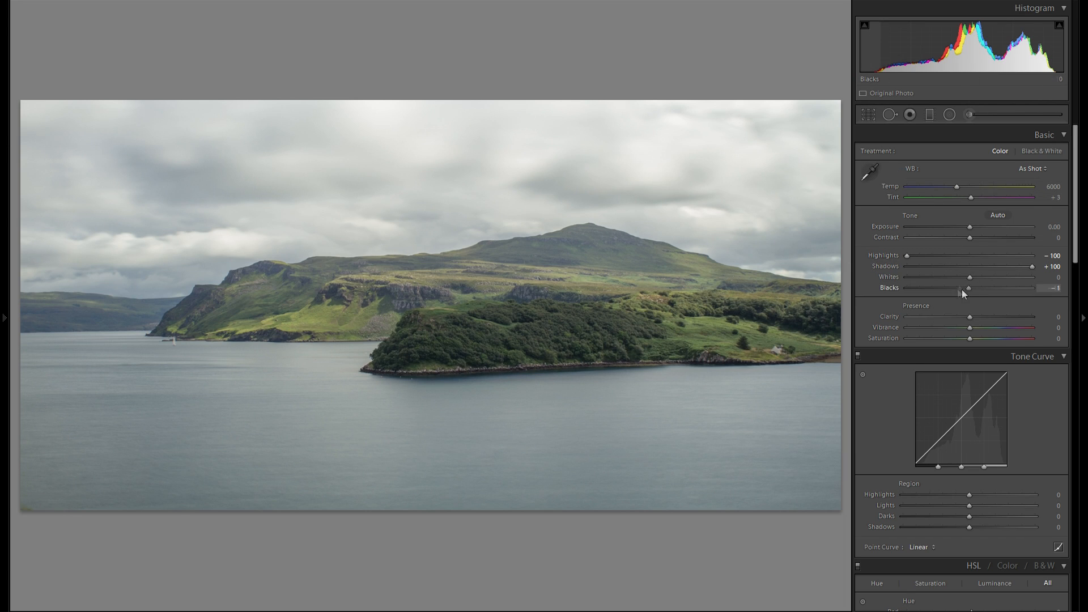
{"action": "left_click_drag", "start_coordinate": [966, 288], "coordinate": [941, 288]}
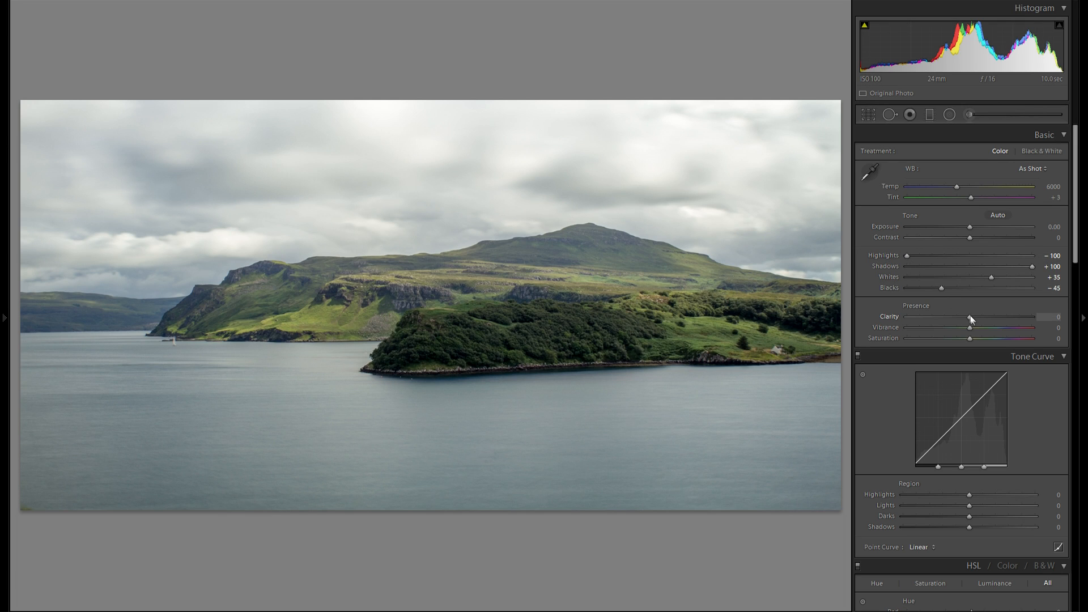
- Compare low and high Clarity looks and settle the slider at +100
{"action": "left_click_drag", "start_coordinate": [971, 317], "coordinate": [1026, 318]}
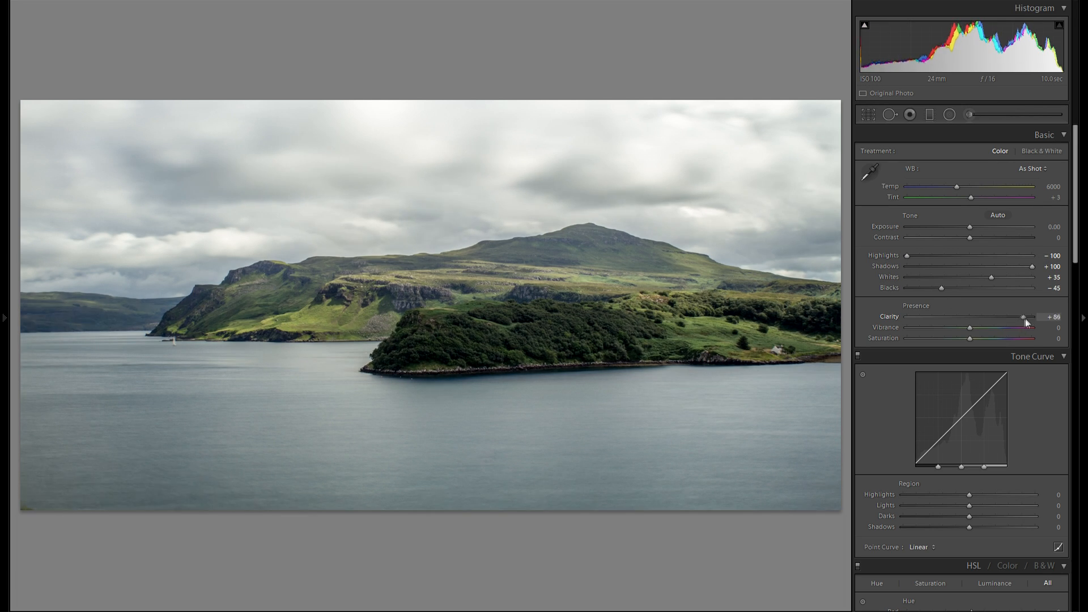
{"action": "left_click_drag", "start_coordinate": [1024, 317], "coordinate": [991, 317]}
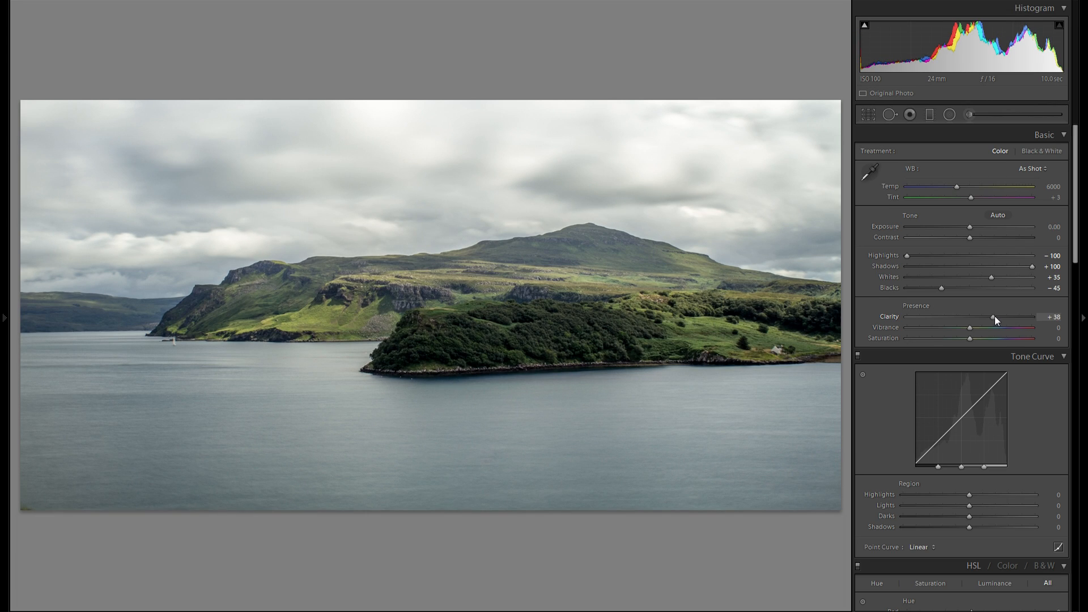
{"action": "mouse_move", "coordinate": [475, 427]}
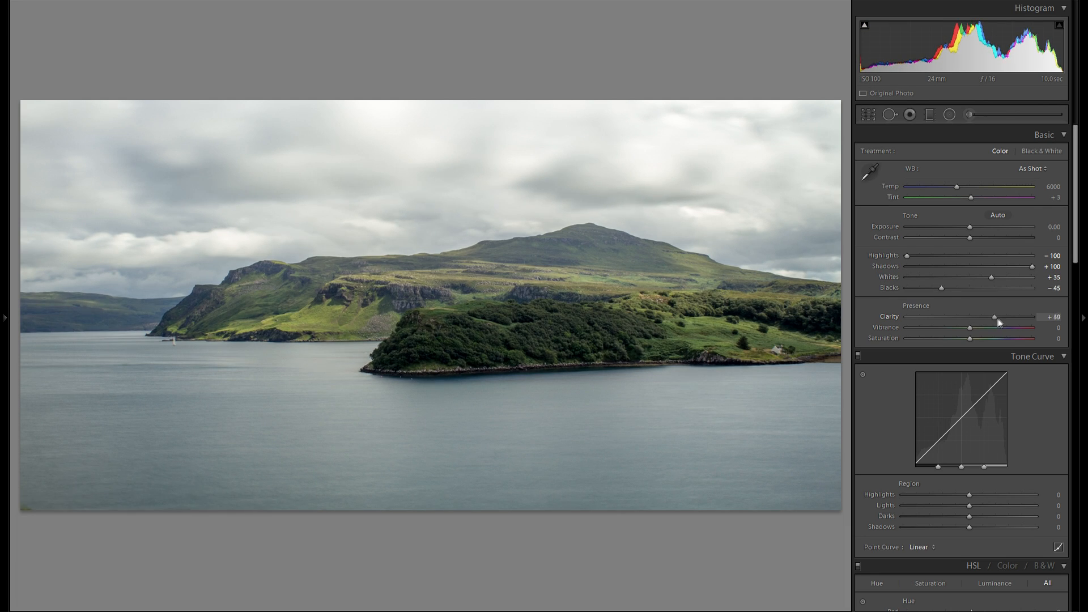
{"action": "left_click_drag", "start_coordinate": [996, 316], "coordinate": [1034, 316]}
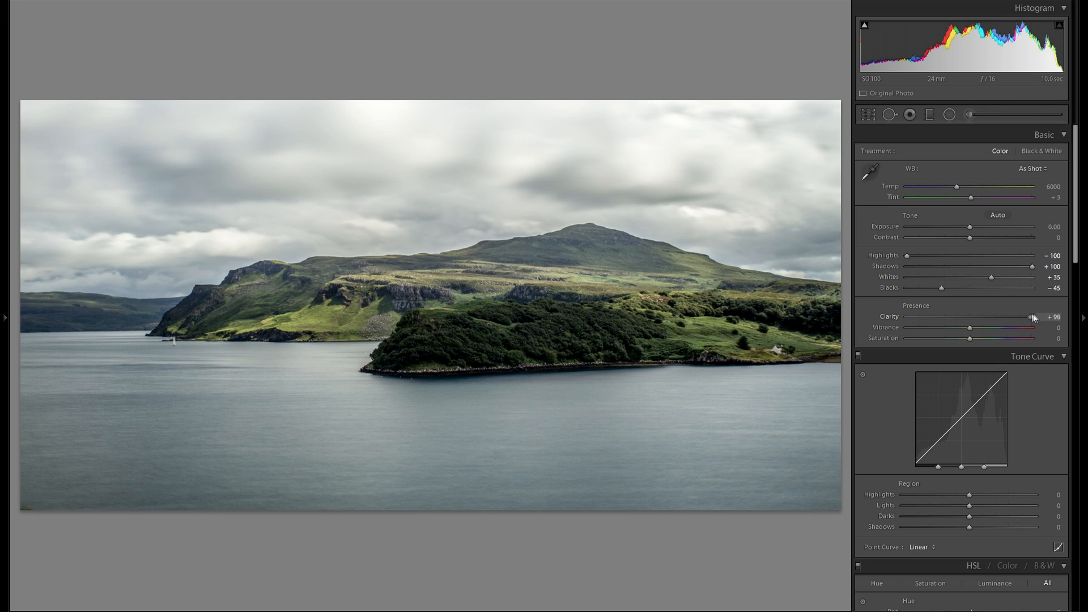
{"action": "left_click_drag", "start_coordinate": [1028, 317], "coordinate": [1034, 316]}
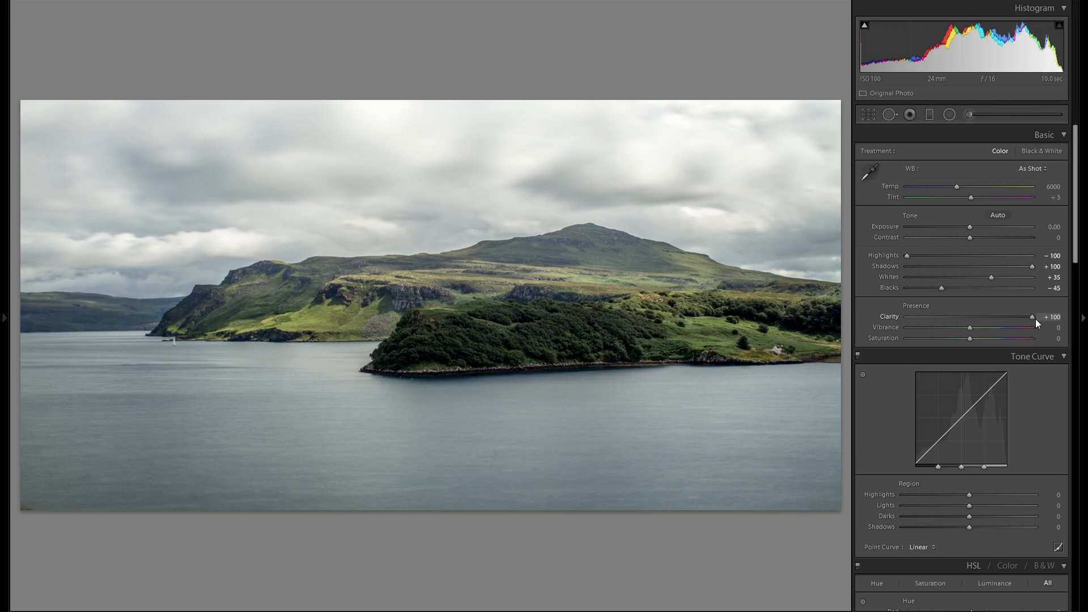
{"action": "left_click_drag", "start_coordinate": [1033, 316], "coordinate": [971, 317]}
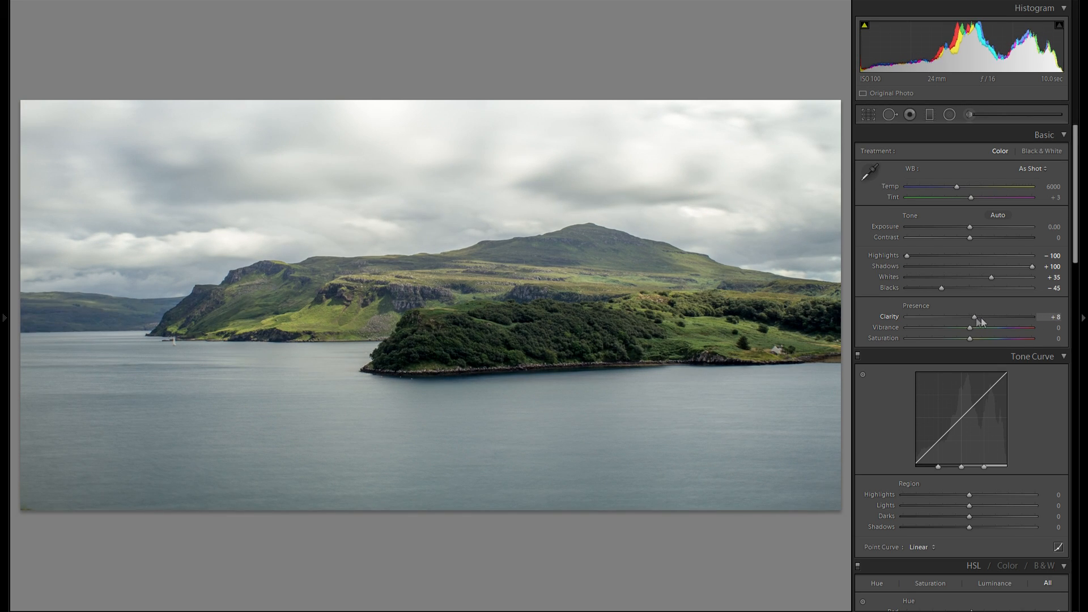
{"action": "left_click_drag", "start_coordinate": [973, 316], "coordinate": [1030, 317]}
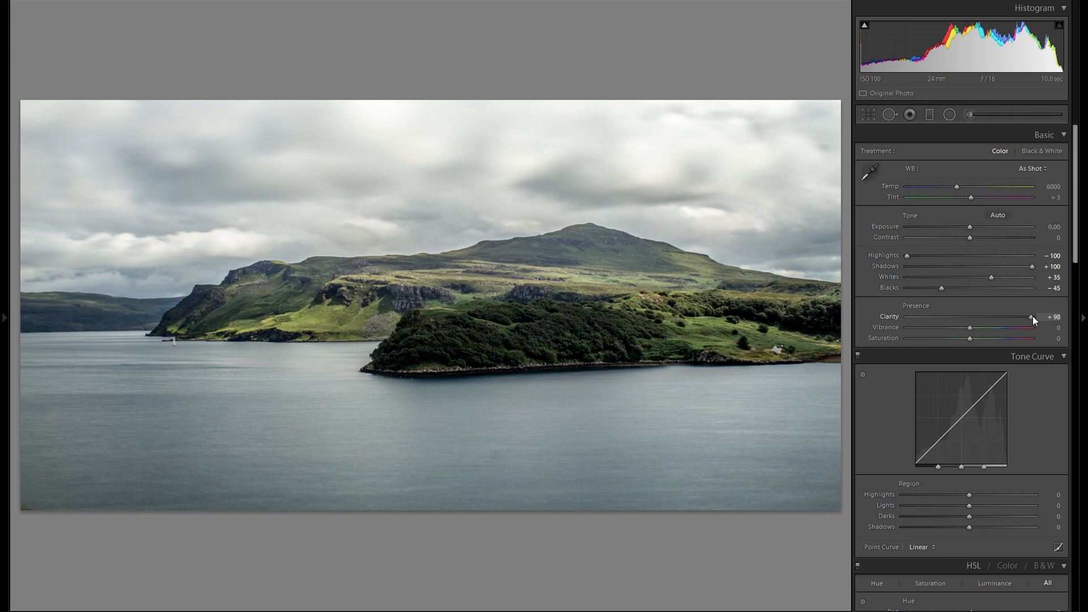
{"action": "left_click_drag", "start_coordinate": [1031, 316], "coordinate": [987, 316]}
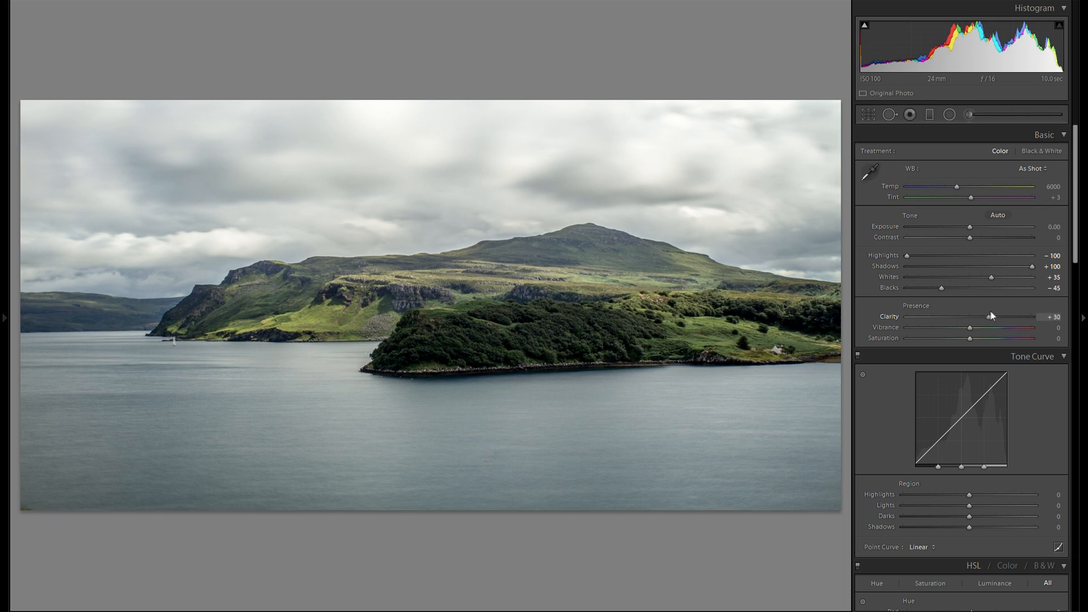
{"action": "left_click_drag", "start_coordinate": [988, 316], "coordinate": [1020, 317]}
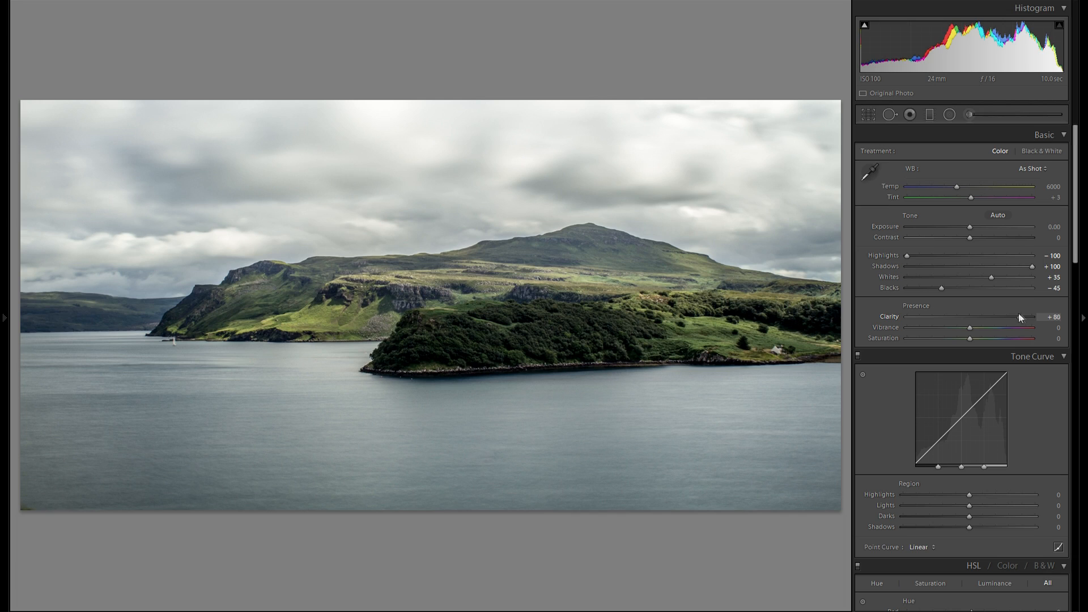
{"action": "left_click_drag", "start_coordinate": [1020, 317], "coordinate": [1034, 316]}
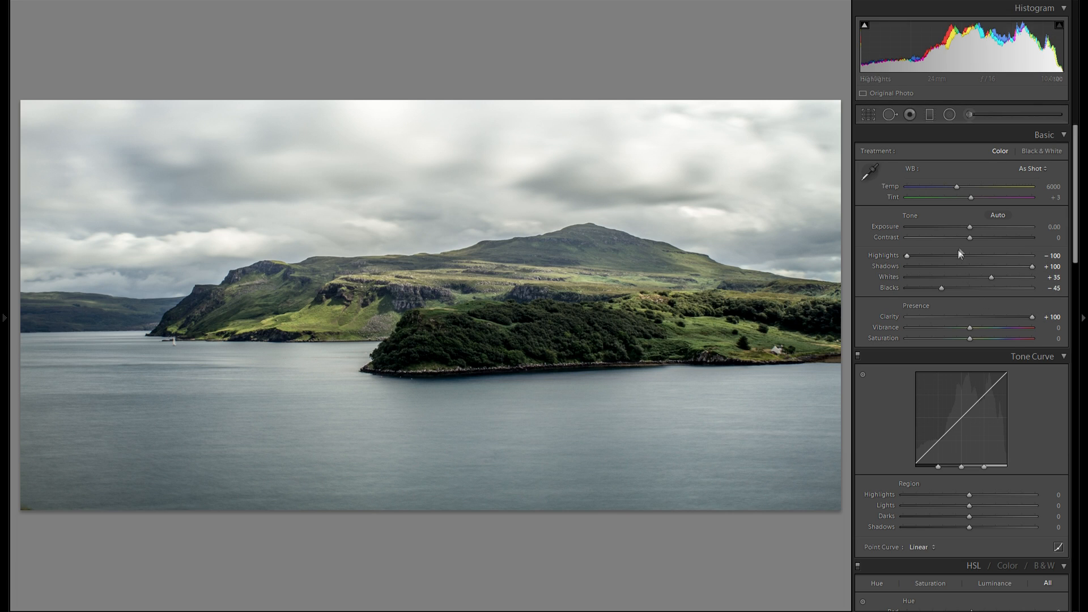
- Try strongly negative and positive Contrast values, then leave it at +22
{"action": "left_click_drag", "start_coordinate": [970, 238], "coordinate": [989, 237]}
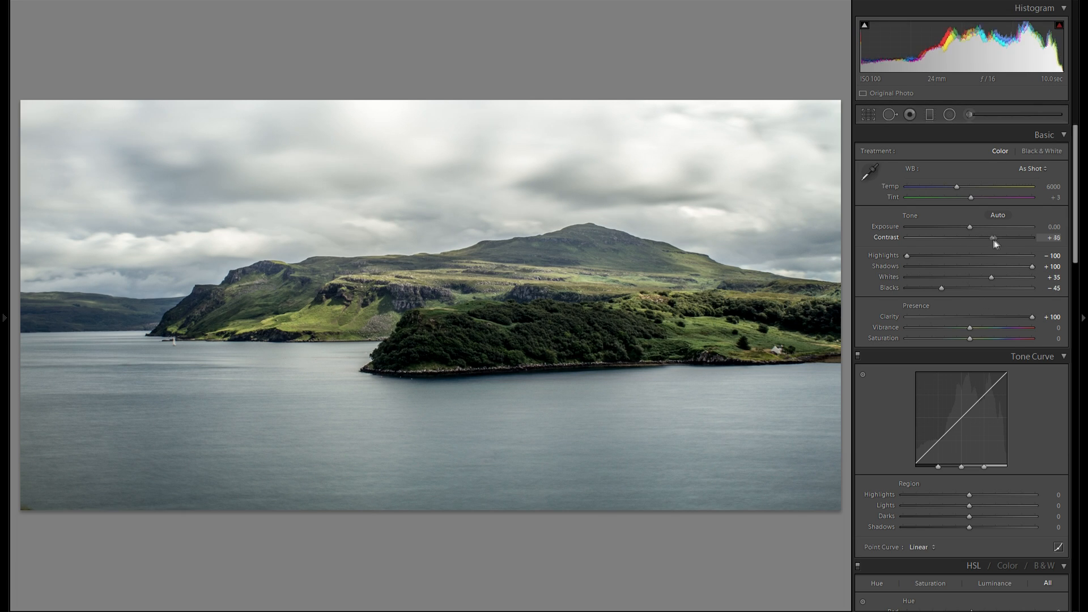
{"action": "left_click_drag", "start_coordinate": [1007, 237], "coordinate": [930, 238]}
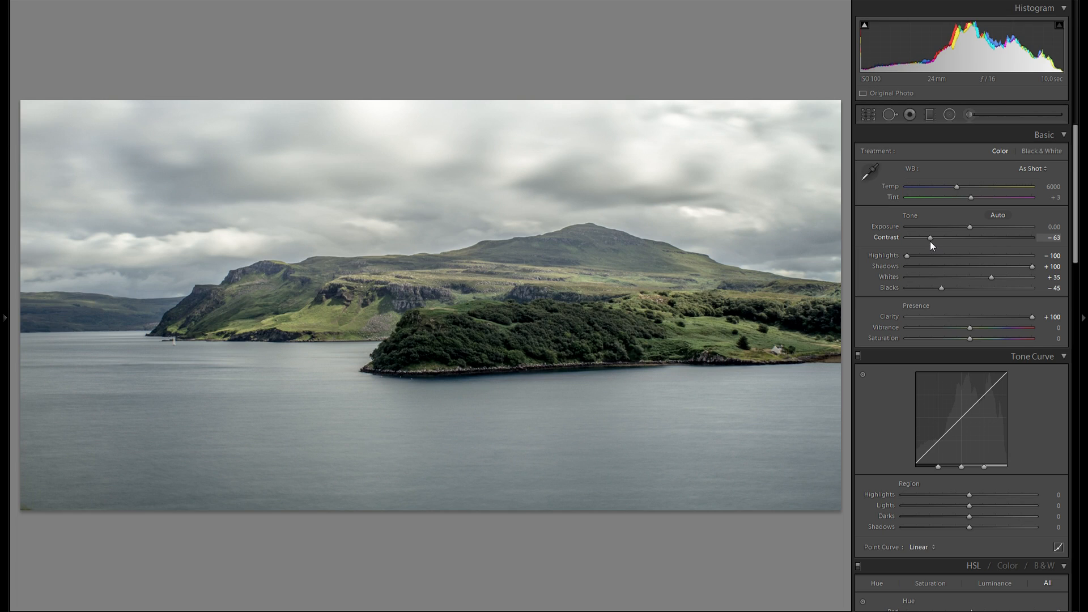
{"action": "left_click_drag", "start_coordinate": [930, 237], "coordinate": [934, 237]}
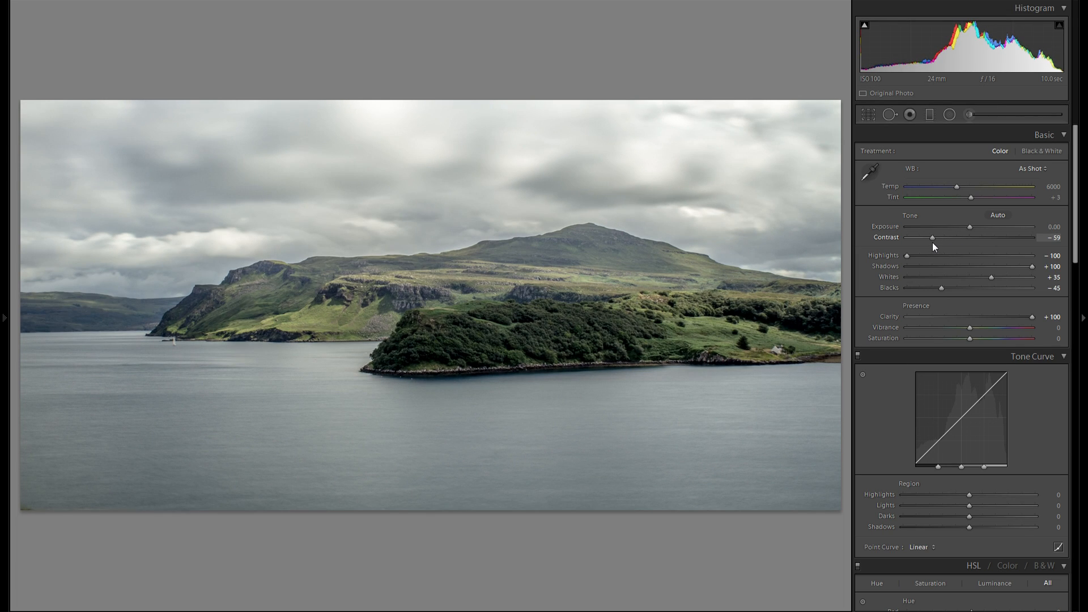
{"action": "left_click_drag", "start_coordinate": [934, 238], "coordinate": [949, 237]}
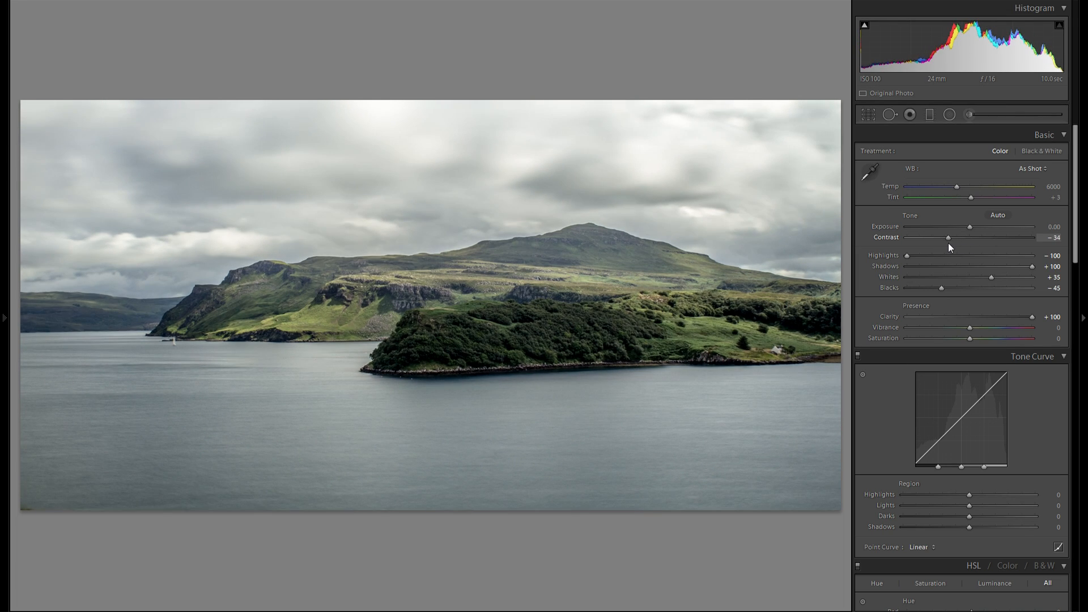
{"action": "left_click_drag", "start_coordinate": [949, 238], "coordinate": [959, 238]}
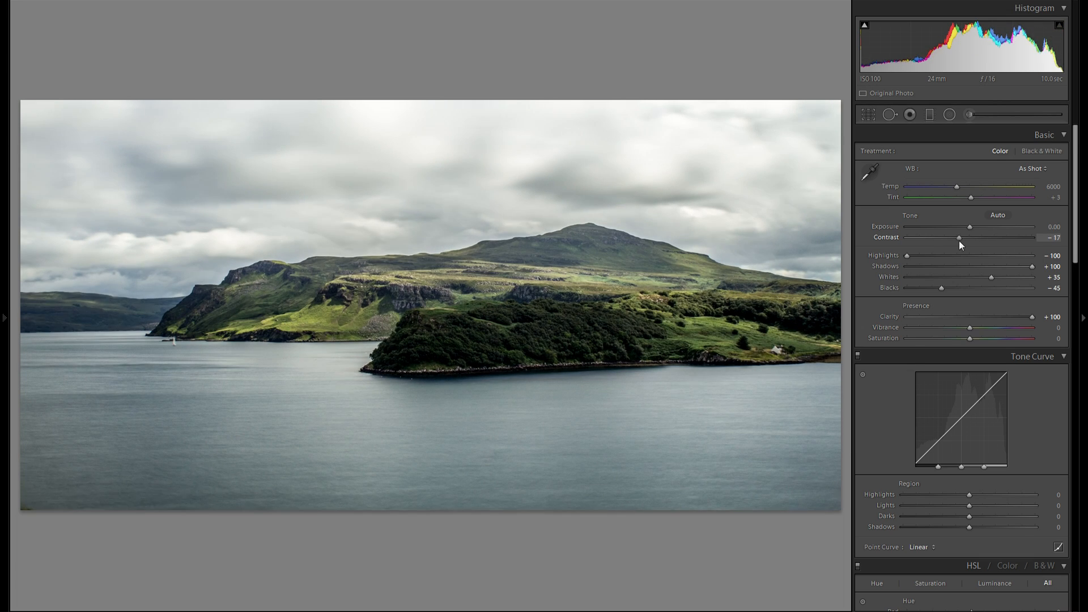
{"action": "left_click_drag", "start_coordinate": [959, 238], "coordinate": [1018, 238]}
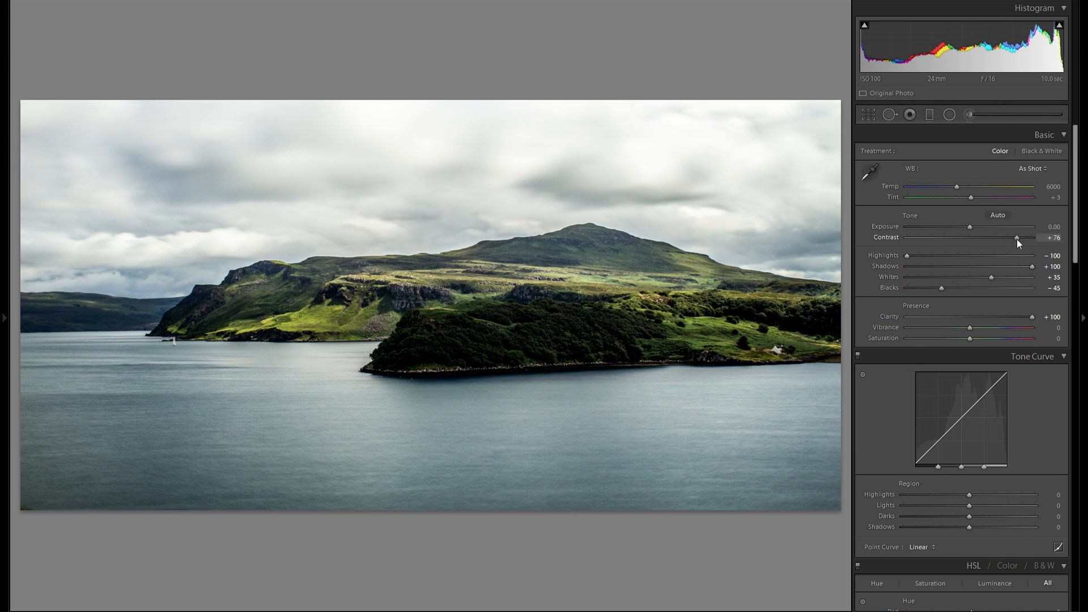
{"action": "left_click_drag", "start_coordinate": [1017, 238], "coordinate": [1032, 237]}
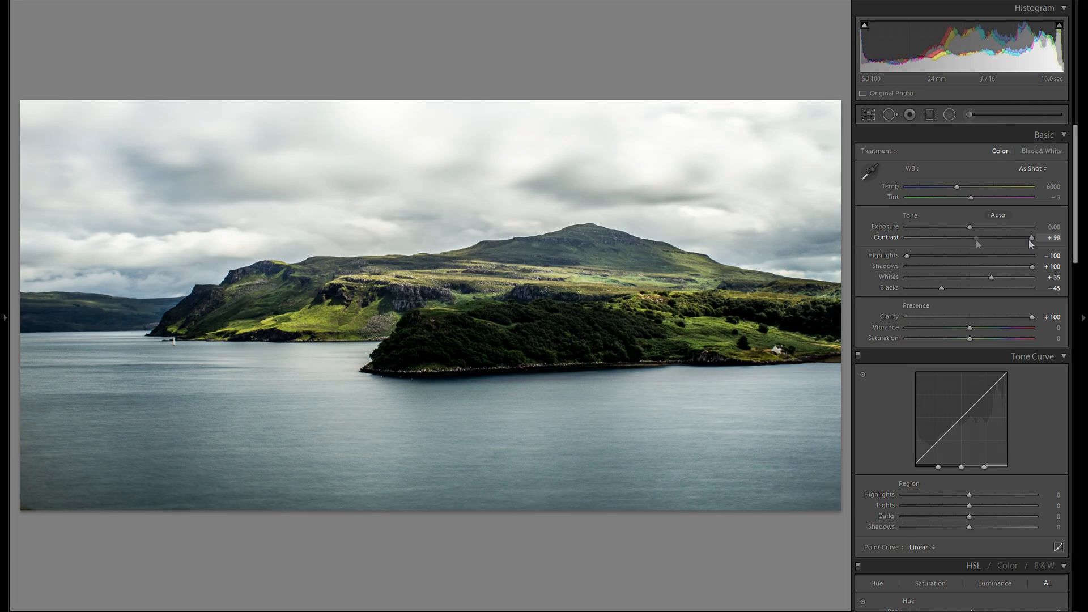
{"action": "left_click_drag", "start_coordinate": [1033, 237], "coordinate": [977, 238]}
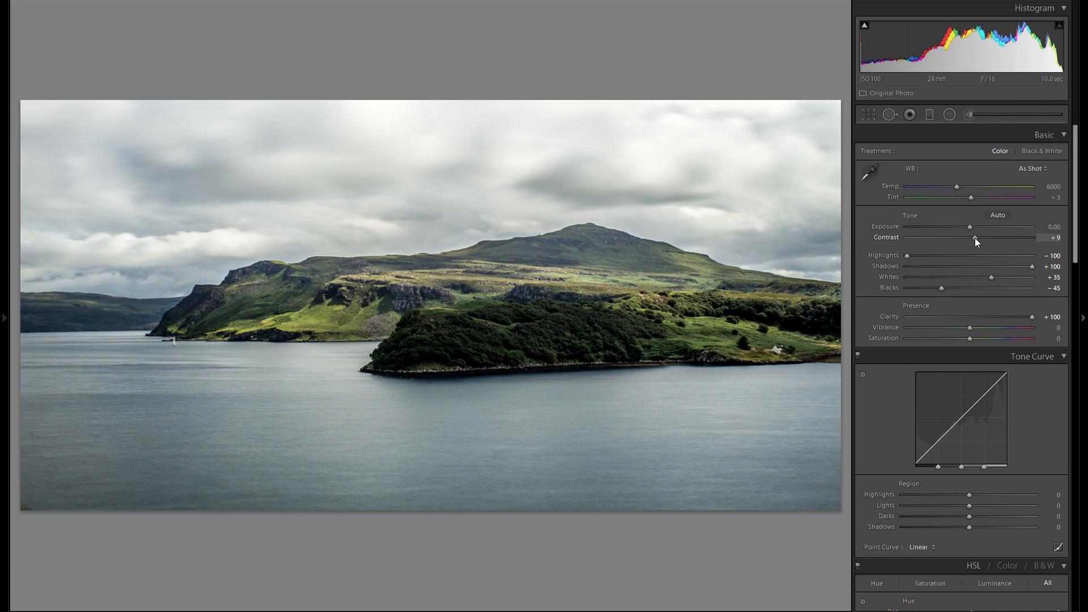
{"action": "left_click_drag", "start_coordinate": [975, 238], "coordinate": [984, 238]}
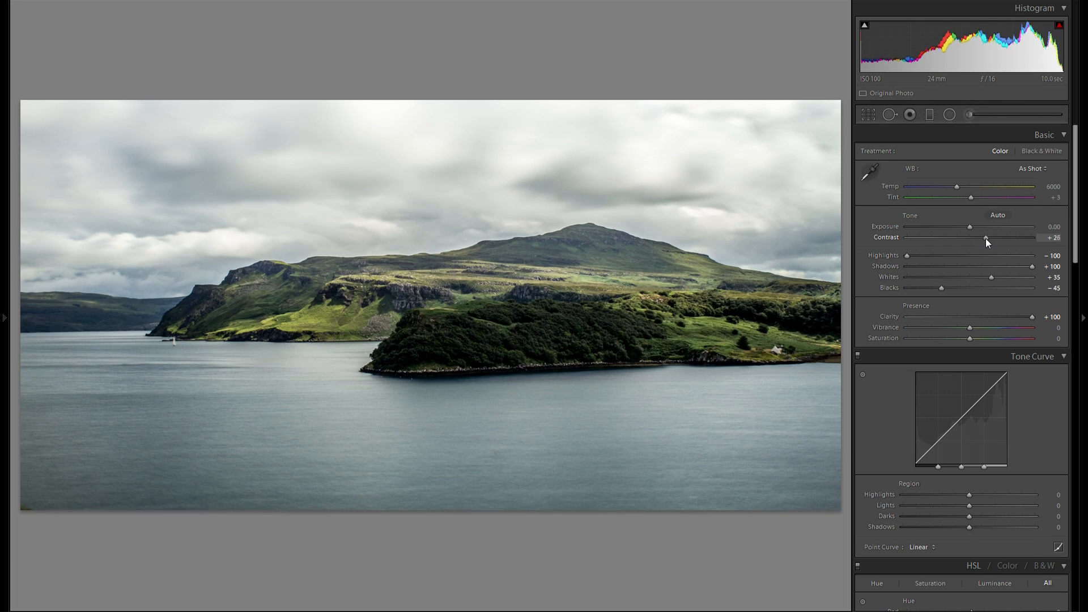
{"action": "left_click_drag", "start_coordinate": [987, 238], "coordinate": [983, 238]}
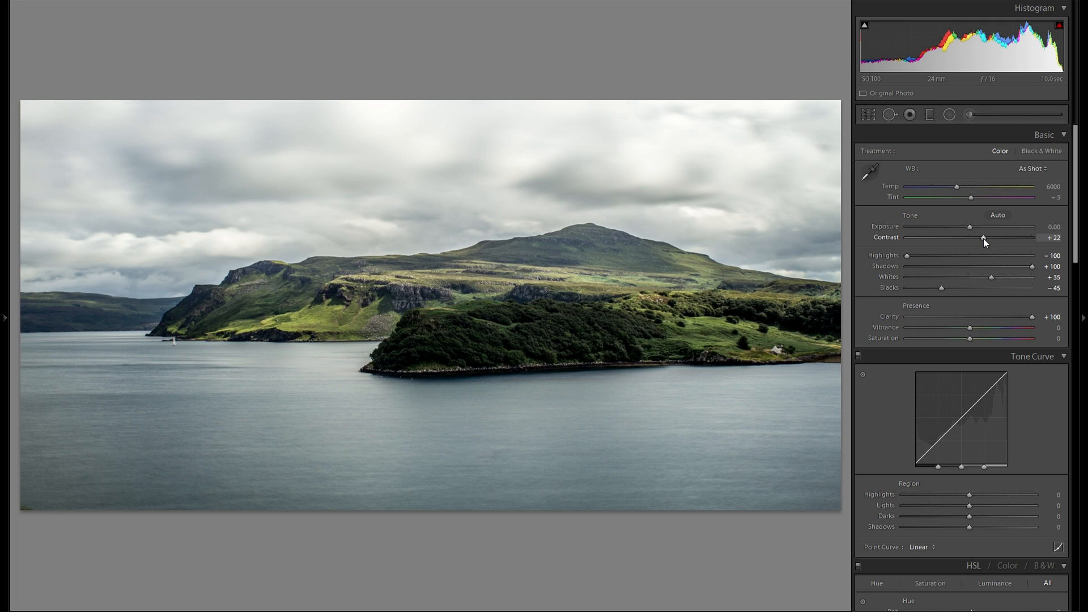
{"action": "left_click_drag", "start_coordinate": [971, 226], "coordinate": [977, 227]}
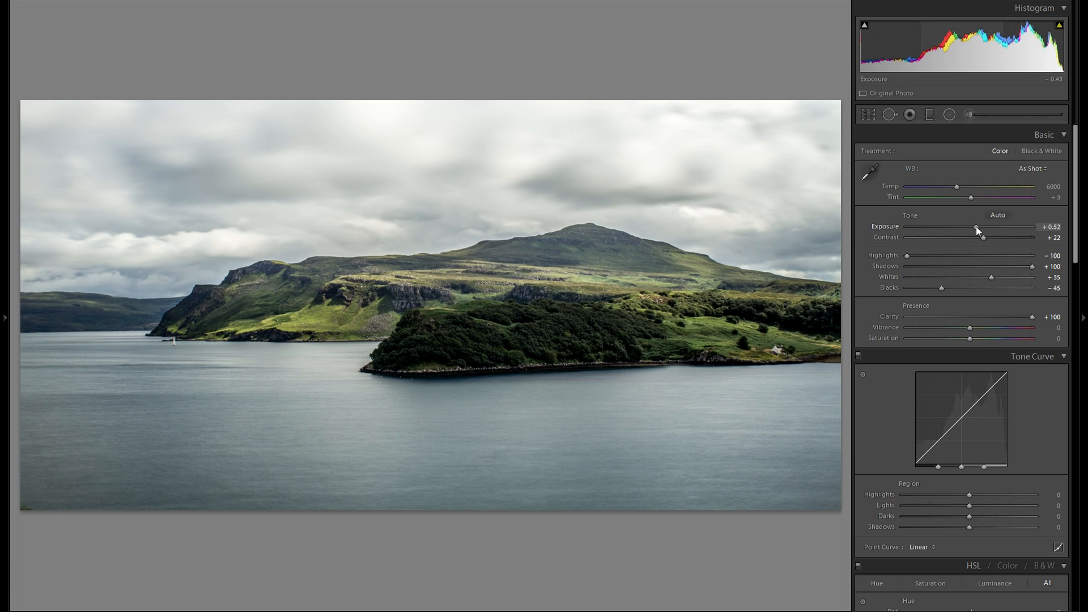
{"action": "left_click_drag", "start_coordinate": [977, 230], "coordinate": [971, 230]}
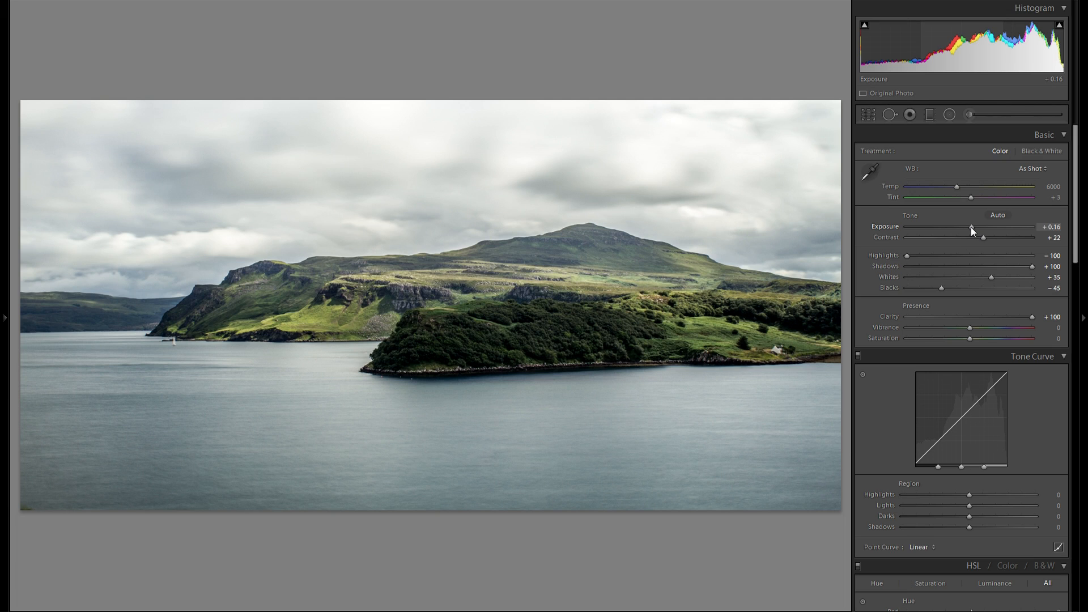
{"action": "left_click_drag", "start_coordinate": [973, 229], "coordinate": [964, 229]}
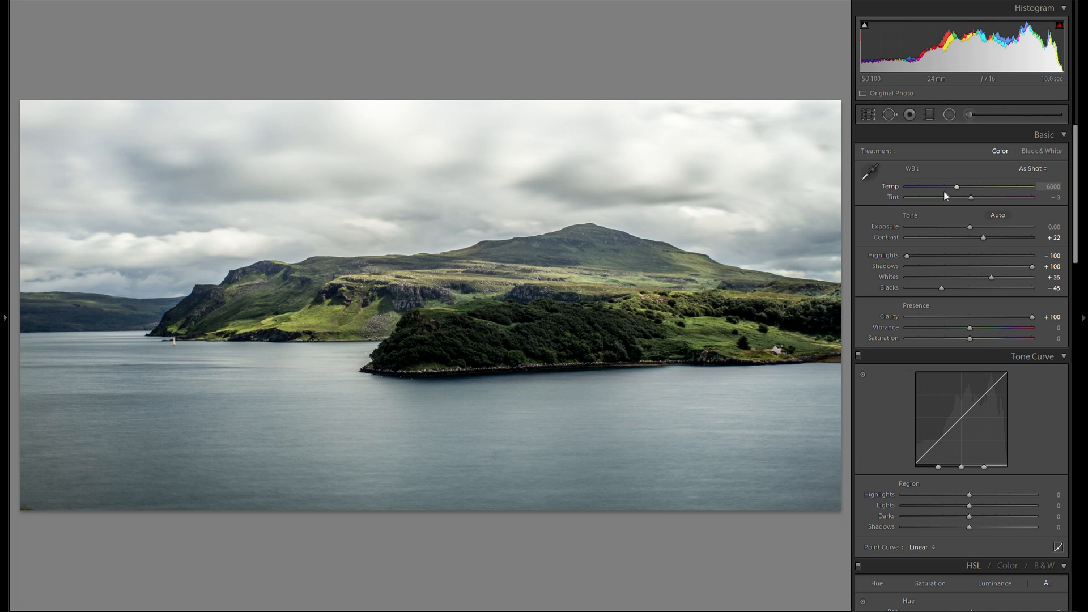
- Swing the Temp slider warmer and cooler, settling the white balance at 5077
{"action": "left_click_drag", "start_coordinate": [957, 187], "coordinate": [942, 188]}
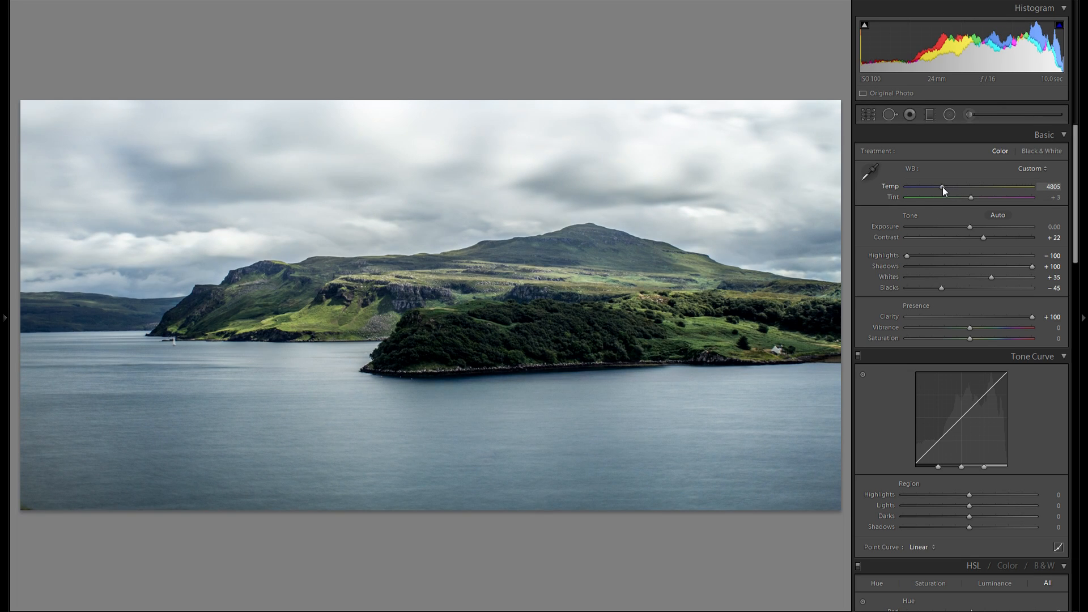
{"action": "left_click_drag", "start_coordinate": [942, 189], "coordinate": [977, 189]}
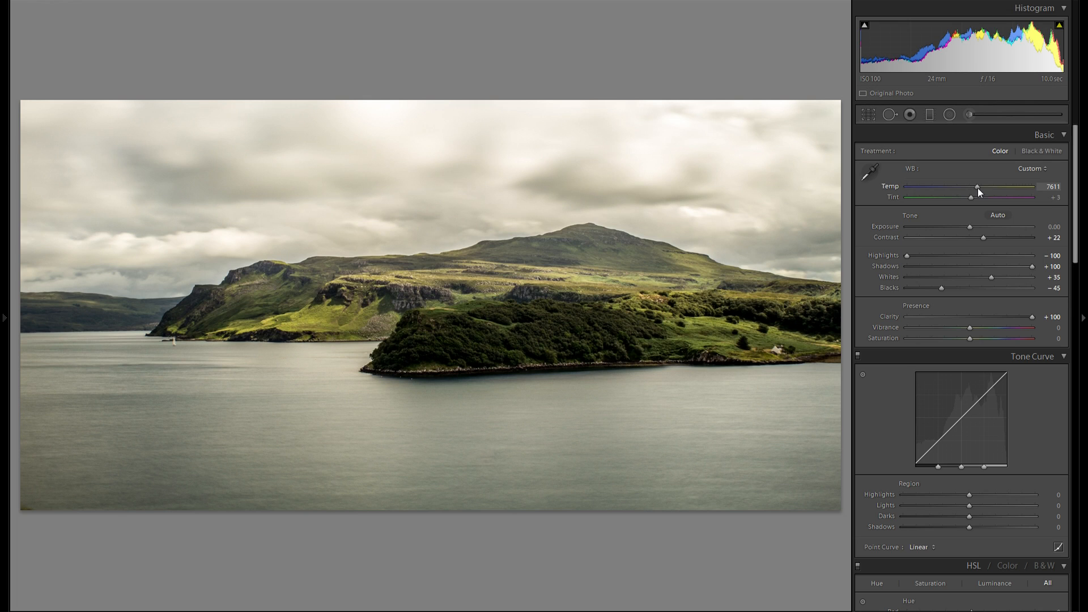
{"action": "left_click_drag", "start_coordinate": [977, 192], "coordinate": [943, 192]}
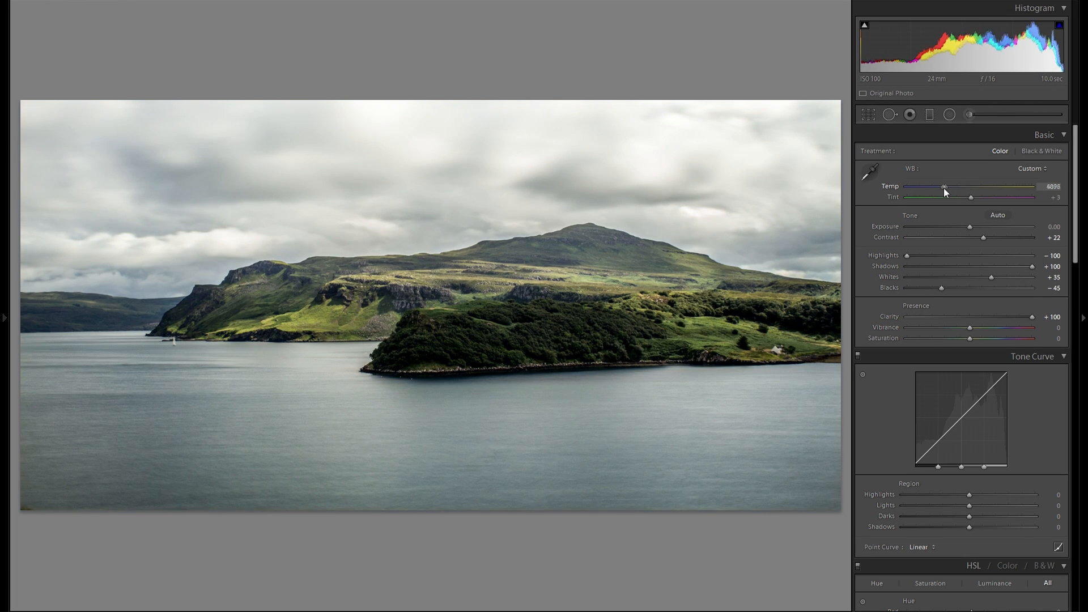
{"action": "left_click_drag", "start_coordinate": [944, 197], "coordinate": [971, 197]}
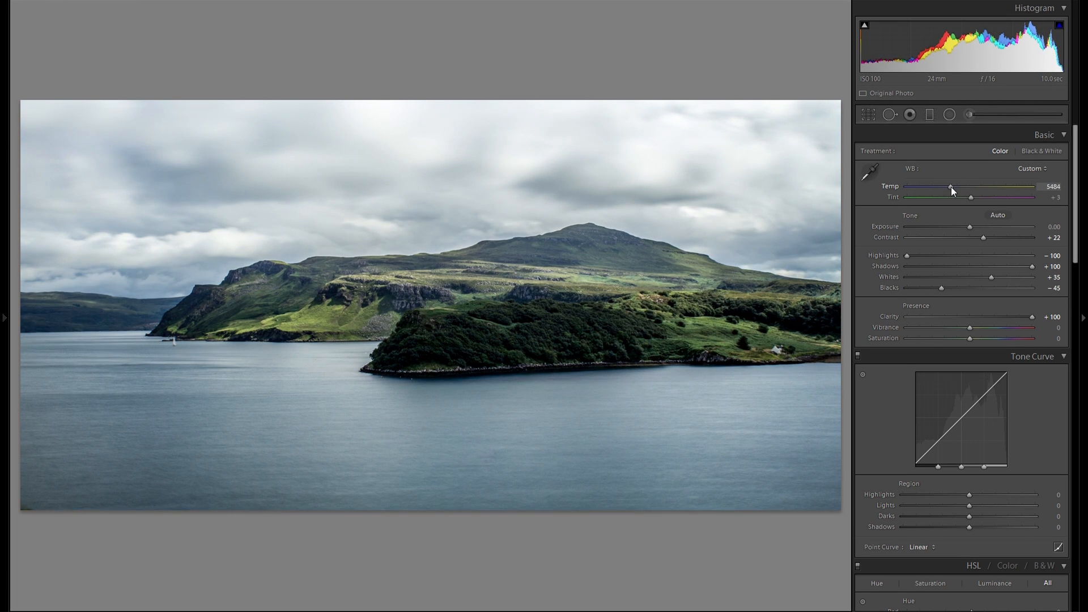
{"action": "left_click_drag", "start_coordinate": [972, 190], "coordinate": [946, 189]}
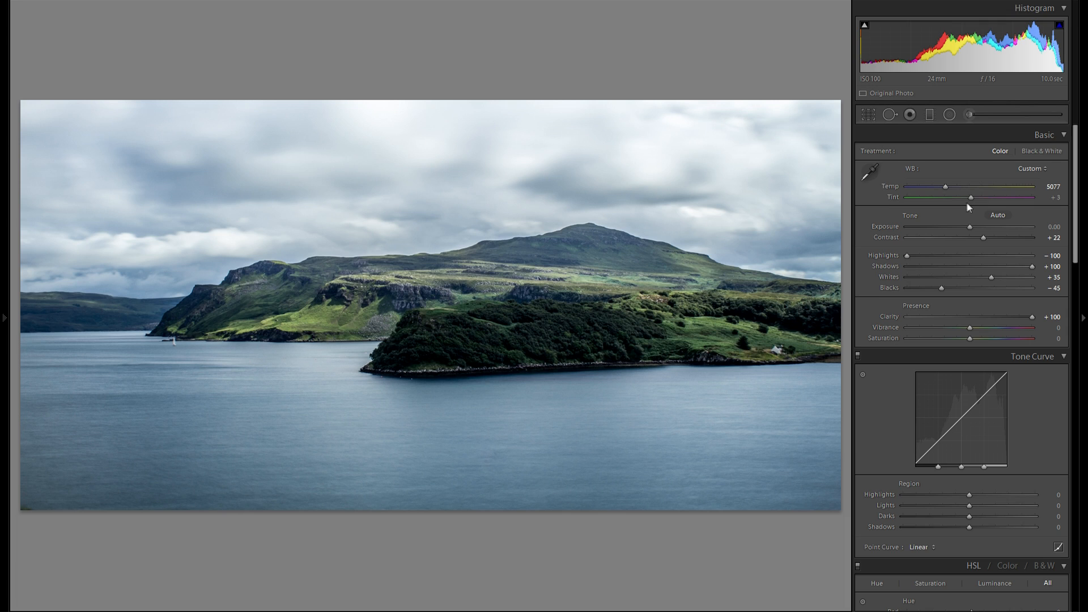
- Test green and magenta tints, leaving Tint at +16
{"action": "left_click_drag", "start_coordinate": [972, 198], "coordinate": [986, 197]}
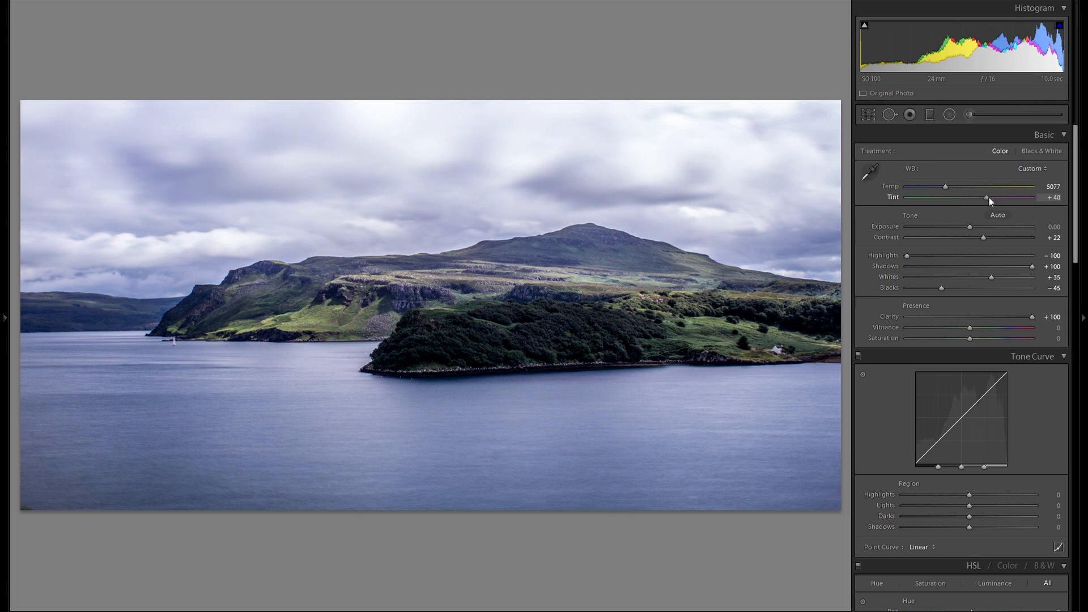
{"action": "left_click_drag", "start_coordinate": [986, 197], "coordinate": [937, 197]}
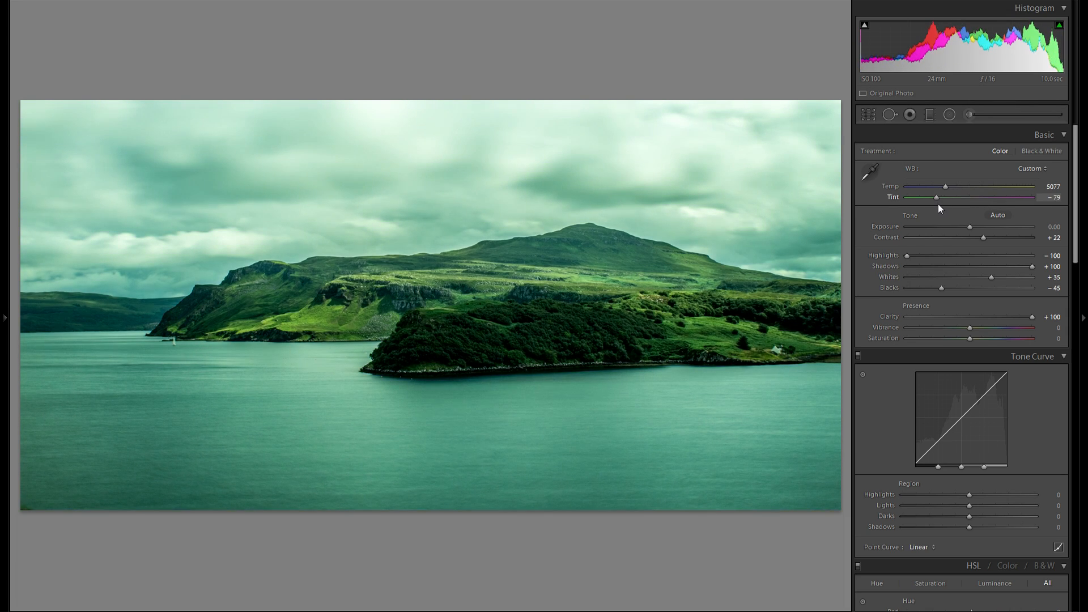
{"action": "left_click_drag", "start_coordinate": [935, 197], "coordinate": [959, 197]}
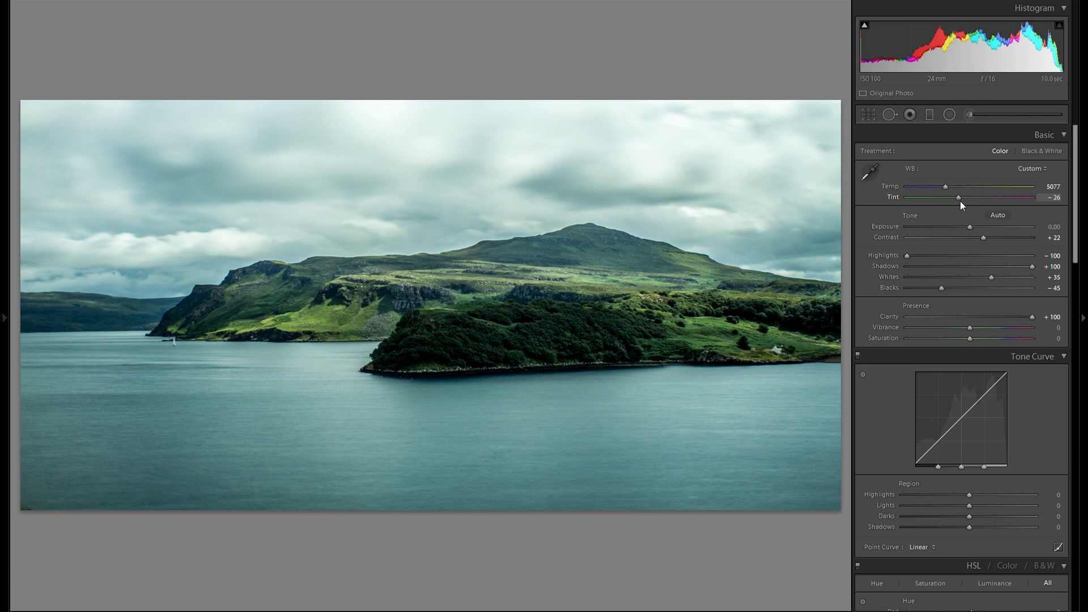
{"action": "left_click_drag", "start_coordinate": [959, 197], "coordinate": [960, 198]}
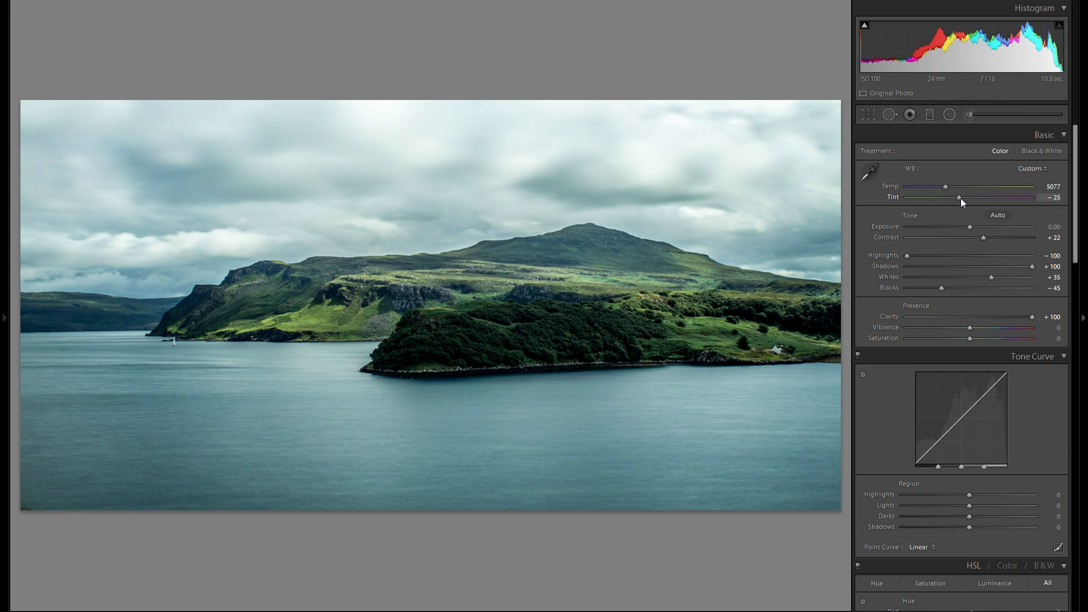
{"action": "left_click_drag", "start_coordinate": [940, 197], "coordinate": [983, 197]}
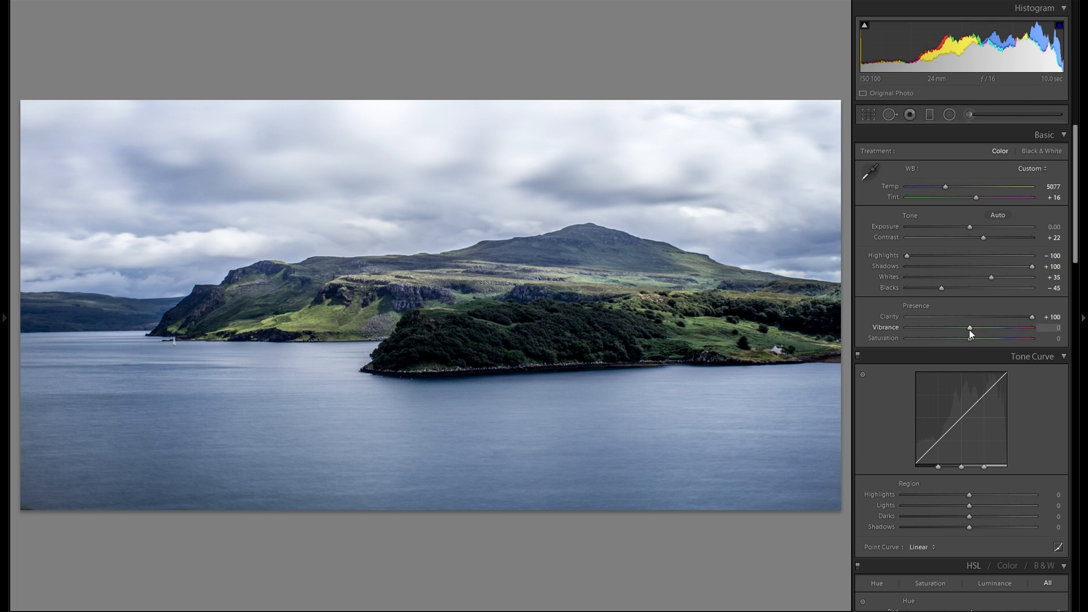
- Raise Vibrance to about +38, then pull it back to +19
{"action": "left_click_drag", "start_coordinate": [970, 328], "coordinate": [973, 327]}
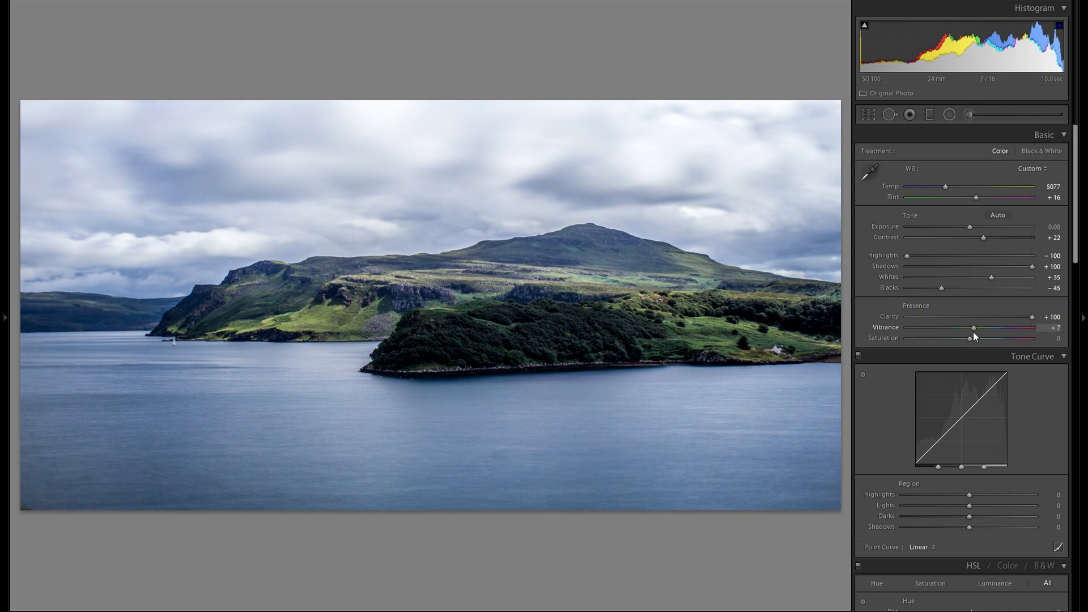
{"action": "left_click_drag", "start_coordinate": [973, 327], "coordinate": [993, 327]}
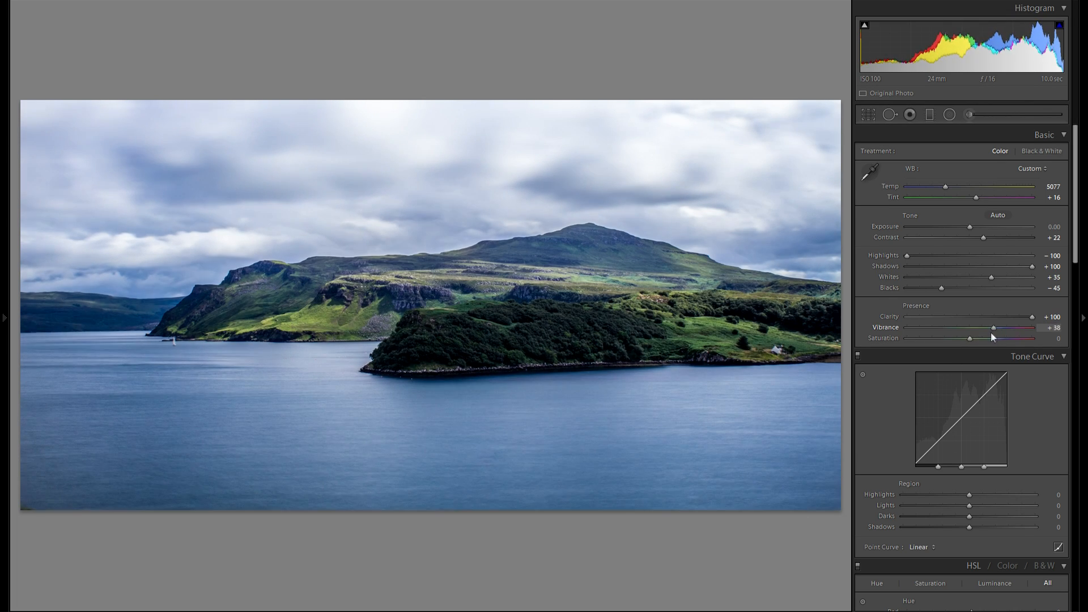
{"action": "left_click_drag", "start_coordinate": [991, 328], "coordinate": [980, 328]}
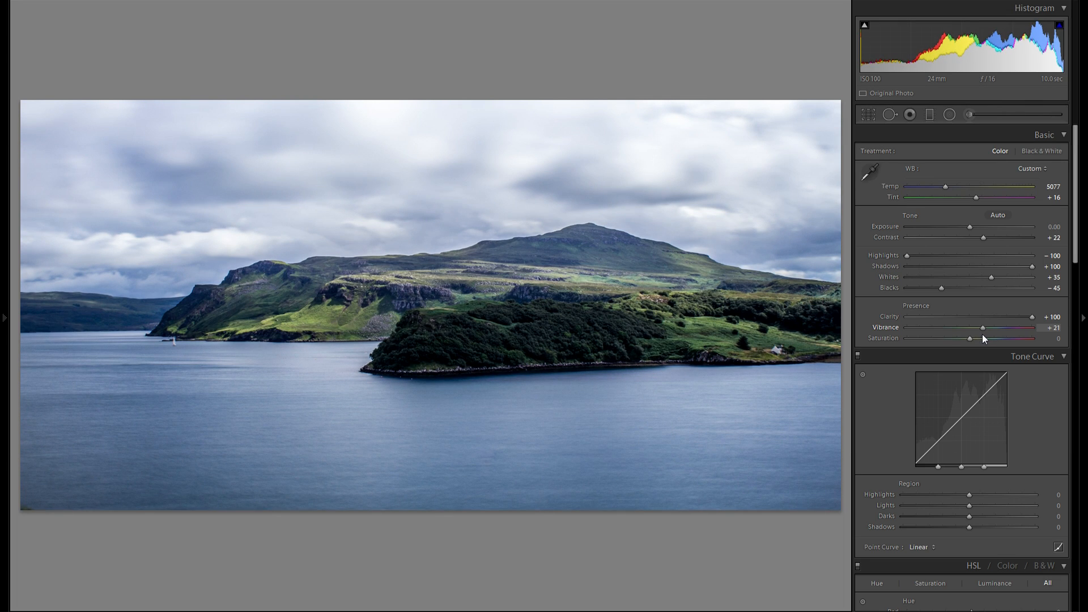
{"action": "left_click_drag", "start_coordinate": [985, 339], "coordinate": [981, 339]}
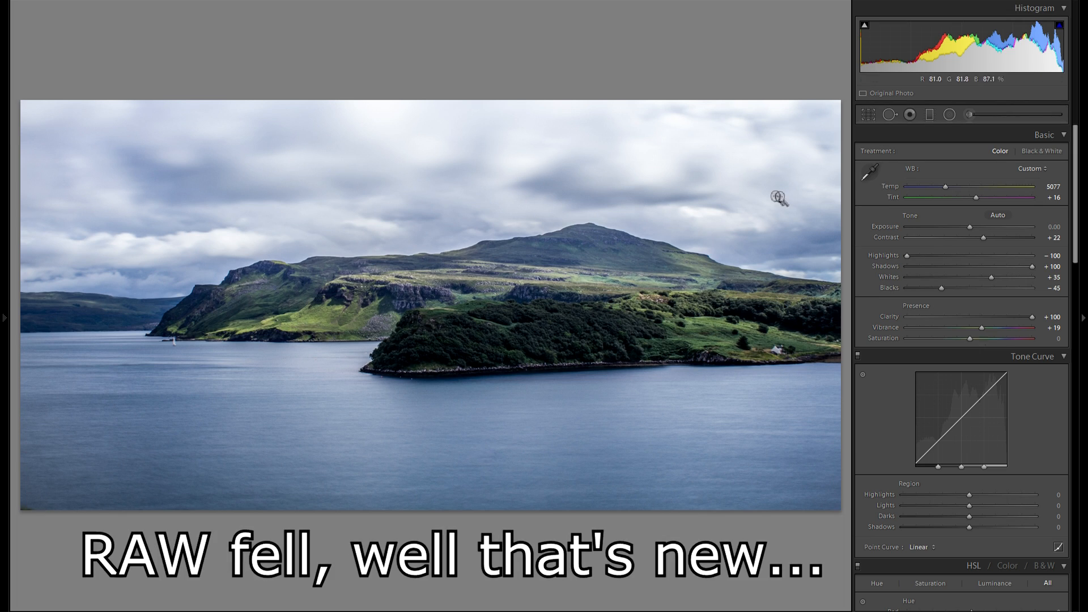
- In the Tone Curve panel, lift the Highlights region to +71 after testing extremes
{"action": "scroll", "scroll_direction": "down", "scroll_amount": 3}
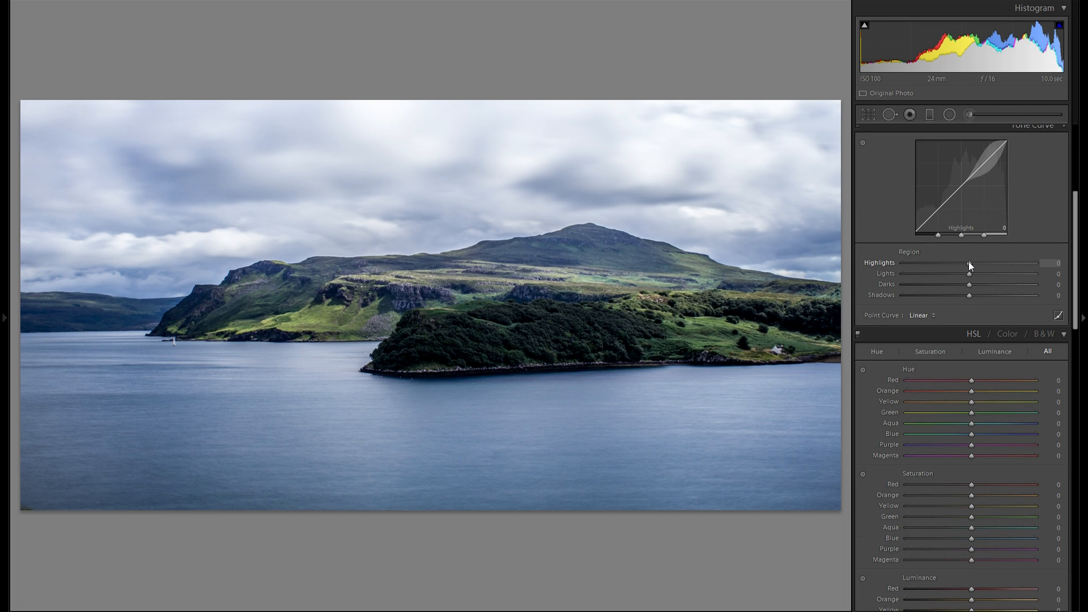
{"action": "left_click_drag", "start_coordinate": [971, 263], "coordinate": [1020, 263]}
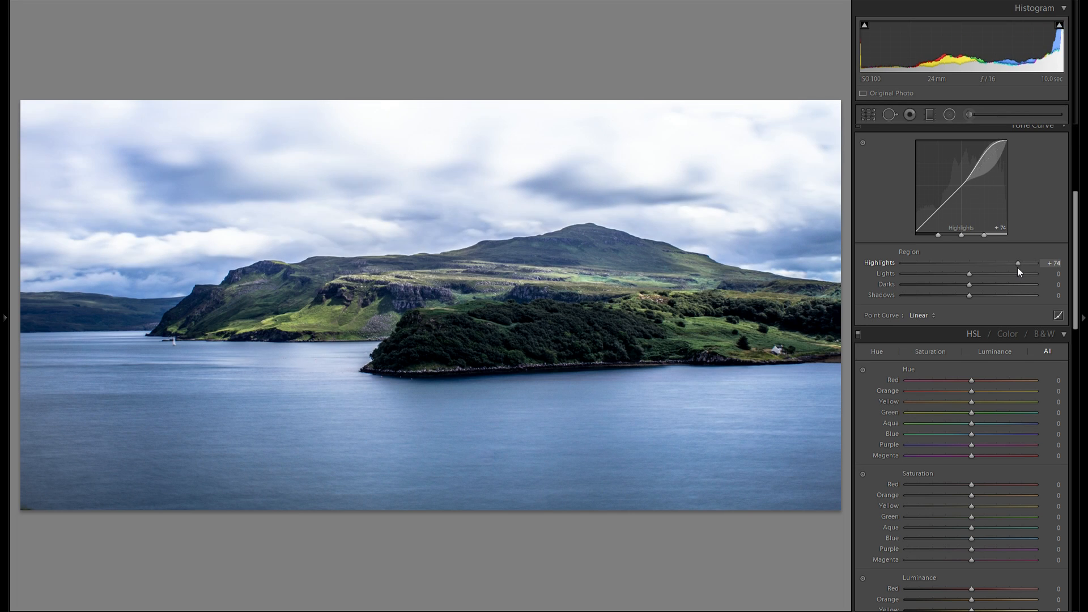
{"action": "left_click_drag", "start_coordinate": [1019, 263], "coordinate": [1036, 263]}
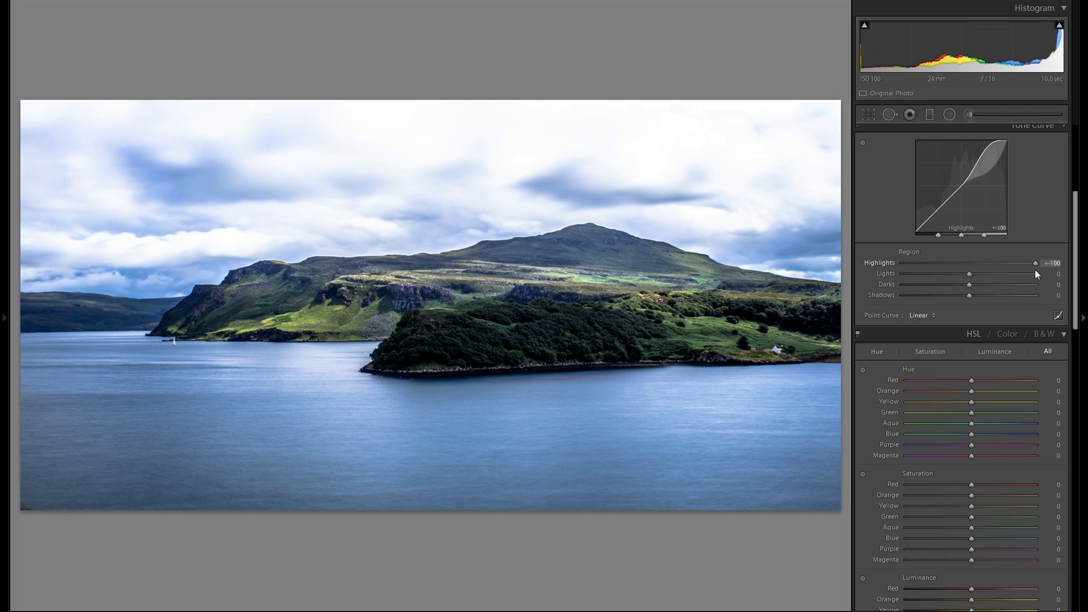
{"action": "left_click_drag", "start_coordinate": [1036, 263], "coordinate": [978, 264]}
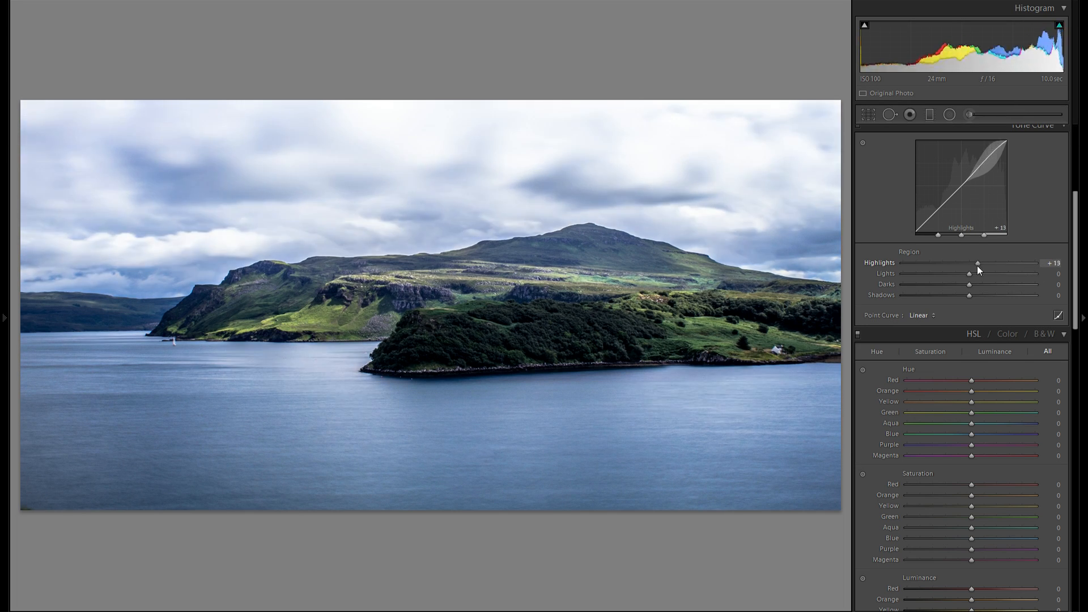
{"action": "left_click_drag", "start_coordinate": [978, 263], "coordinate": [1026, 263]}
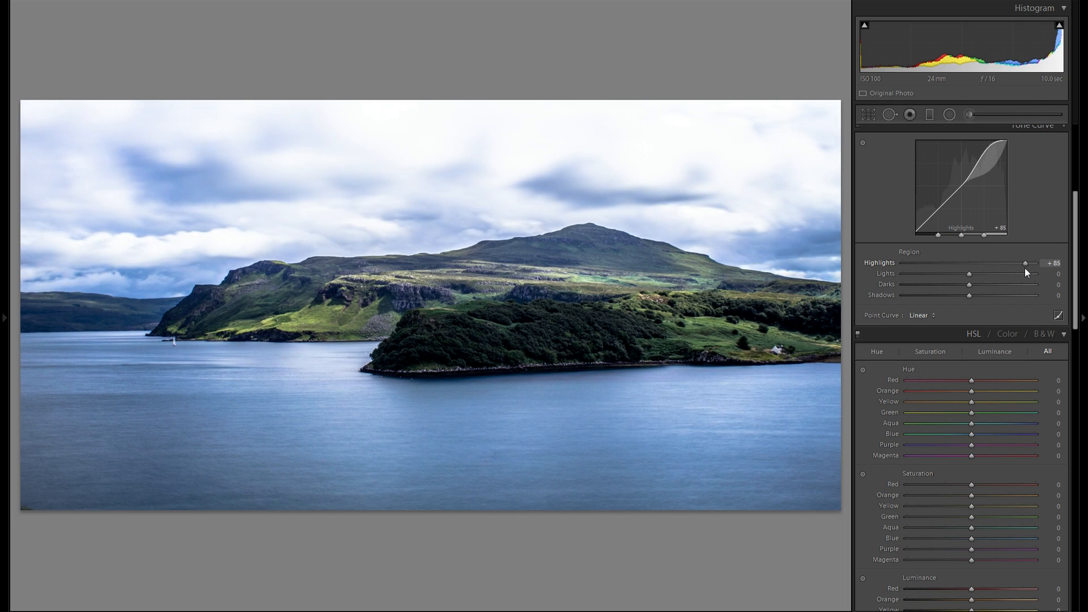
{"action": "left_click_drag", "start_coordinate": [1026, 263], "coordinate": [1022, 263]}
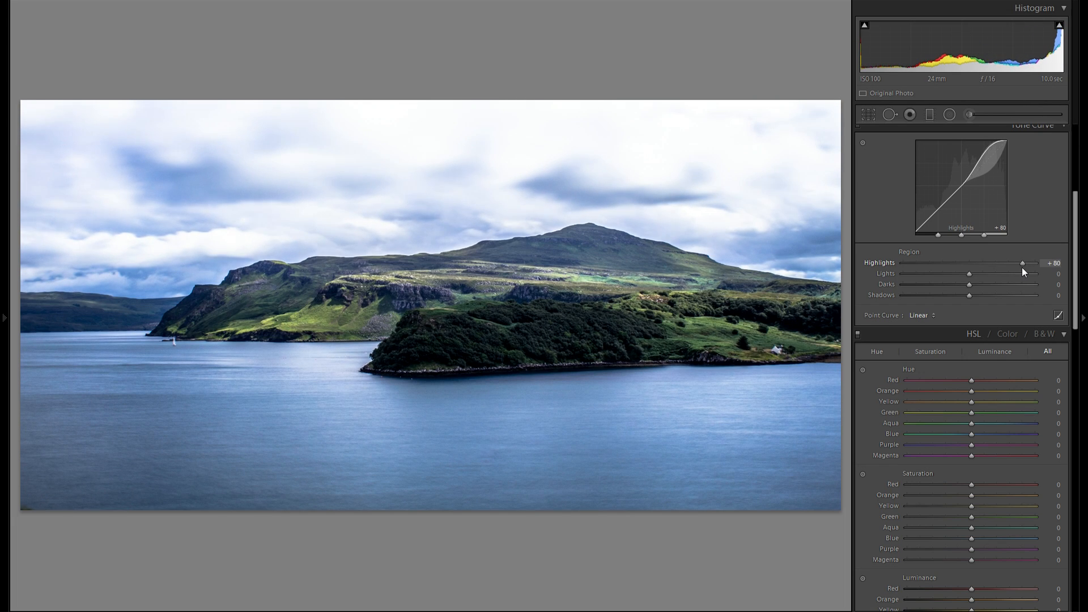
{"action": "left_click_drag", "start_coordinate": [1024, 262], "coordinate": [1017, 263]}
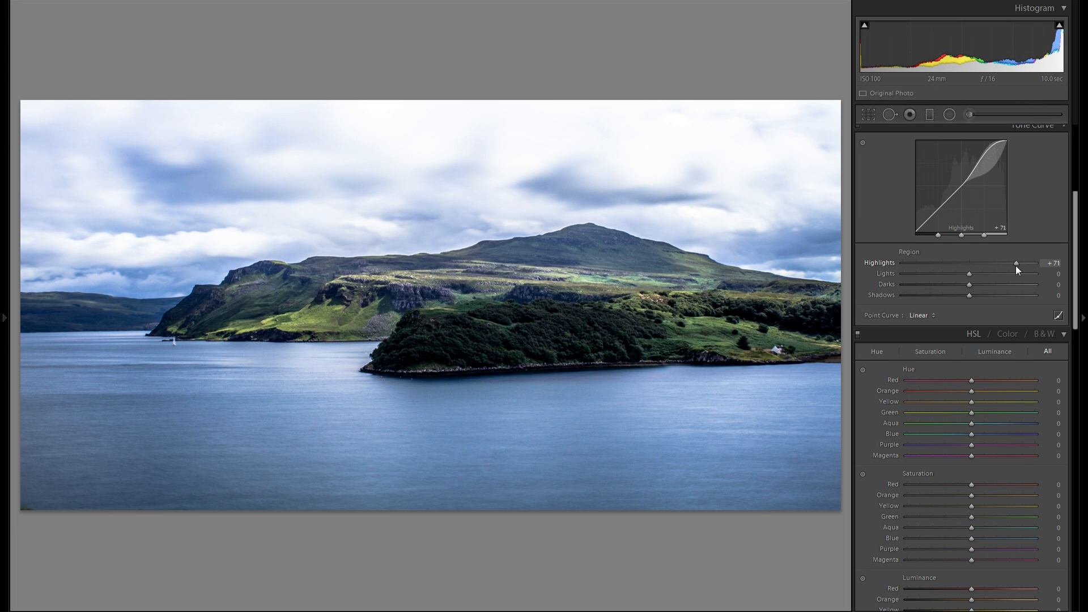
{"action": "mouse_move", "coordinate": [1005, 272]}
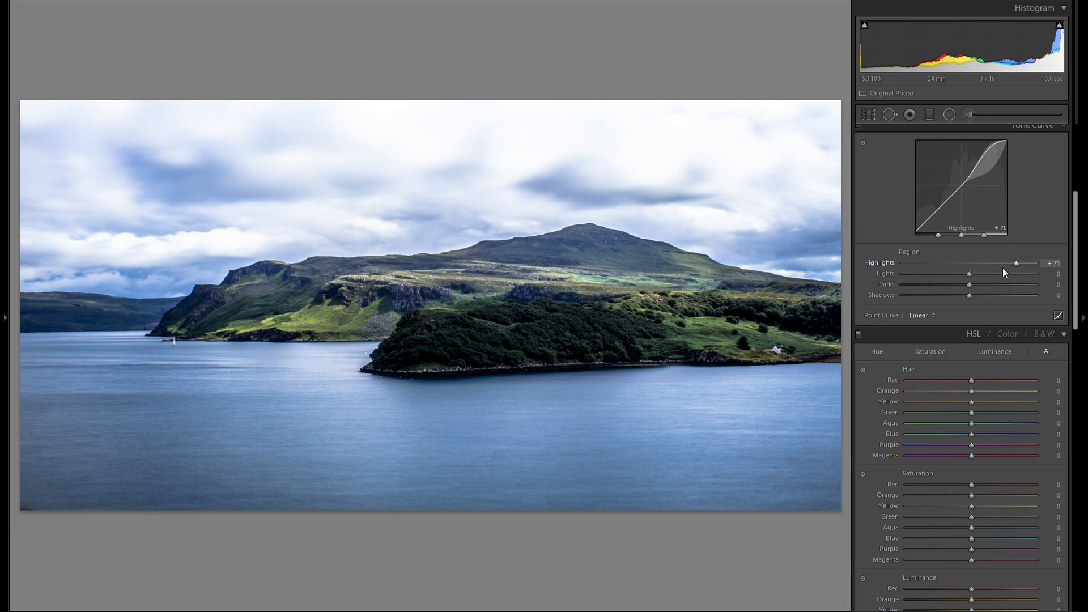
- Try darker and brighter Lights settings, leaving the Lights region at +23
{"action": "left_click_drag", "start_coordinate": [970, 273], "coordinate": [951, 272]}
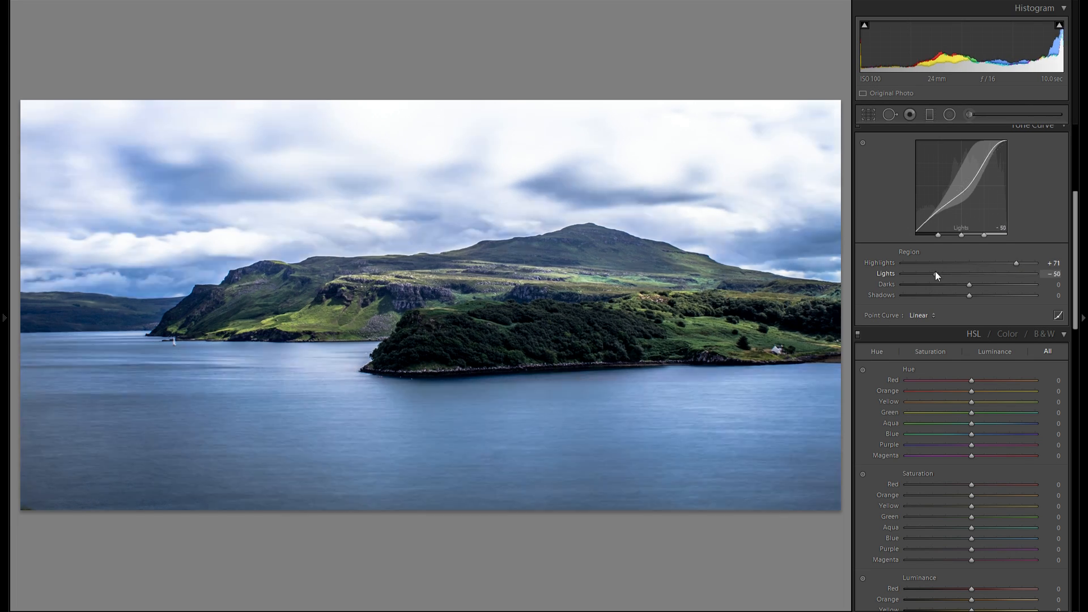
{"action": "left_click_drag", "start_coordinate": [951, 273], "coordinate": [997, 273]}
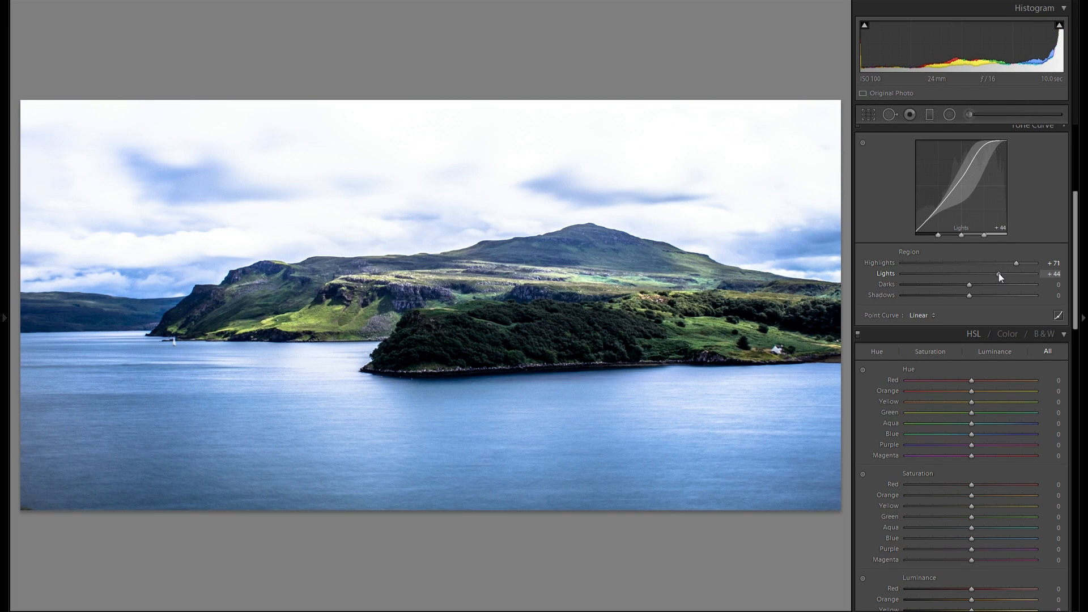
{"action": "left_click_drag", "start_coordinate": [1000, 273], "coordinate": [968, 273]}
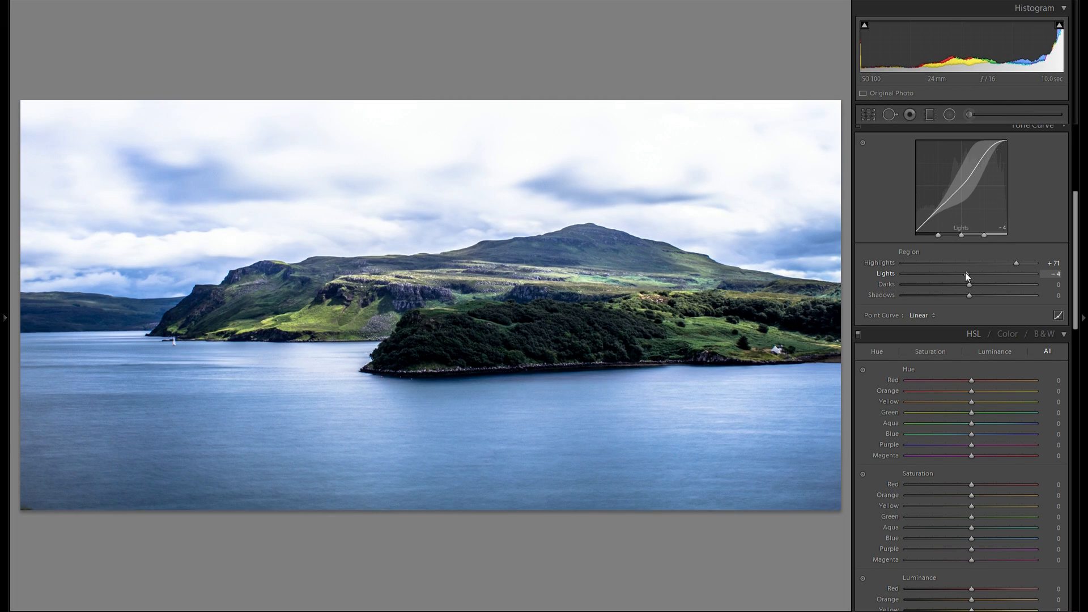
{"action": "left_click_drag", "start_coordinate": [968, 284], "coordinate": [970, 284]}
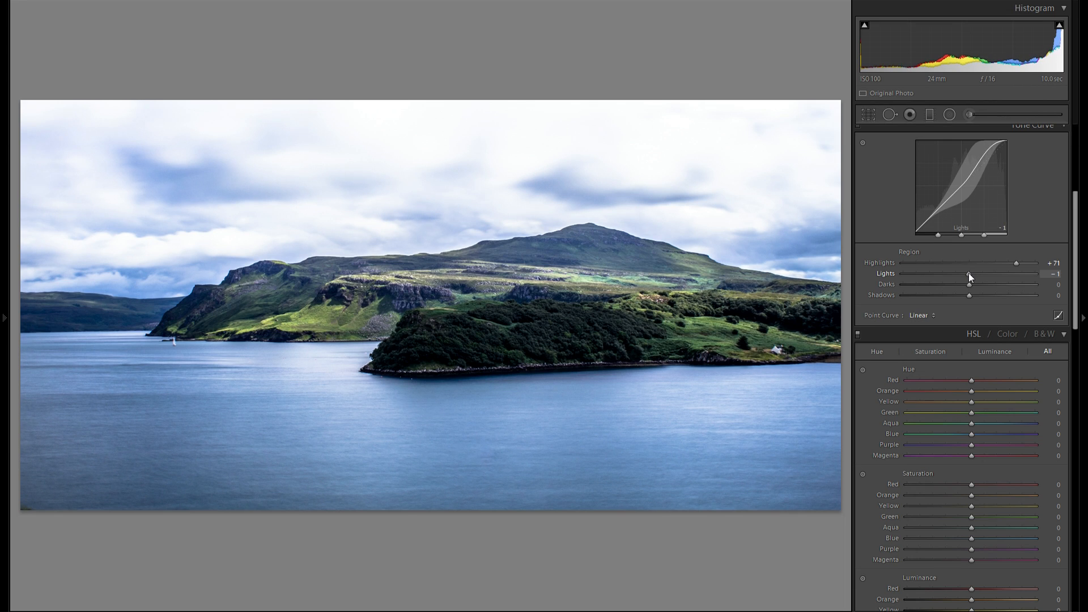
{"action": "left_click_drag", "start_coordinate": [951, 273], "coordinate": [975, 273]}
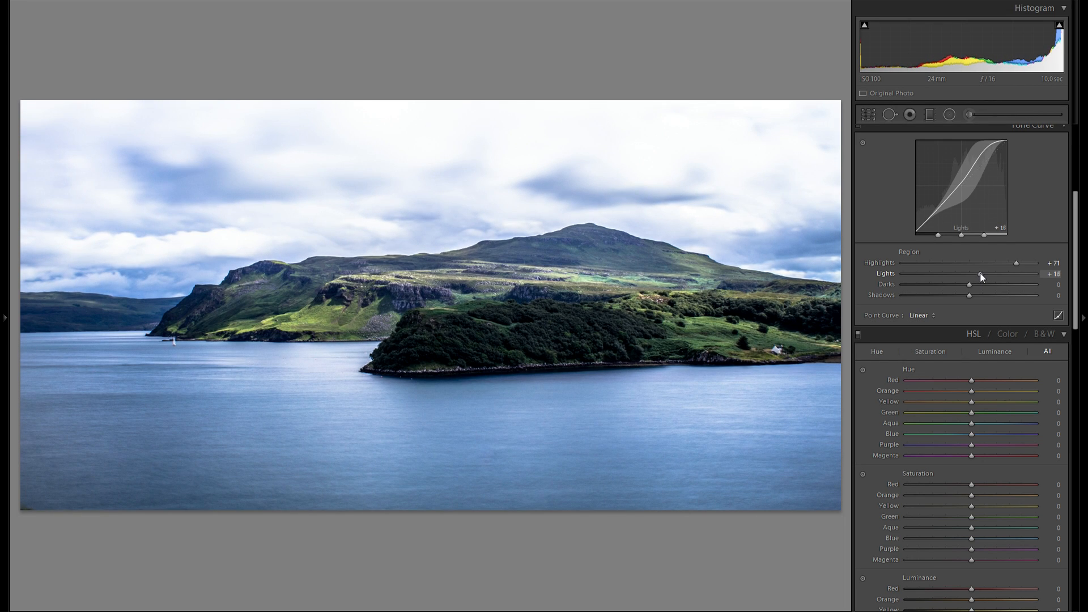
{"action": "left_click_drag", "start_coordinate": [970, 274], "coordinate": [985, 274]}
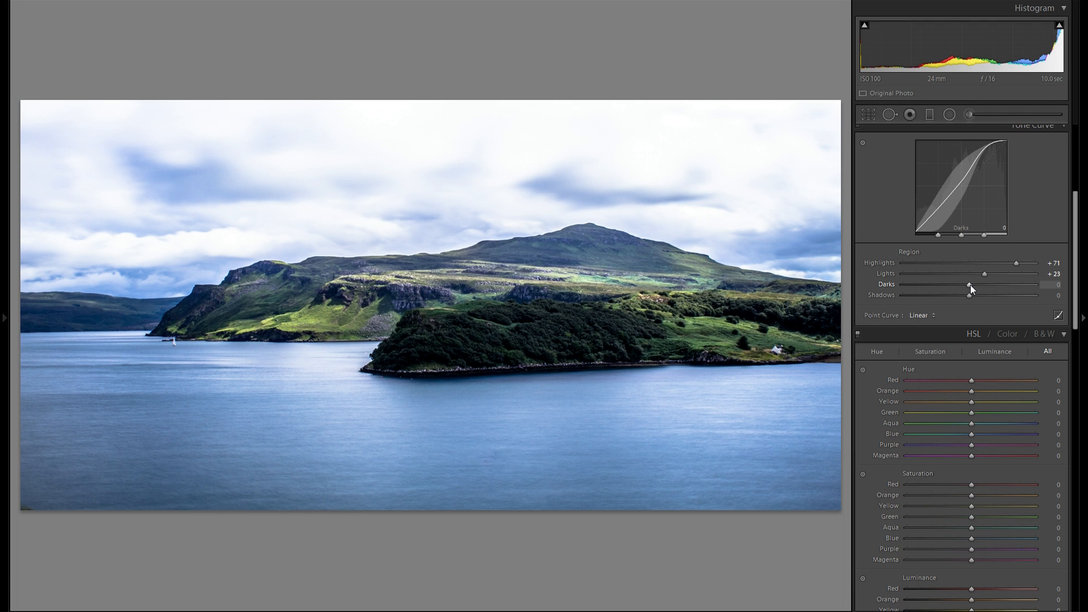
- Set the tone curve Darks to -15 and Shadows to +28
{"action": "left_click_drag", "start_coordinate": [971, 285], "coordinate": [951, 285]}
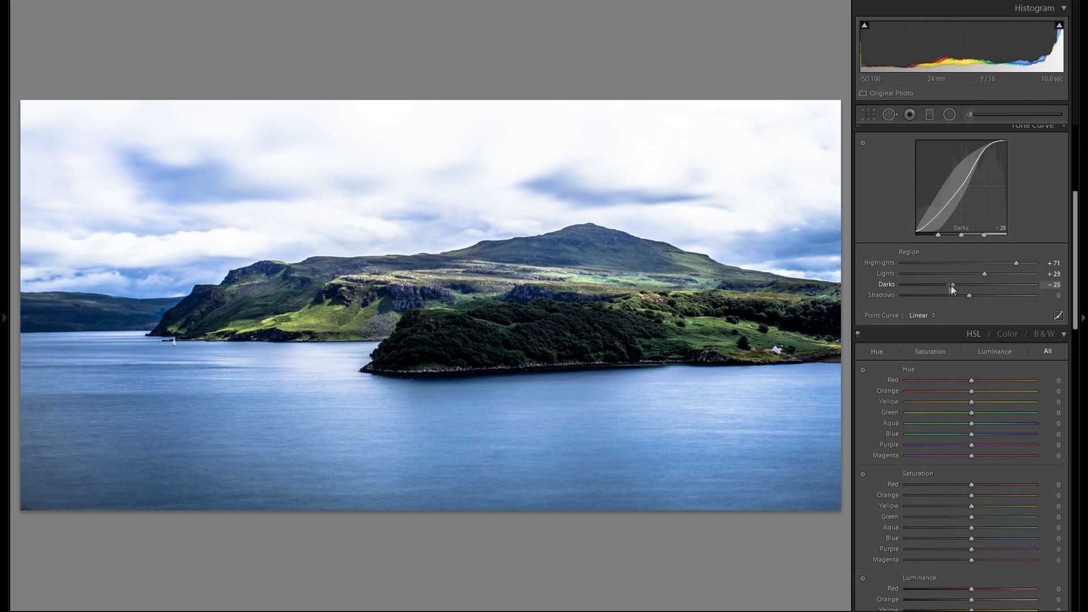
{"action": "left_click_drag", "start_coordinate": [953, 285], "coordinate": [972, 285]}
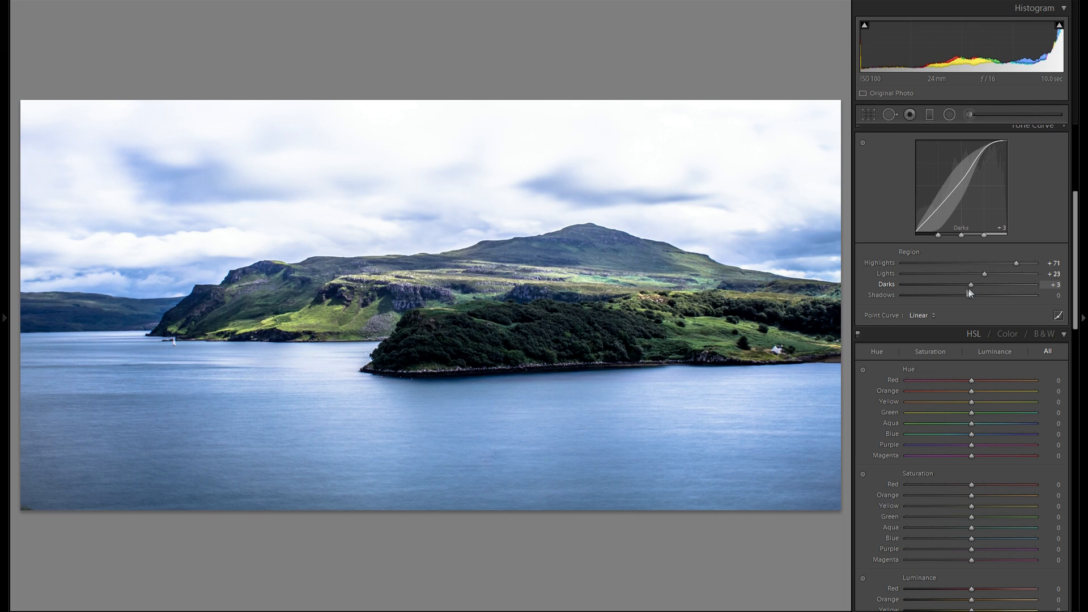
{"action": "left_click_drag", "start_coordinate": [971, 285], "coordinate": [960, 285]}
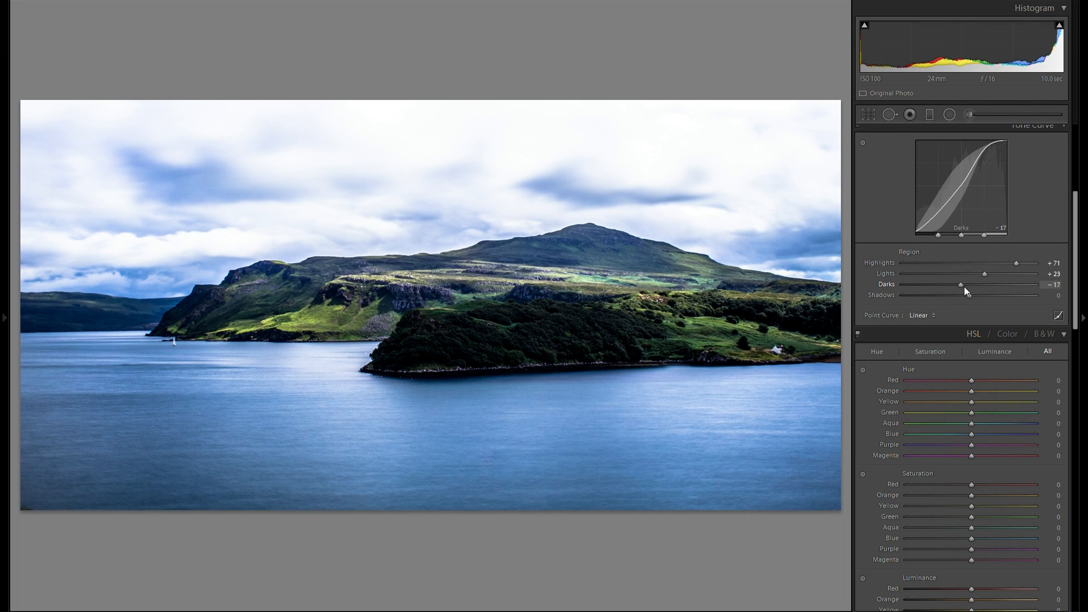
{"action": "left_click_drag", "start_coordinate": [961, 285], "coordinate": [964, 285]}
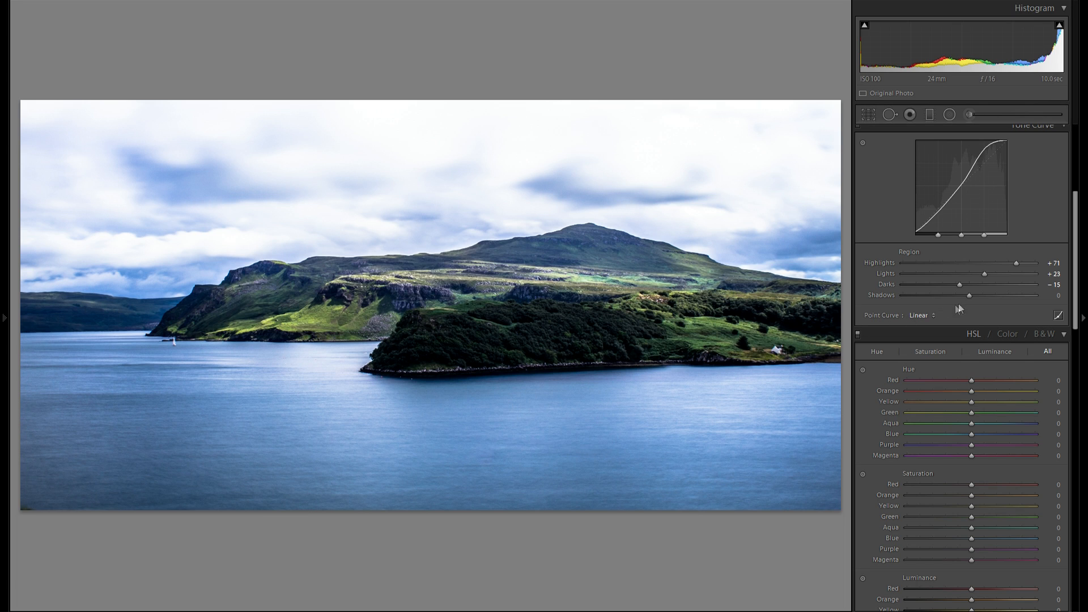
{"action": "left_click_drag", "start_coordinate": [969, 295], "coordinate": [974, 294]}
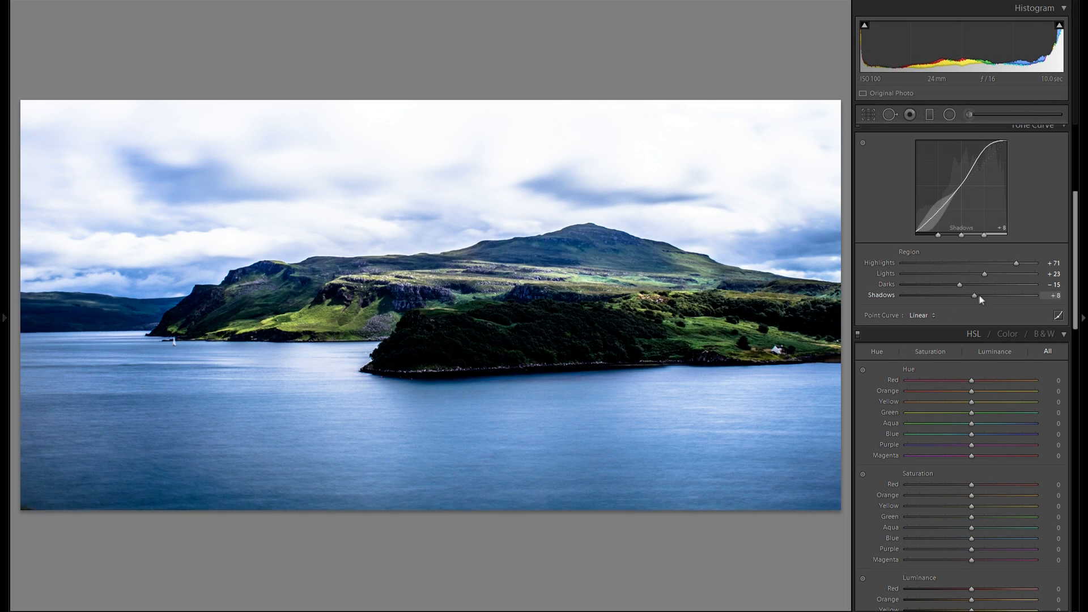
{"action": "left_click_drag", "start_coordinate": [974, 295], "coordinate": [969, 295]}
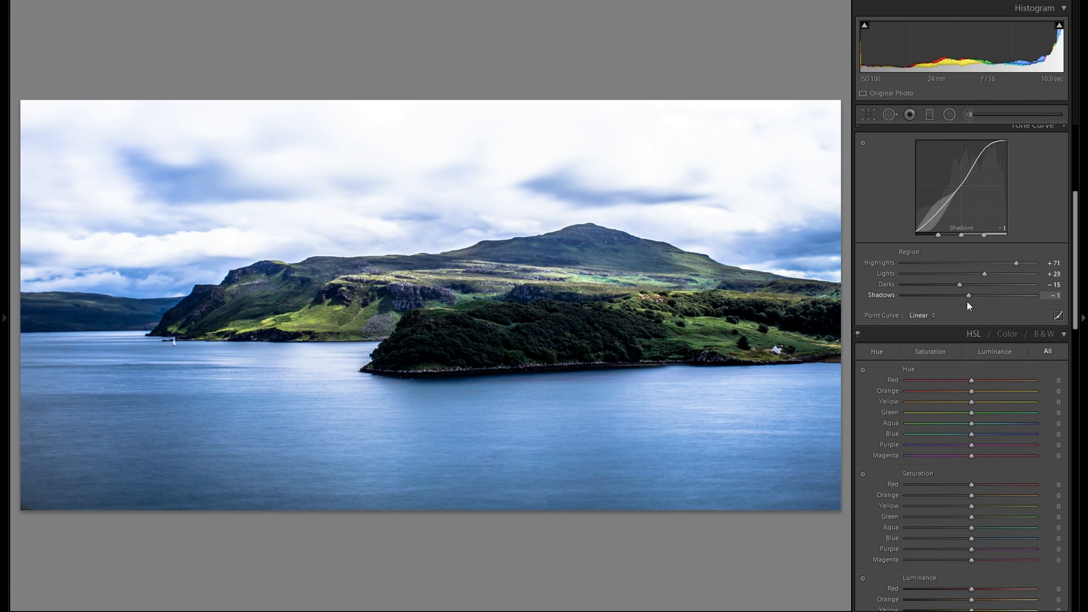
{"action": "left_click_drag", "start_coordinate": [968, 294], "coordinate": [989, 295]}
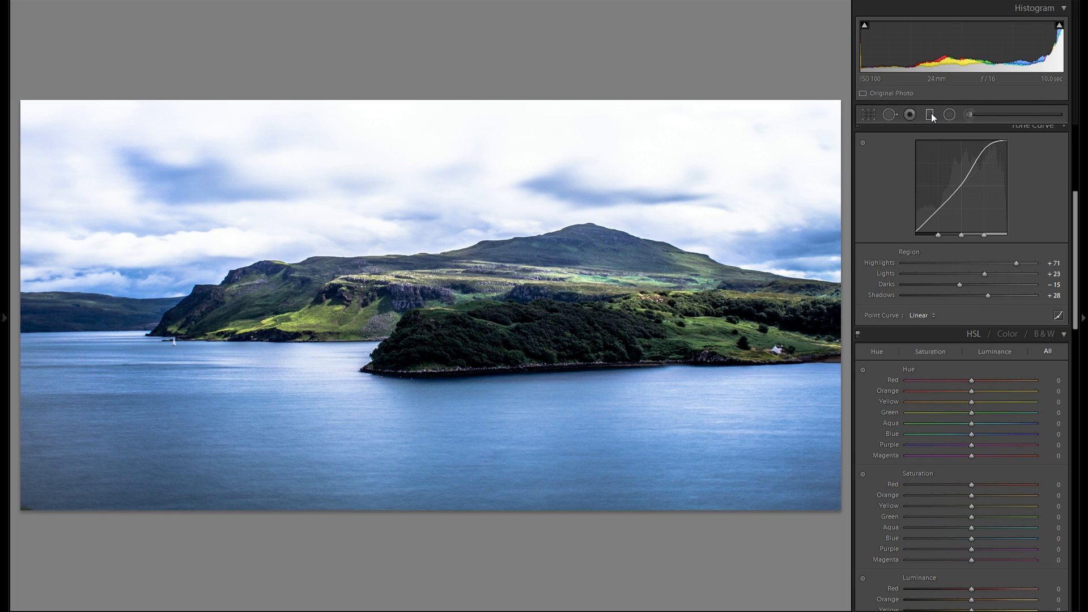
- Add a Graduated Filter over the sky and darken its Exposure to -0.60
{"action": "left_click", "coordinate": [929, 114]}
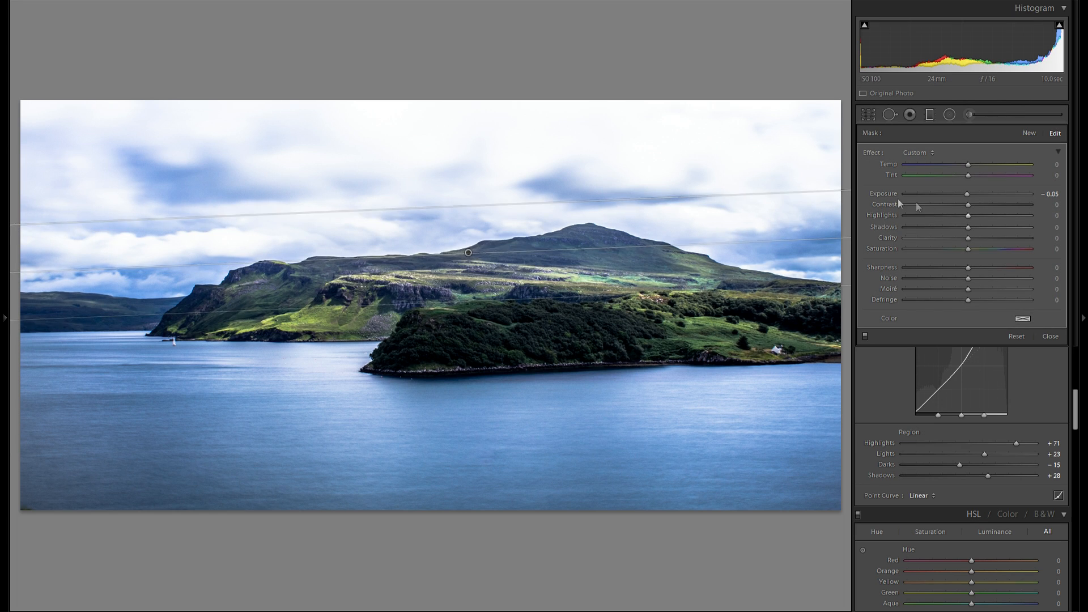
{"action": "left_click_drag", "start_coordinate": [968, 193], "coordinate": [962, 194]}
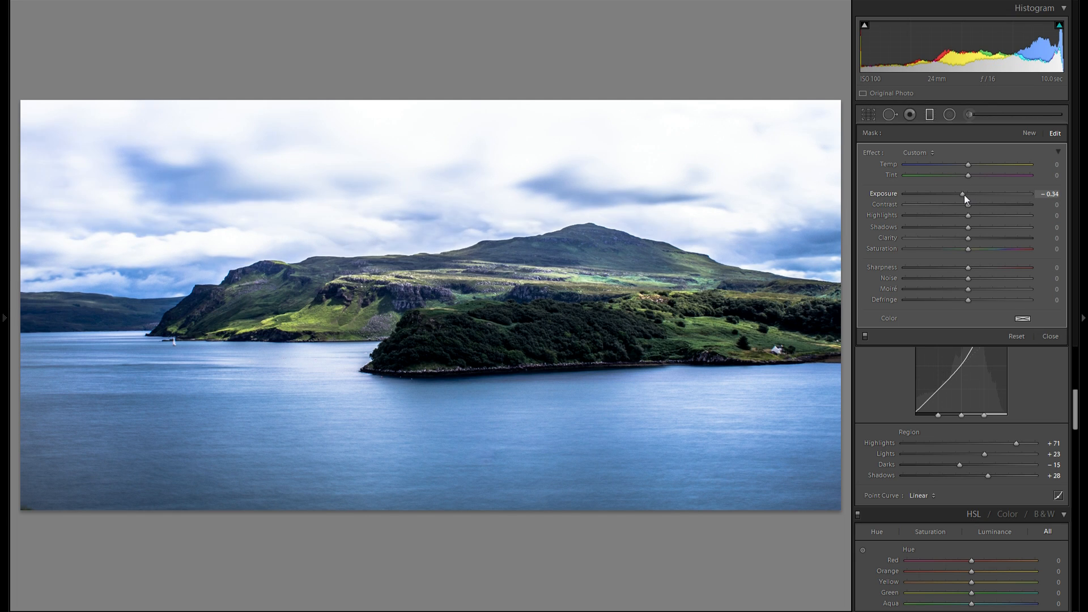
{"action": "left_click_drag", "start_coordinate": [962, 195], "coordinate": [953, 195]}
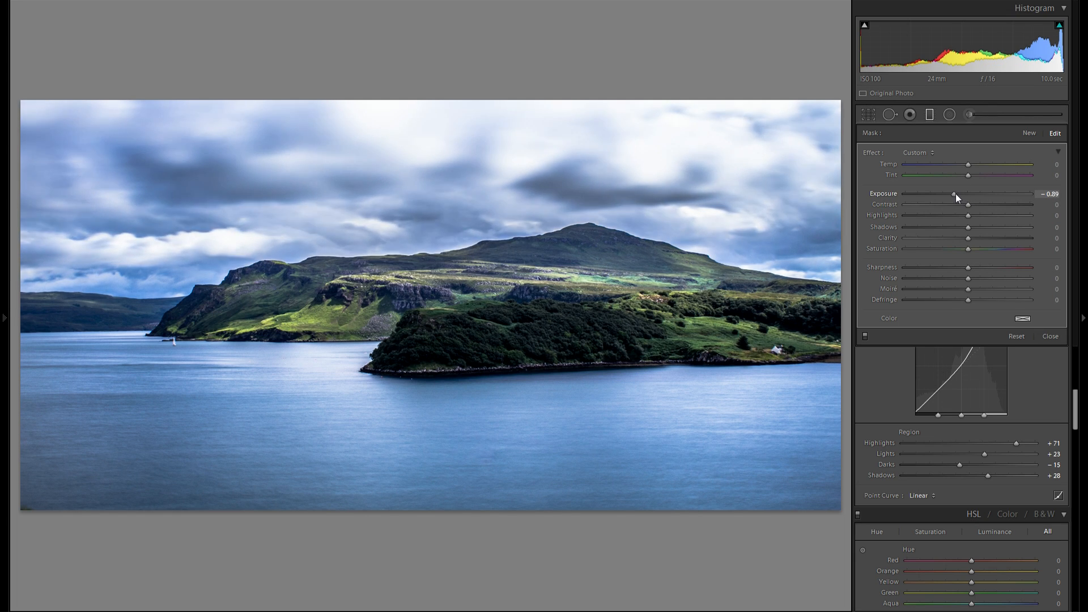
{"action": "left_click_drag", "start_coordinate": [953, 194], "coordinate": [952, 195]}
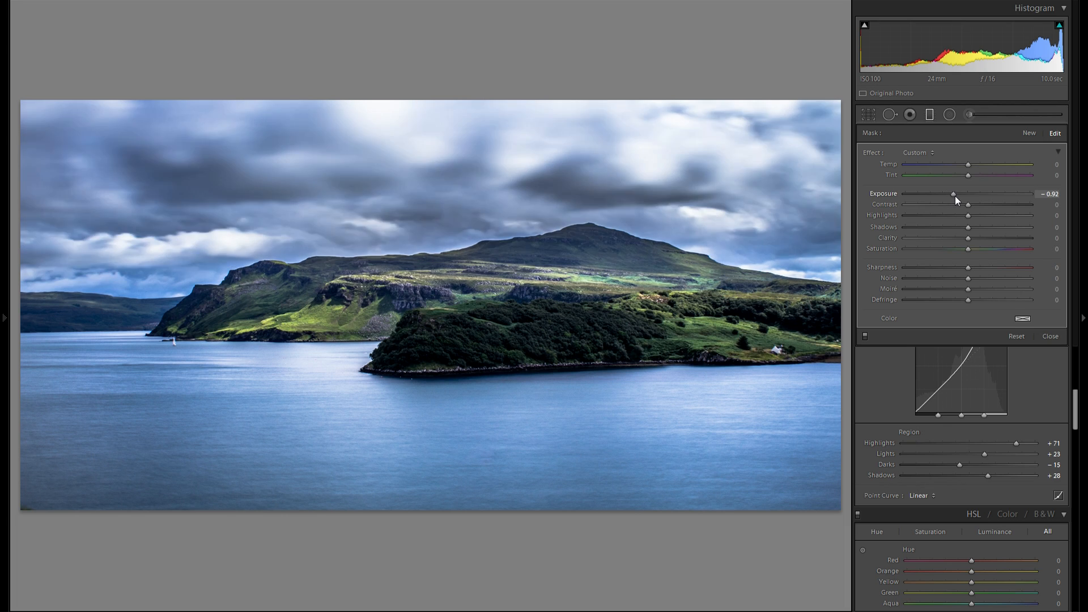
{"action": "left_click_drag", "start_coordinate": [953, 195], "coordinate": [956, 194]}
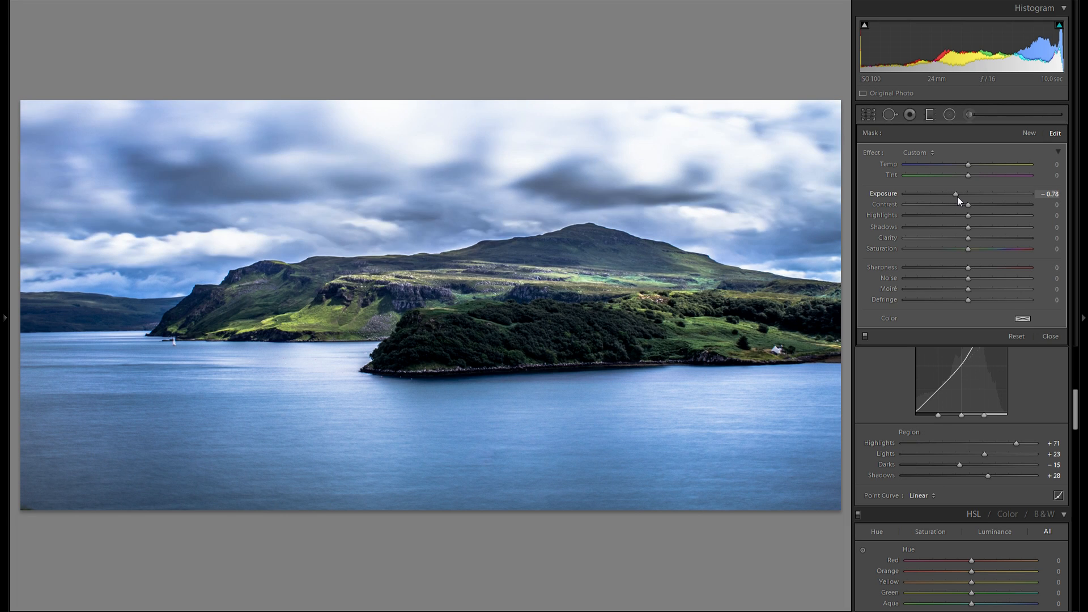
{"action": "left_click_drag", "start_coordinate": [955, 193], "coordinate": [960, 194]}
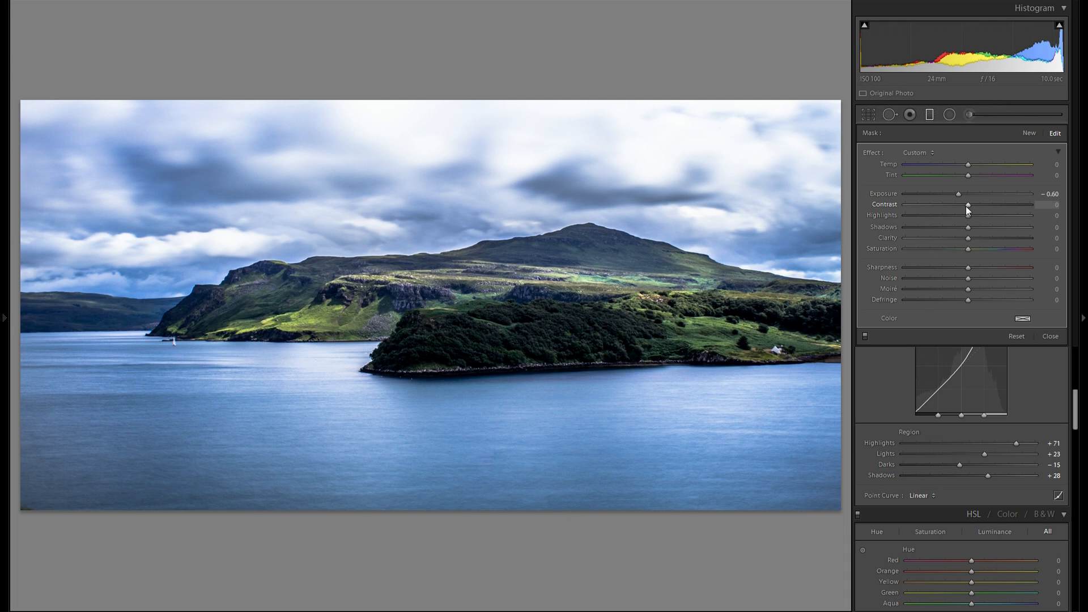
- Give the sky gradient +10 Contrast and return its Highlights to near zero
{"action": "left_click_drag", "start_coordinate": [968, 204], "coordinate": [988, 204]}
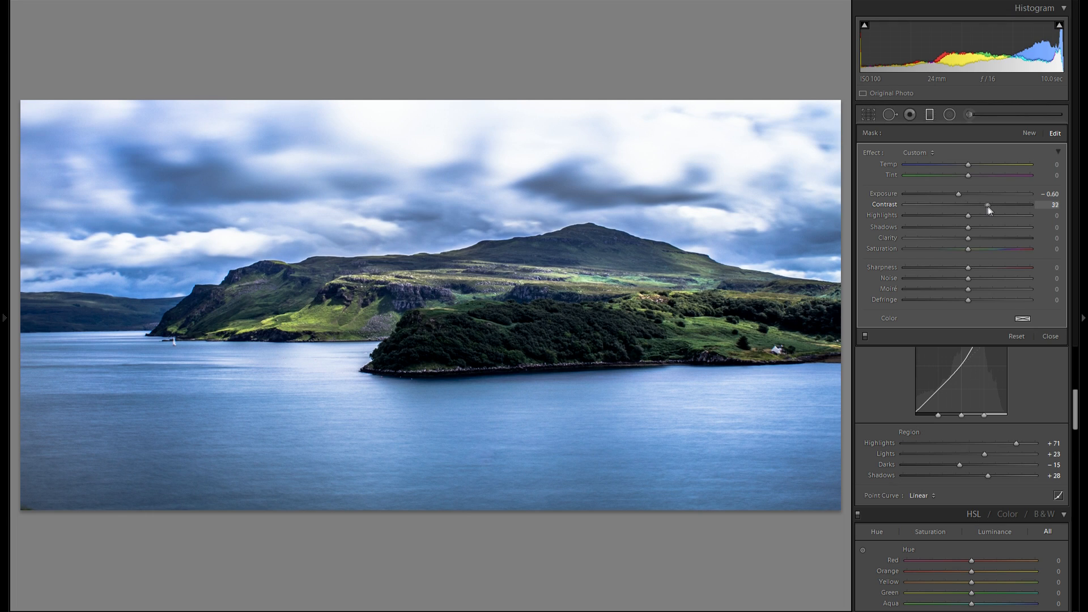
{"action": "left_click_drag", "start_coordinate": [989, 205], "coordinate": [973, 205]}
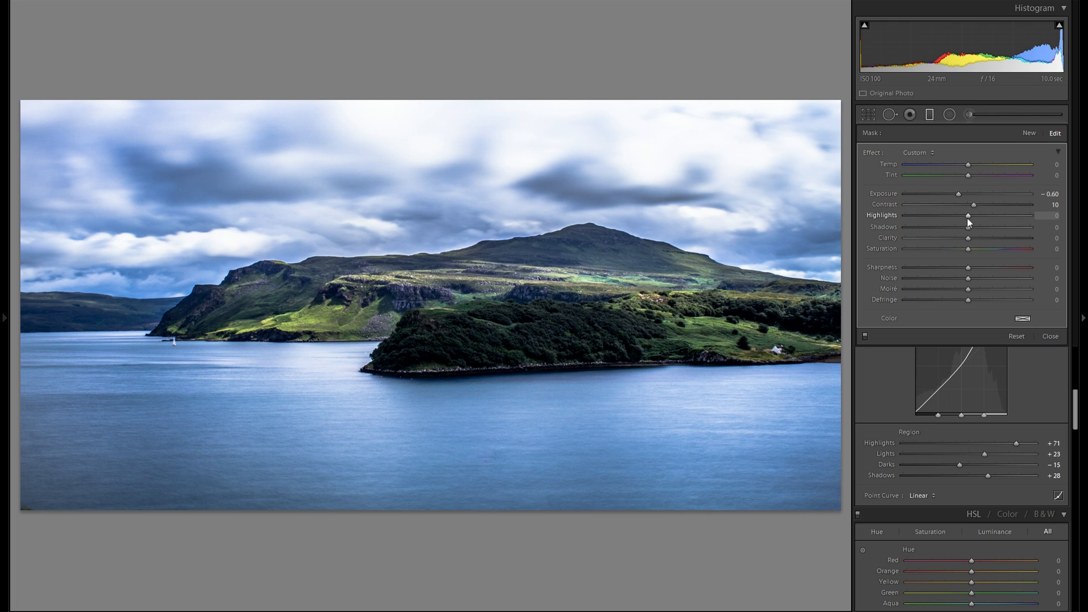
{"action": "left_click_drag", "start_coordinate": [967, 216], "coordinate": [942, 215]}
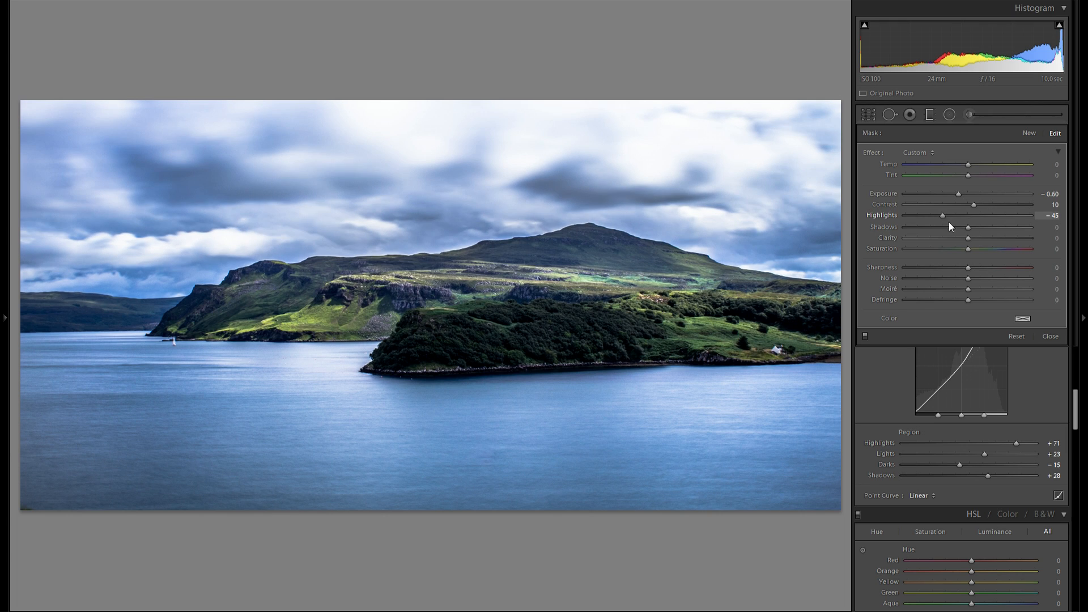
{"action": "left_click_drag", "start_coordinate": [942, 216], "coordinate": [965, 216]}
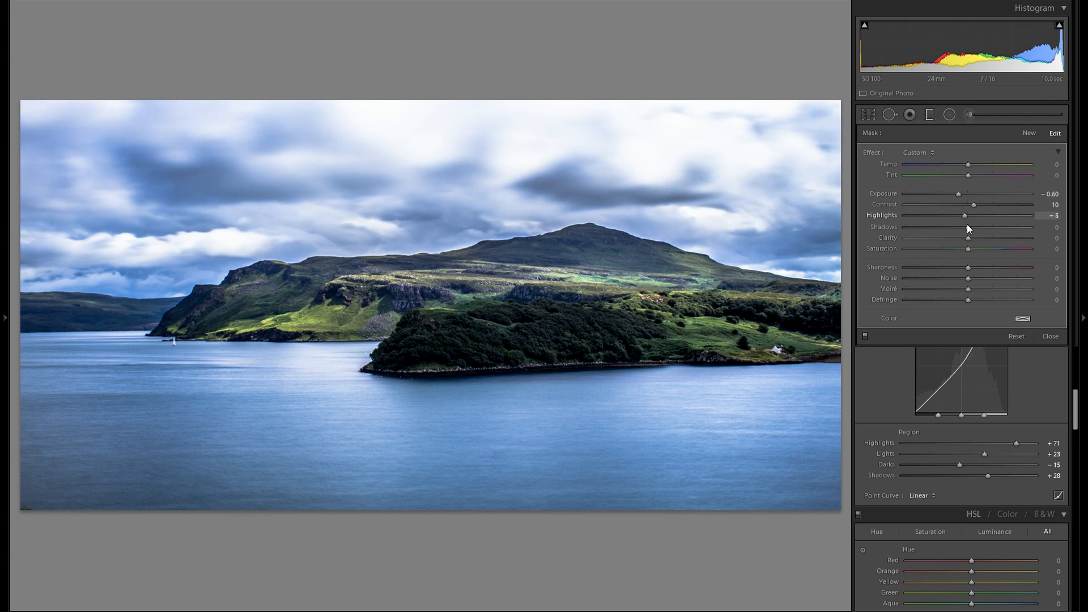
- Lift the sky gradient's Shadows to +22 and add +38 Clarity
{"action": "left_click_drag", "start_coordinate": [969, 227], "coordinate": [1012, 227]}
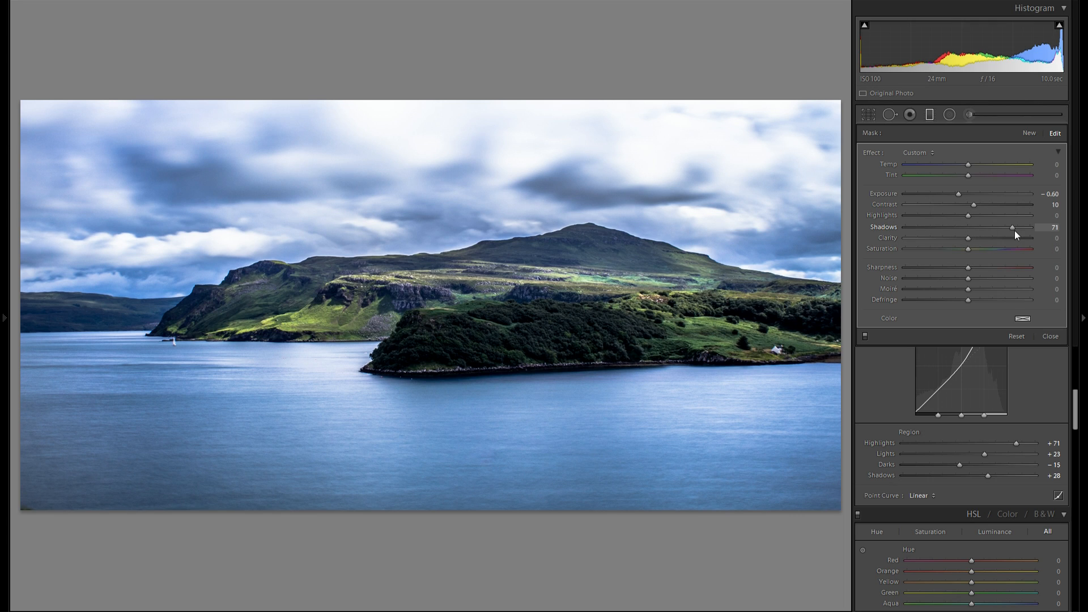
{"action": "left_click_drag", "start_coordinate": [1012, 228], "coordinate": [995, 228]}
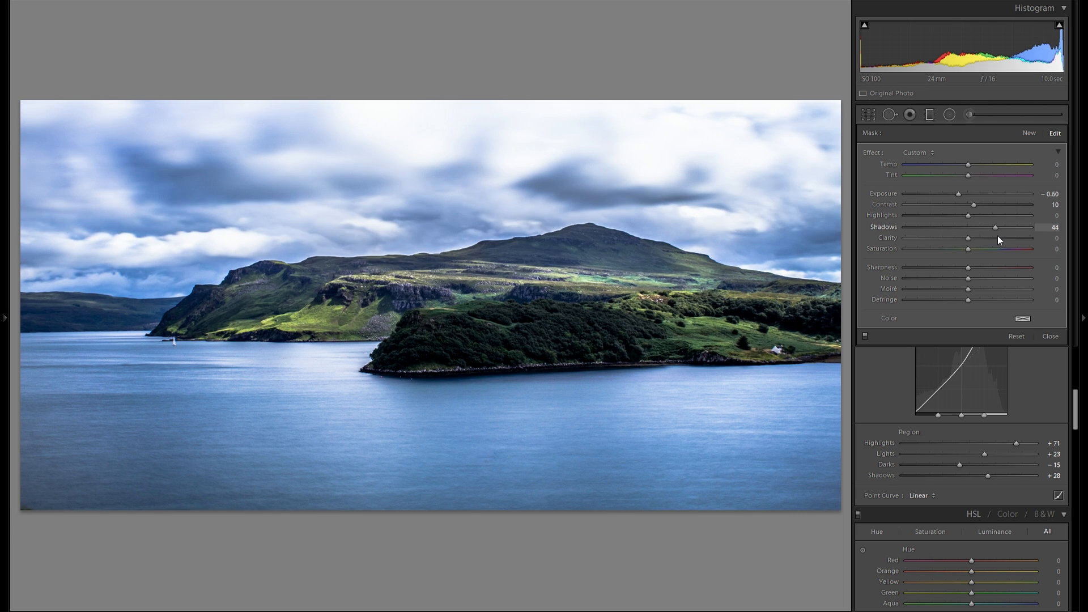
{"action": "left_click_drag", "start_coordinate": [995, 227], "coordinate": [981, 227]}
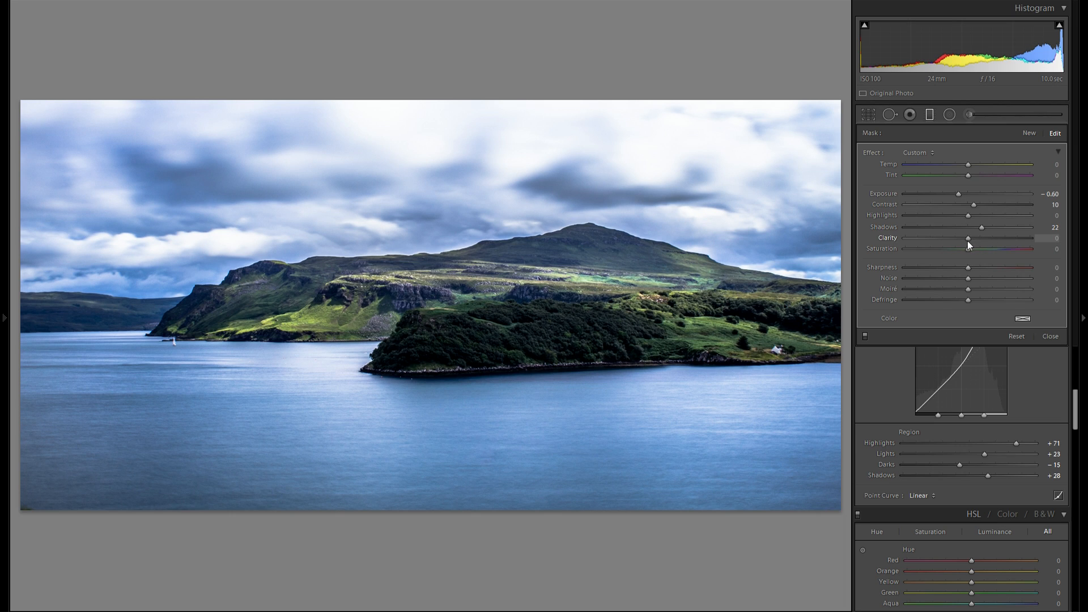
{"action": "left_click_drag", "start_coordinate": [969, 238], "coordinate": [991, 238]}
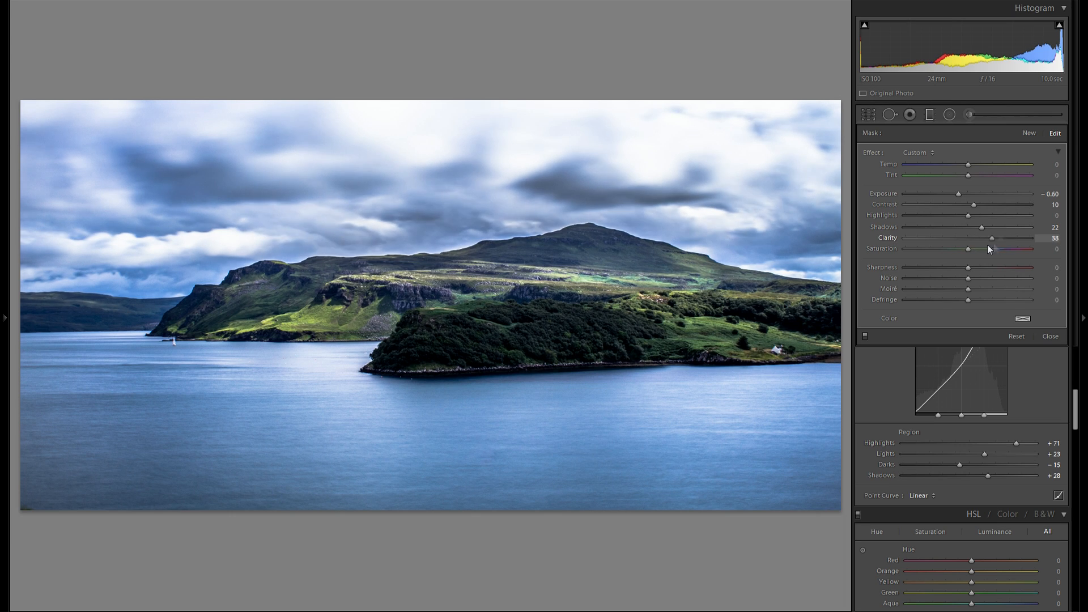
{"action": "left_click_drag", "start_coordinate": [992, 238], "coordinate": [984, 239]}
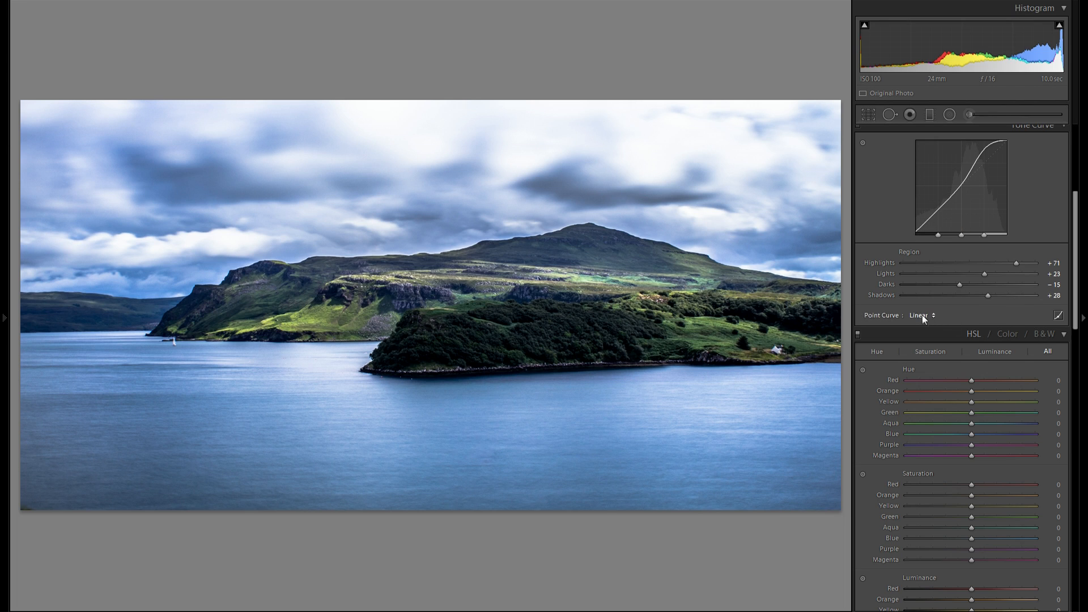
- Try the Strong Contrast point curve preset, revert it, and show all HSL colour sliders together
{"action": "left_click", "coordinate": [922, 315]}
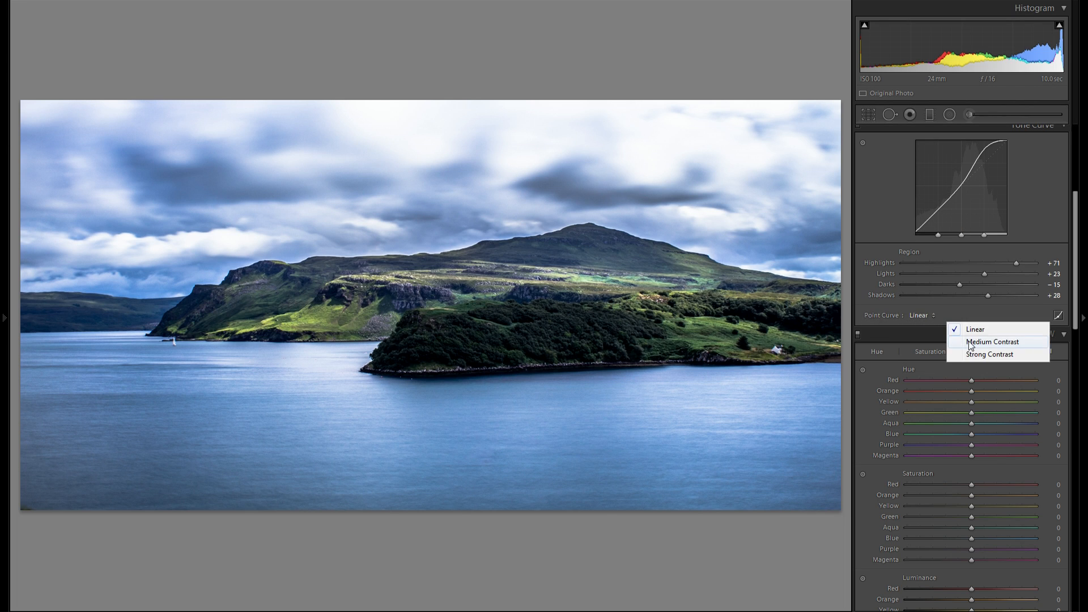
{"action": "left_click", "coordinate": [975, 328]}
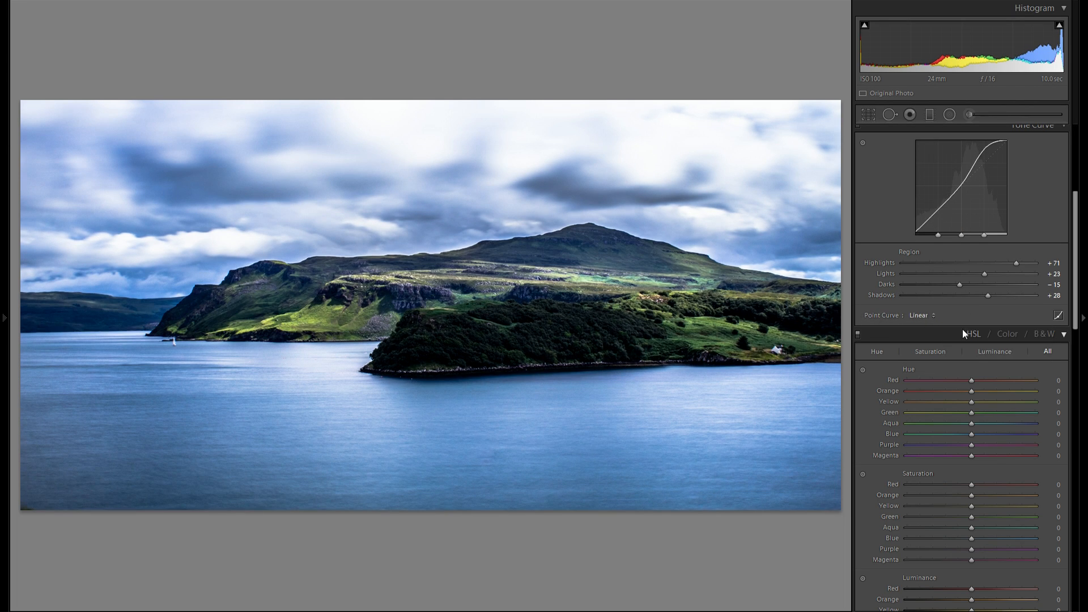
{"action": "left_click", "coordinate": [924, 316]}
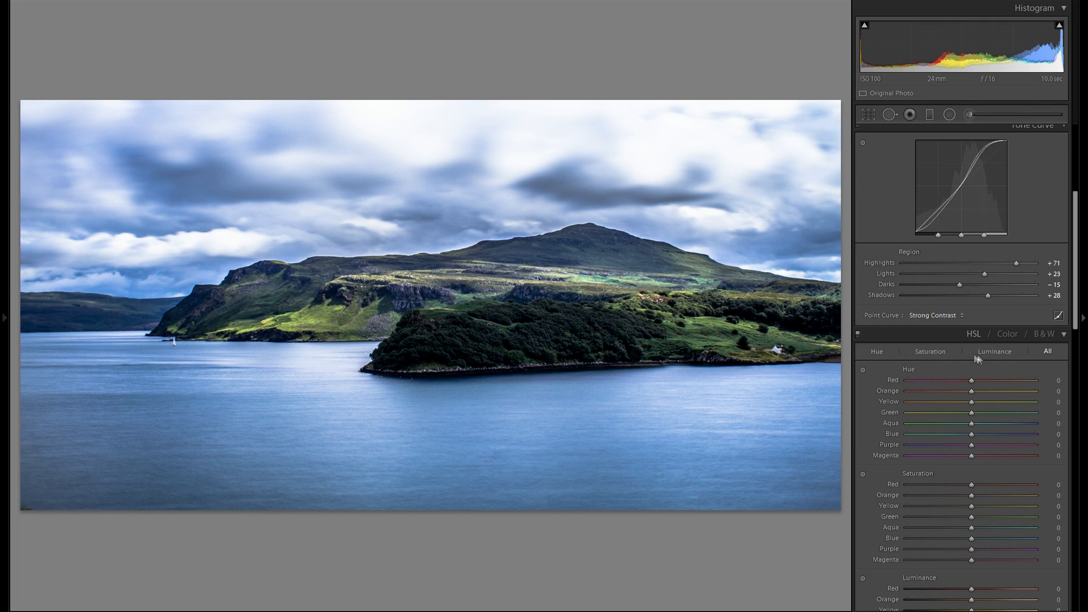
{"action": "left_click", "coordinate": [934, 314]}
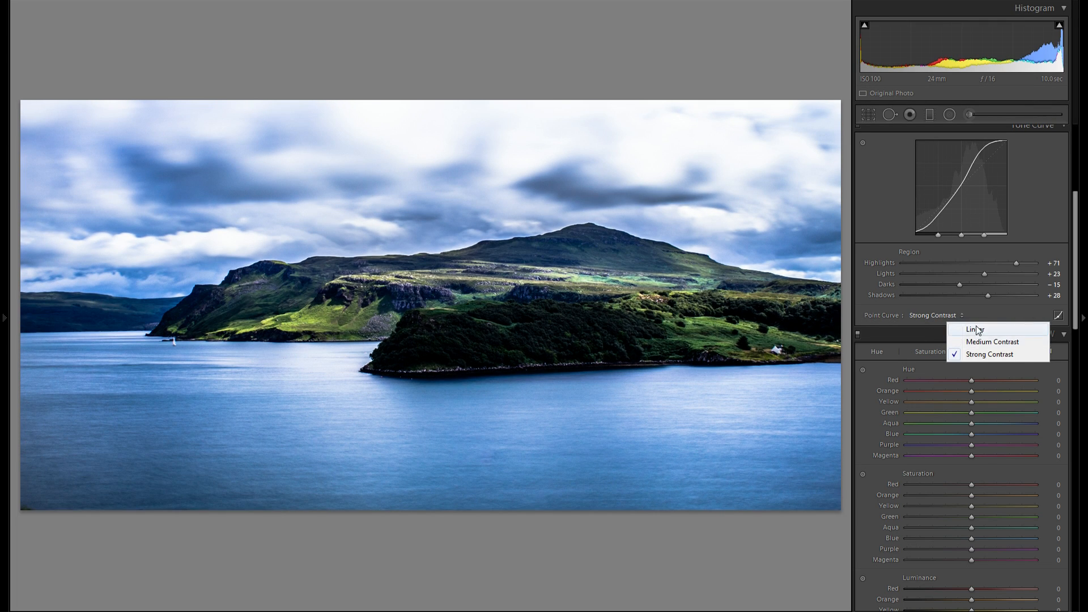
{"action": "left_click", "coordinate": [974, 329]}
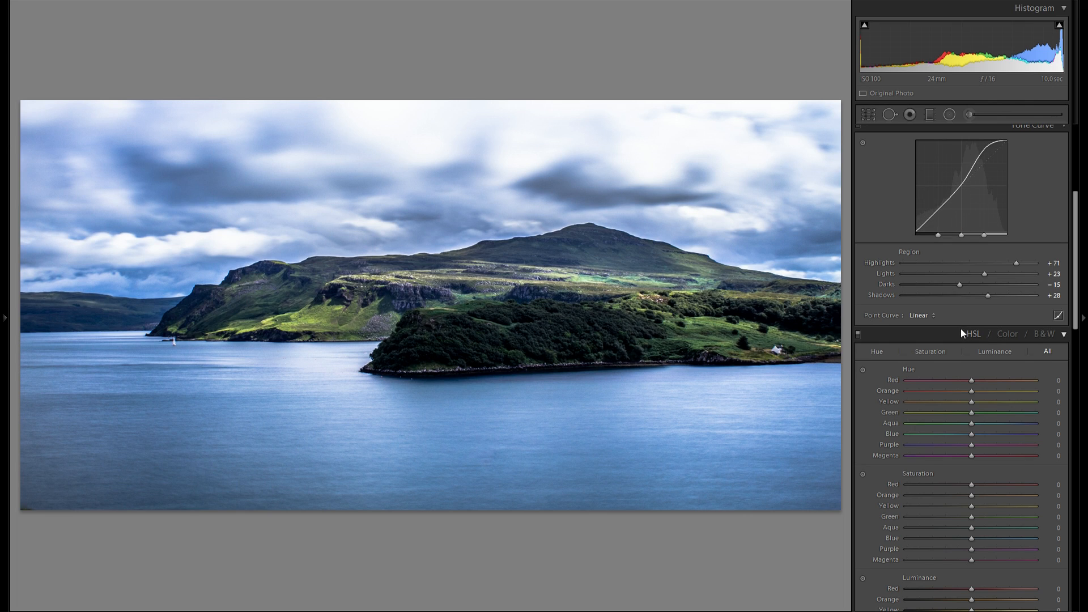
{"action": "mouse_move", "coordinate": [967, 347]}
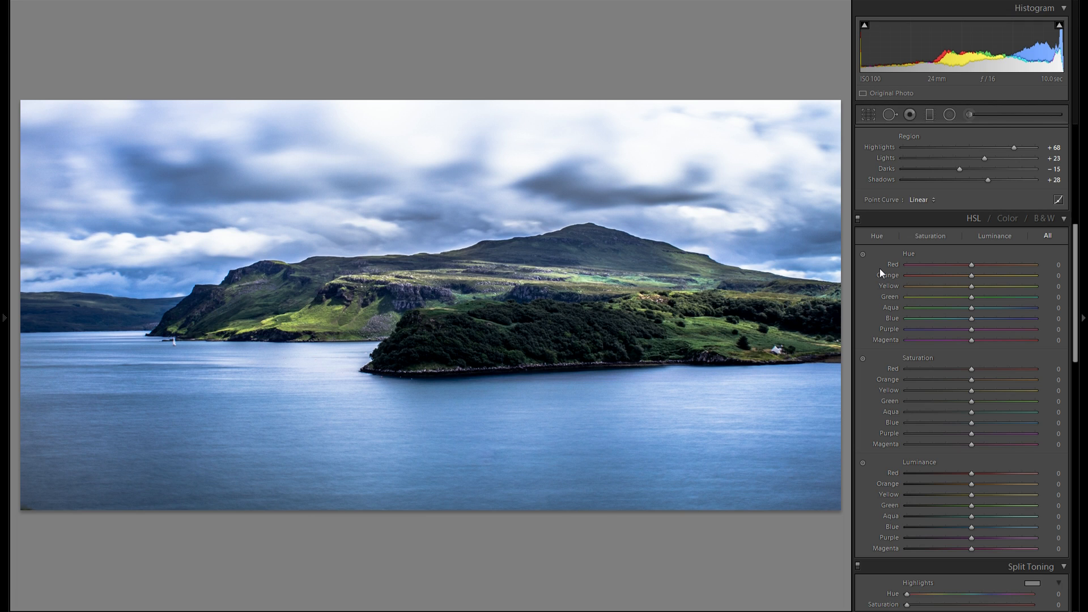
- Shift green and blue hues, saturate greens to +27 and blues +10, and brighten green and blue luminance
{"action": "left_click_drag", "start_coordinate": [970, 318], "coordinate": [974, 318]}
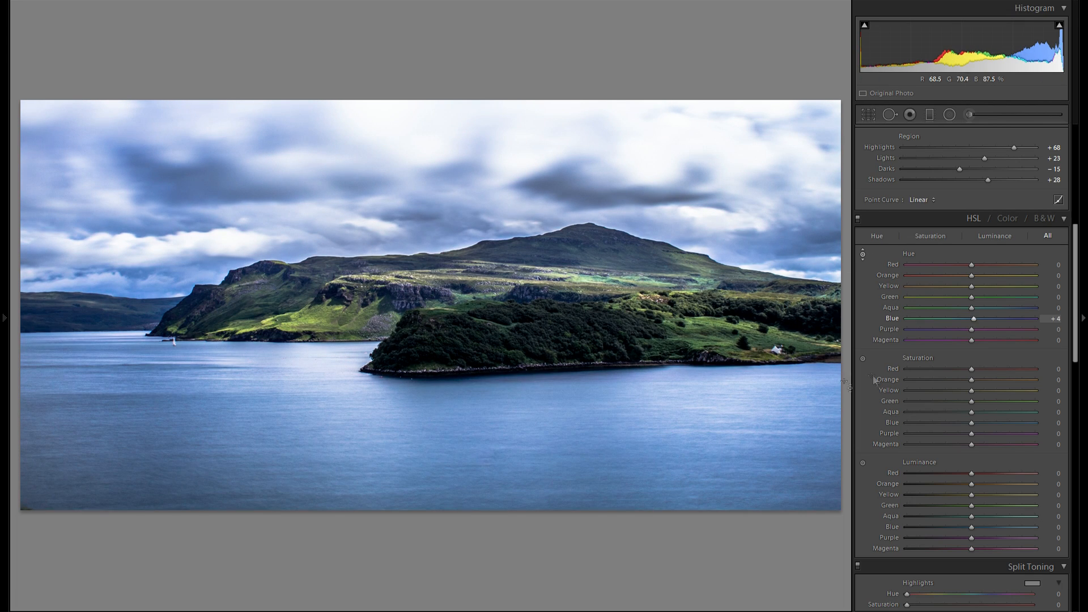
{"action": "left_click_drag", "start_coordinate": [971, 297], "coordinate": [947, 297]}
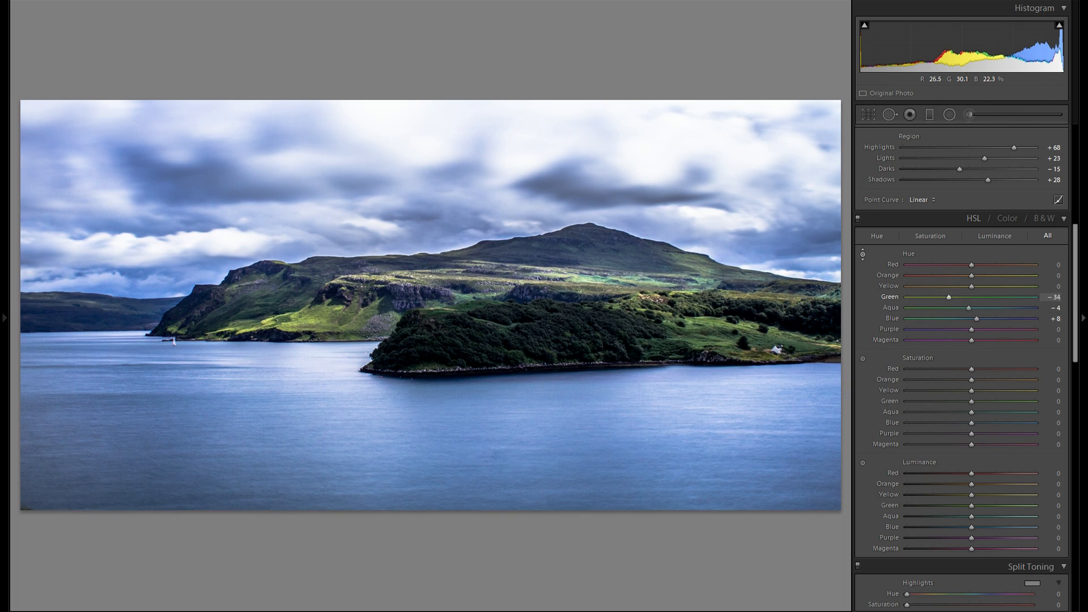
{"action": "left_click_drag", "start_coordinate": [971, 422], "coordinate": [986, 422]}
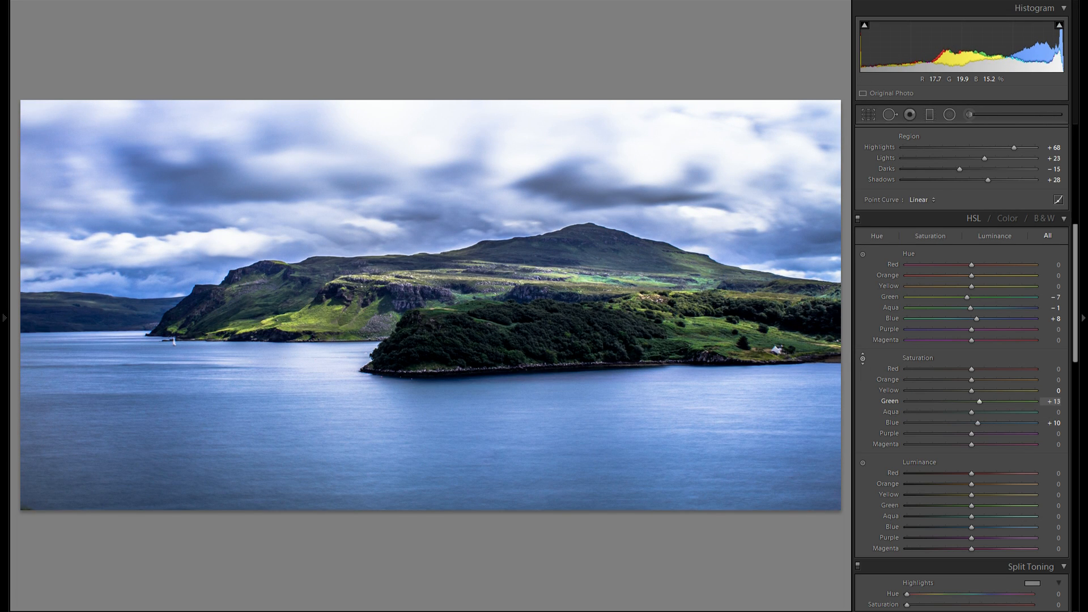
{"action": "left_click_drag", "start_coordinate": [978, 401], "coordinate": [988, 401]}
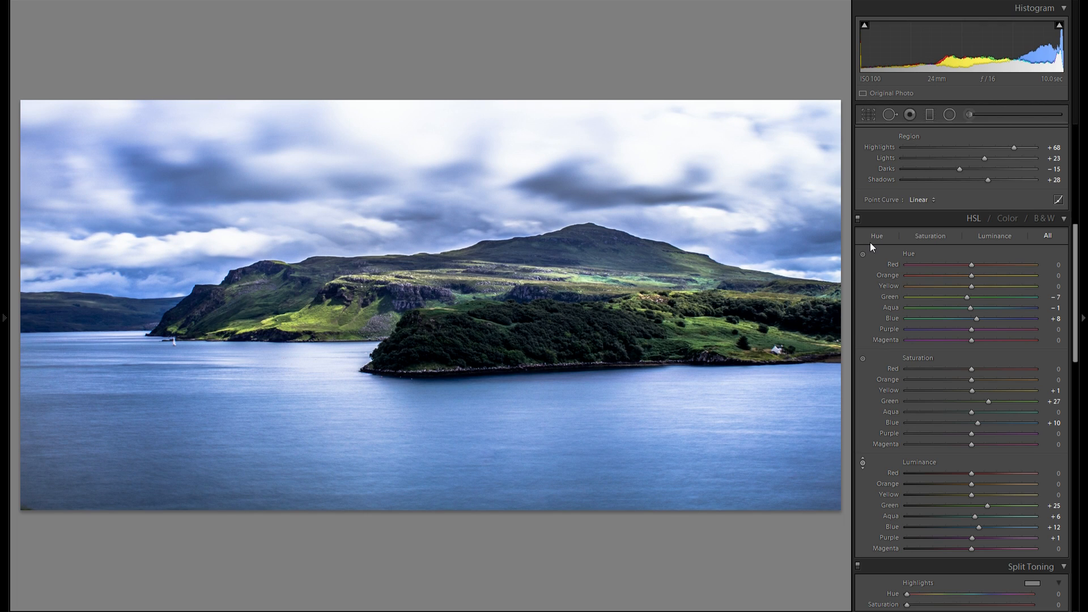
- Trial pink, violet and purple highlight tints before settling the hue on blue at 232
{"action": "scroll", "scroll_direction": "down", "scroll_amount": 3}
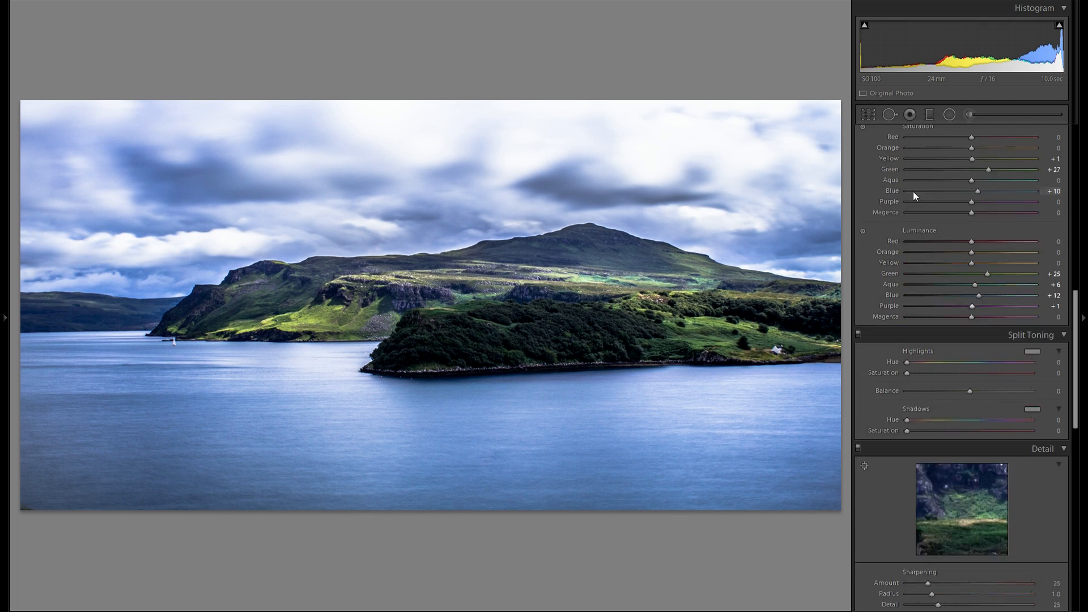
{"action": "scroll", "scroll_direction": "down", "scroll_amount": 3}
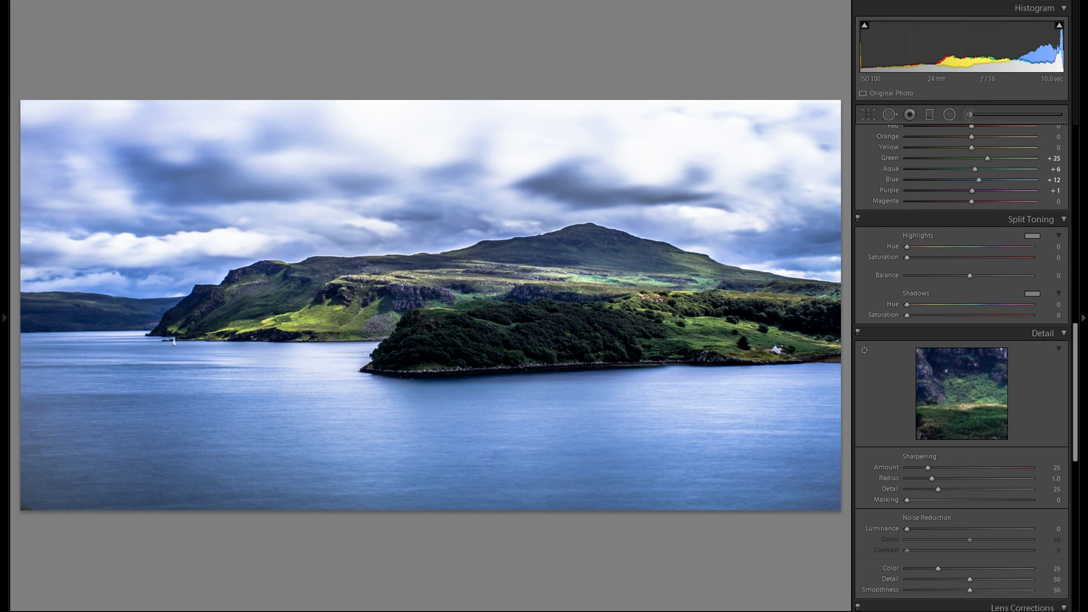
{"action": "left_click_drag", "start_coordinate": [906, 256], "coordinate": [1024, 257]}
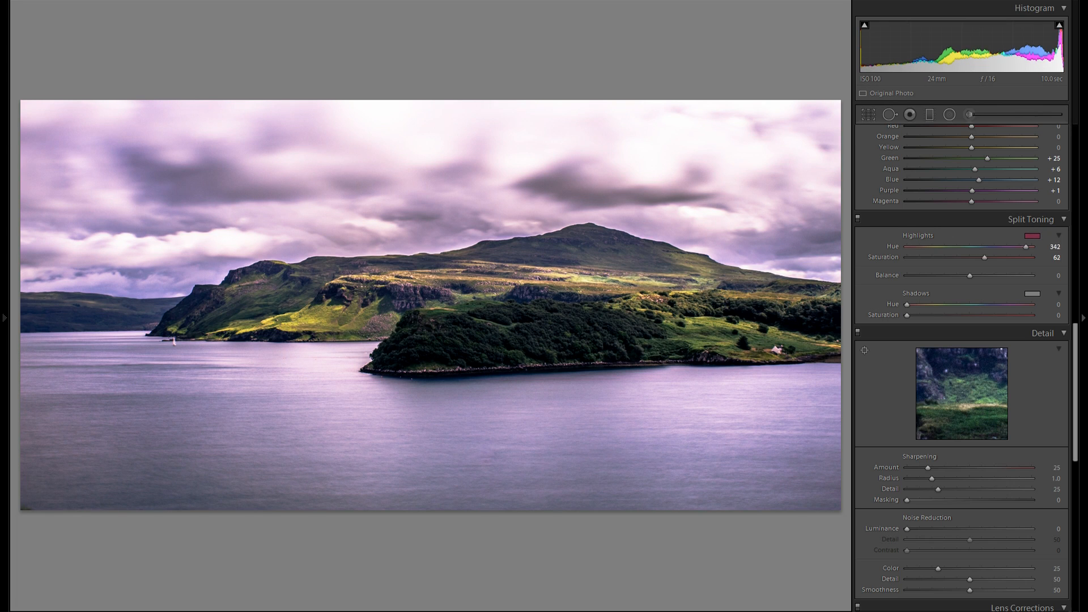
{"action": "left_click_drag", "start_coordinate": [1024, 246], "coordinate": [986, 246]}
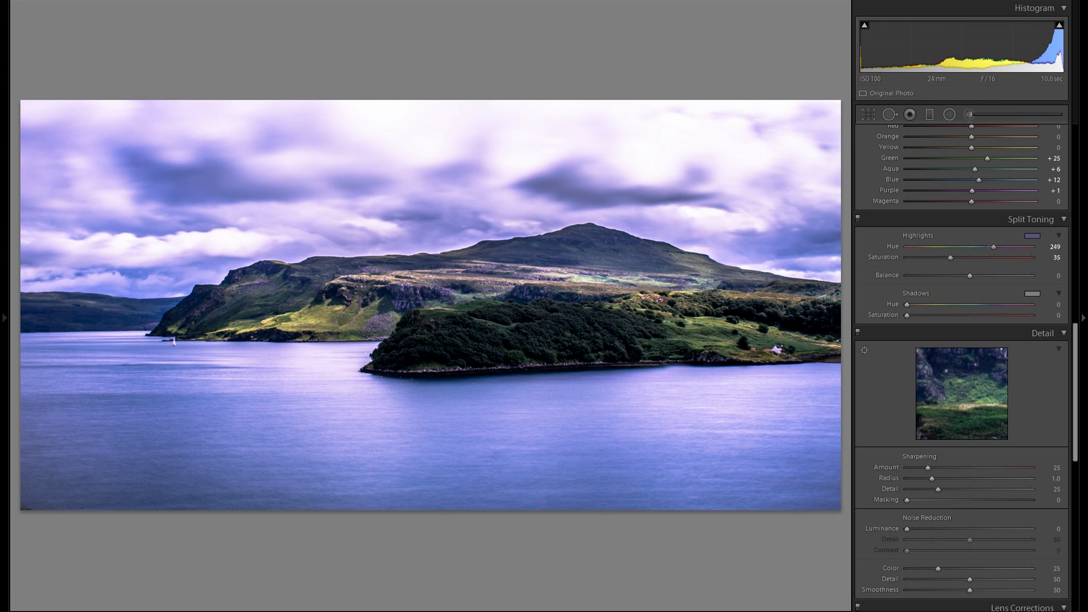
{"action": "left_click_drag", "start_coordinate": [979, 247], "coordinate": [1013, 247]}
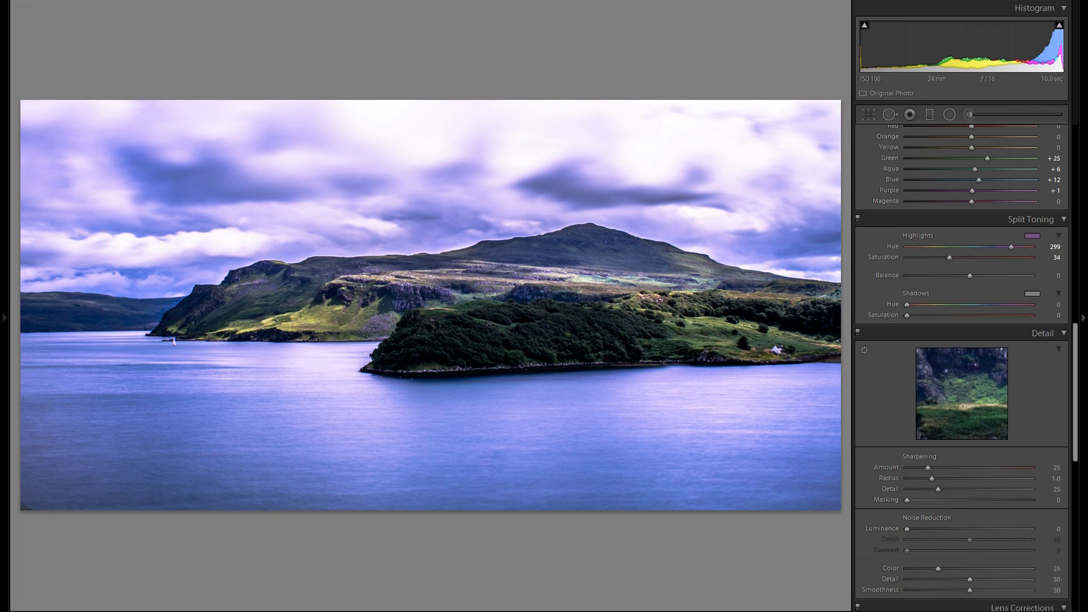
{"action": "left_click_drag", "start_coordinate": [1036, 246], "coordinate": [934, 246]}
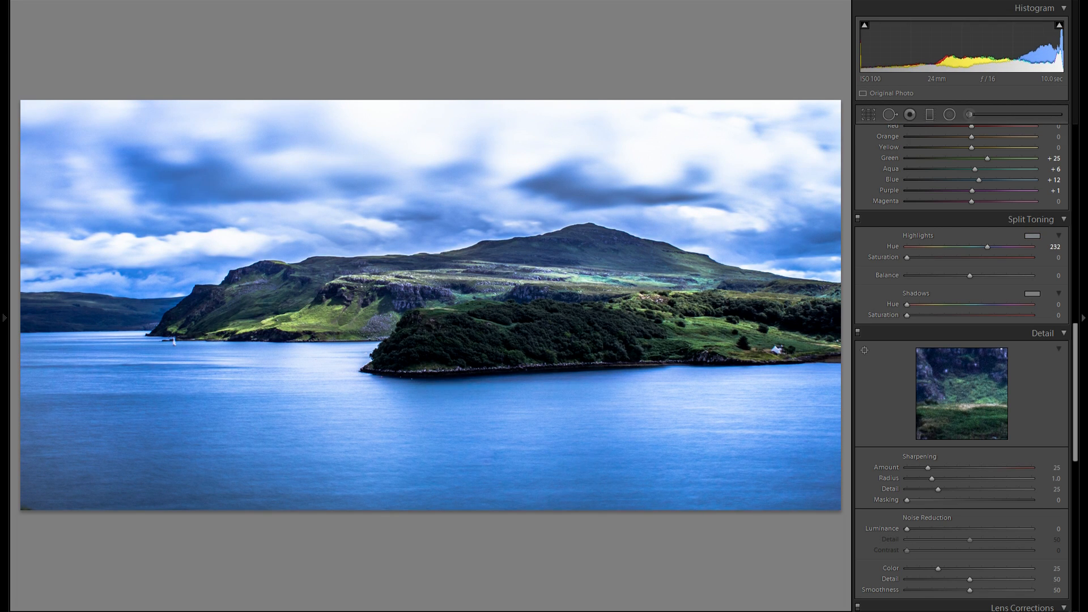
- Set highlight split-tone saturation to 12 and bring up the shadow colour choices
{"action": "left_click_drag", "start_coordinate": [906, 257], "coordinate": [937, 256]}
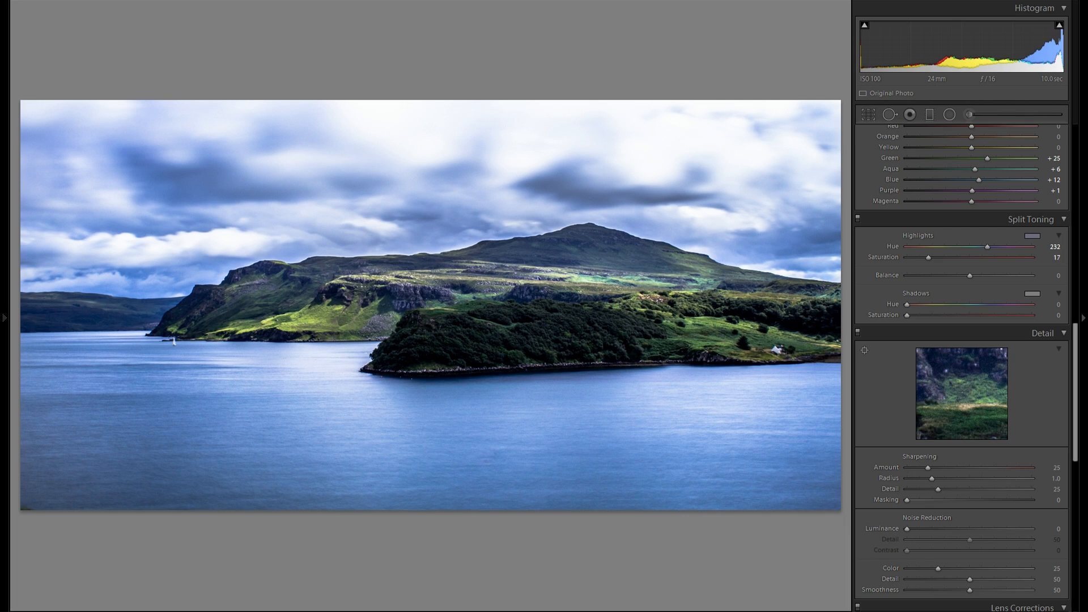
{"action": "left_click_drag", "start_coordinate": [944, 257], "coordinate": [933, 257]}
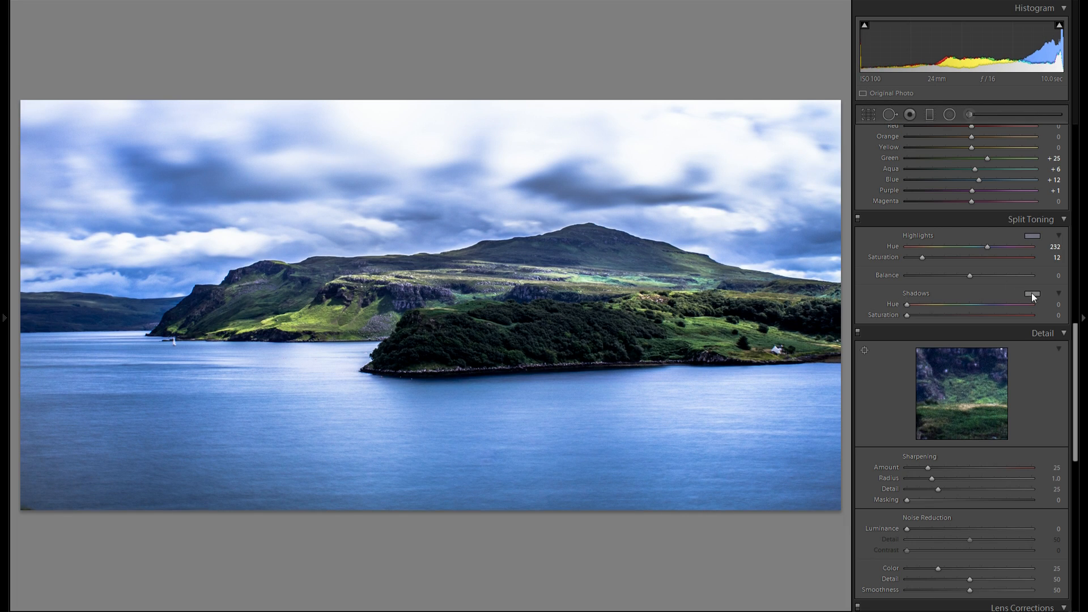
{"action": "left_click", "coordinate": [1033, 293]}
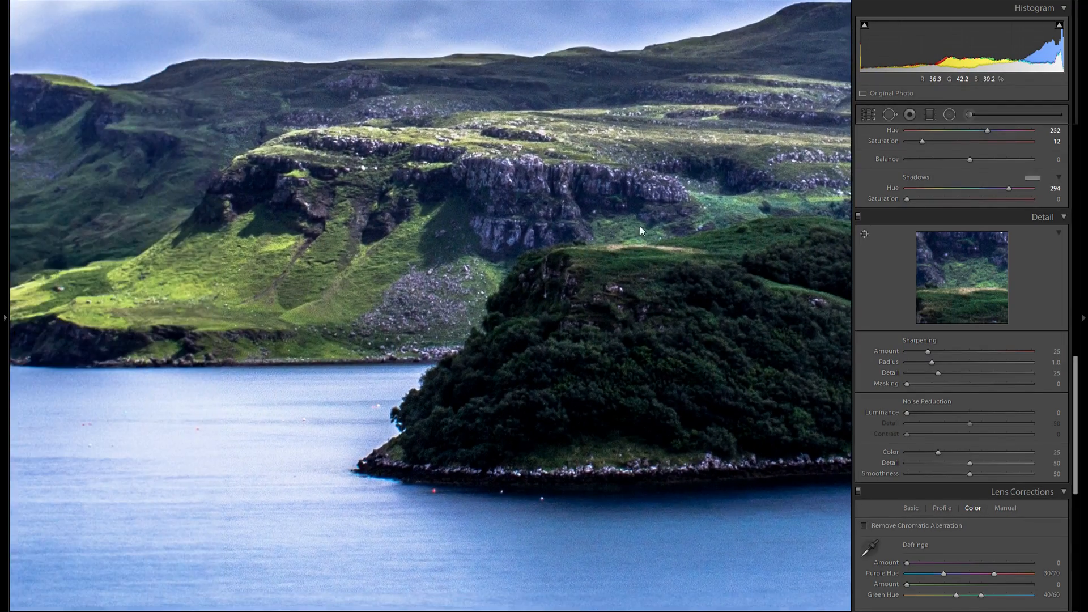
- Trial lower and higher sharpening amounts and settle on 39
{"action": "left_click_drag", "start_coordinate": [928, 351], "coordinate": [921, 352]}
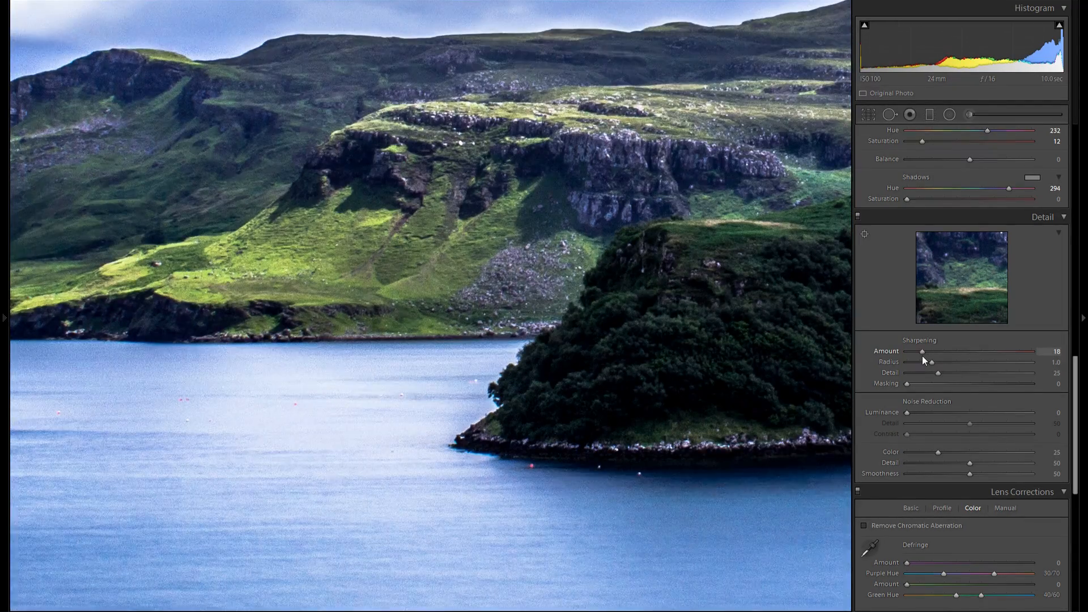
{"action": "left_click_drag", "start_coordinate": [922, 351], "coordinate": [927, 351]}
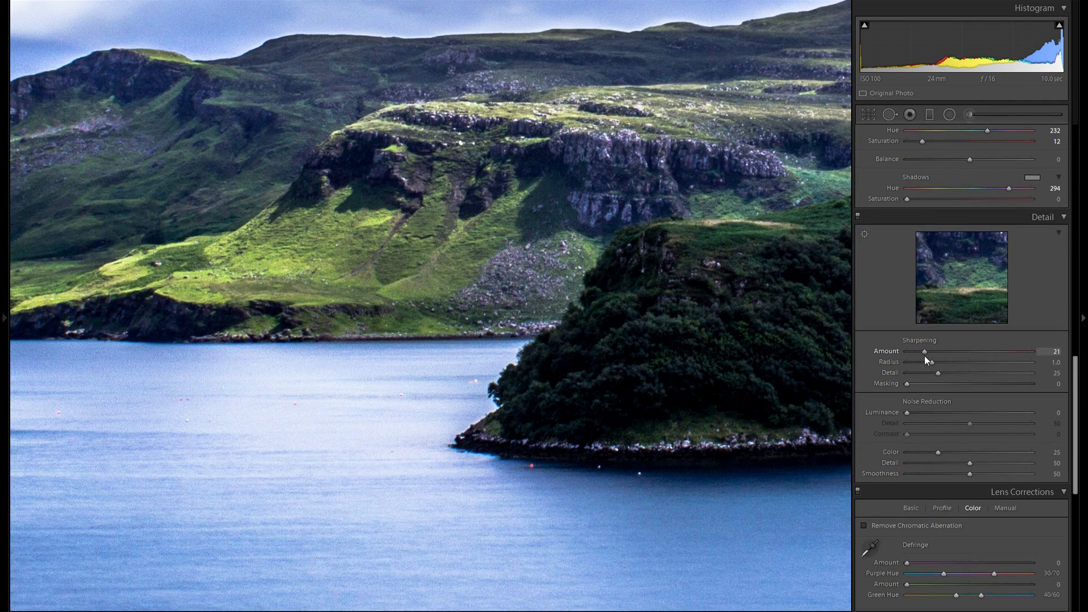
{"action": "left_click_drag", "start_coordinate": [925, 352], "coordinate": [939, 352]}
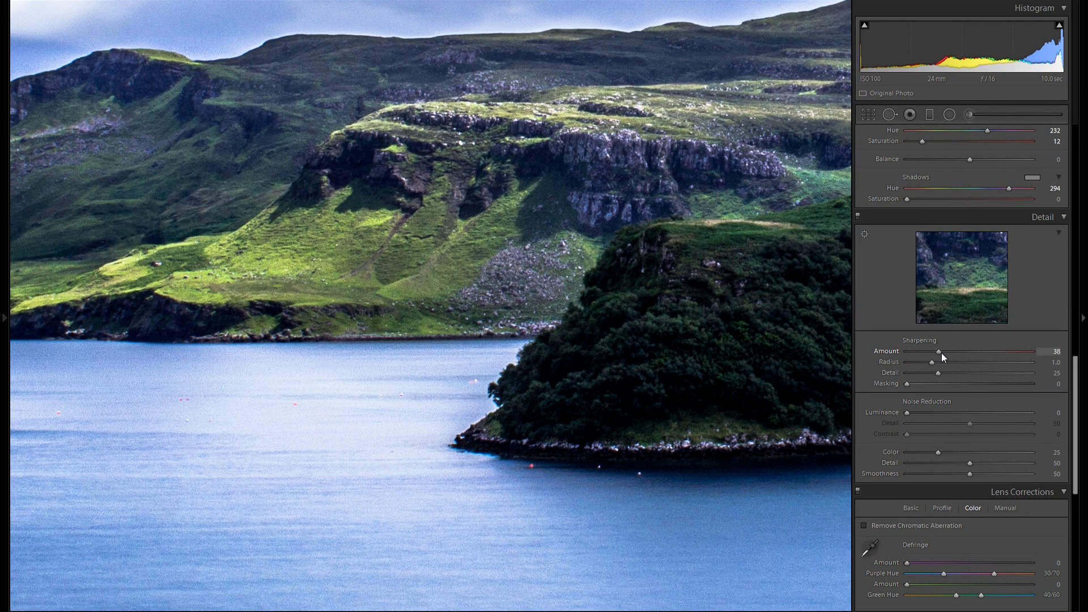
{"action": "left_click_drag", "start_coordinate": [939, 352], "coordinate": [960, 351]}
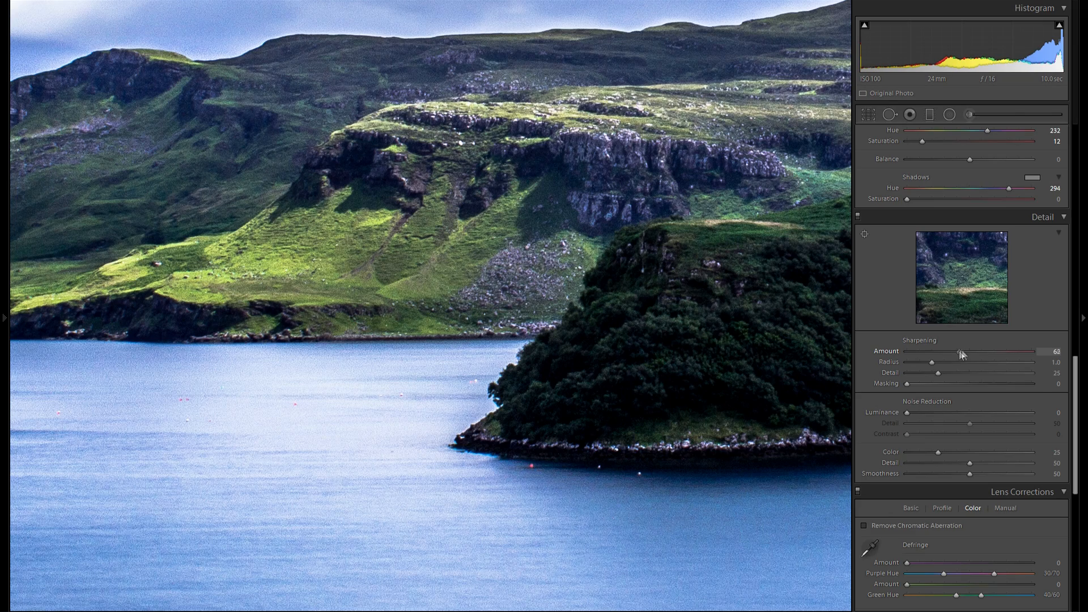
{"action": "left_click_drag", "start_coordinate": [959, 352], "coordinate": [941, 357]}
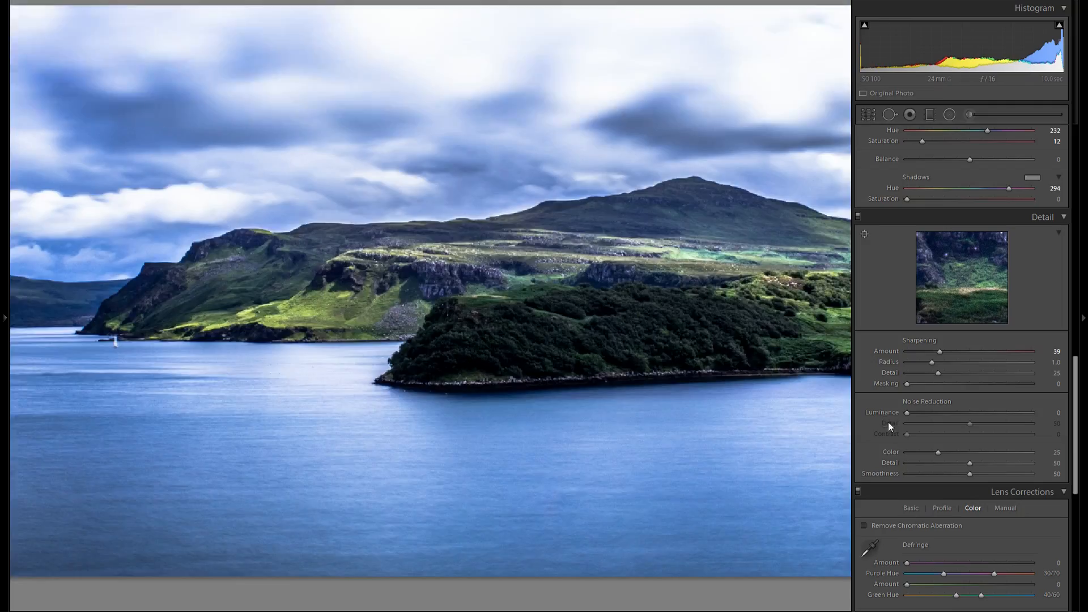
- Raise sharpening masking to 84 so only strong edges are sharpened
{"action": "left_click_drag", "start_coordinate": [906, 384], "coordinate": [922, 384]}
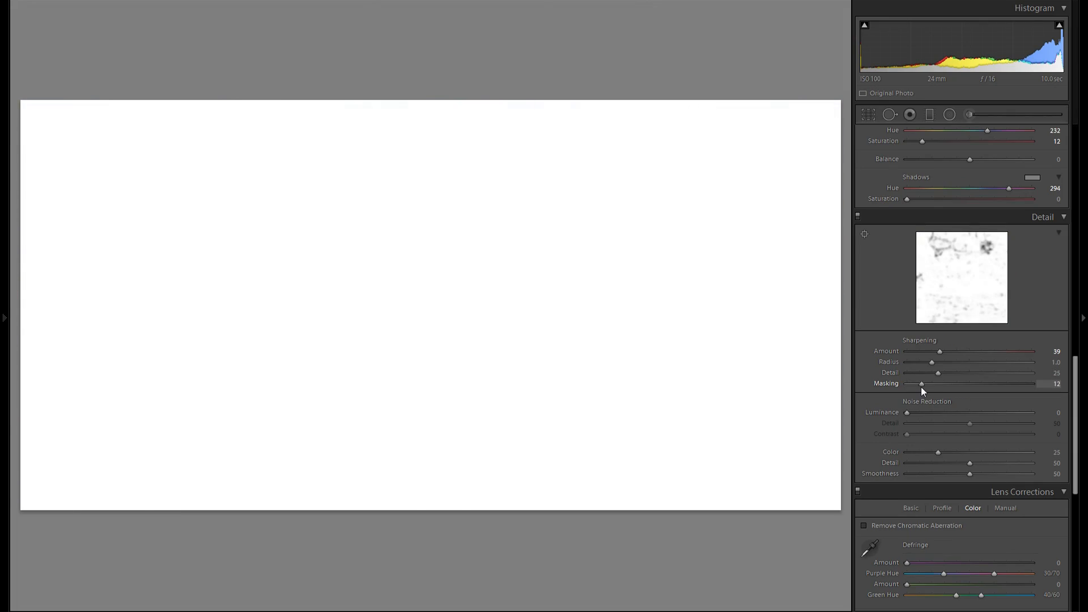
{"action": "left_click_drag", "start_coordinate": [922, 383], "coordinate": [932, 383]}
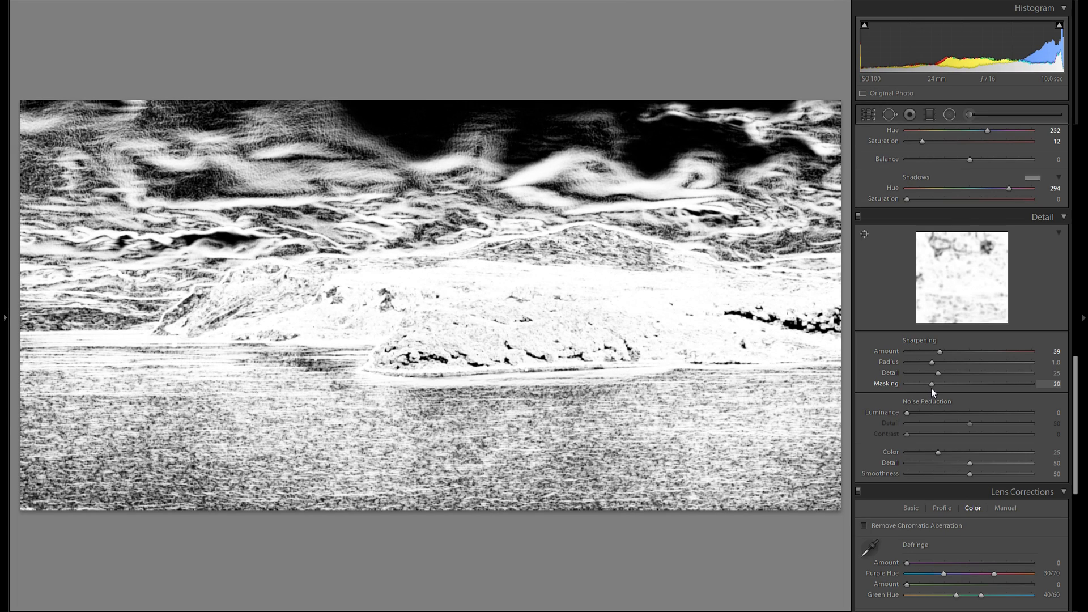
{"action": "left_click_drag", "start_coordinate": [932, 384], "coordinate": [993, 384]}
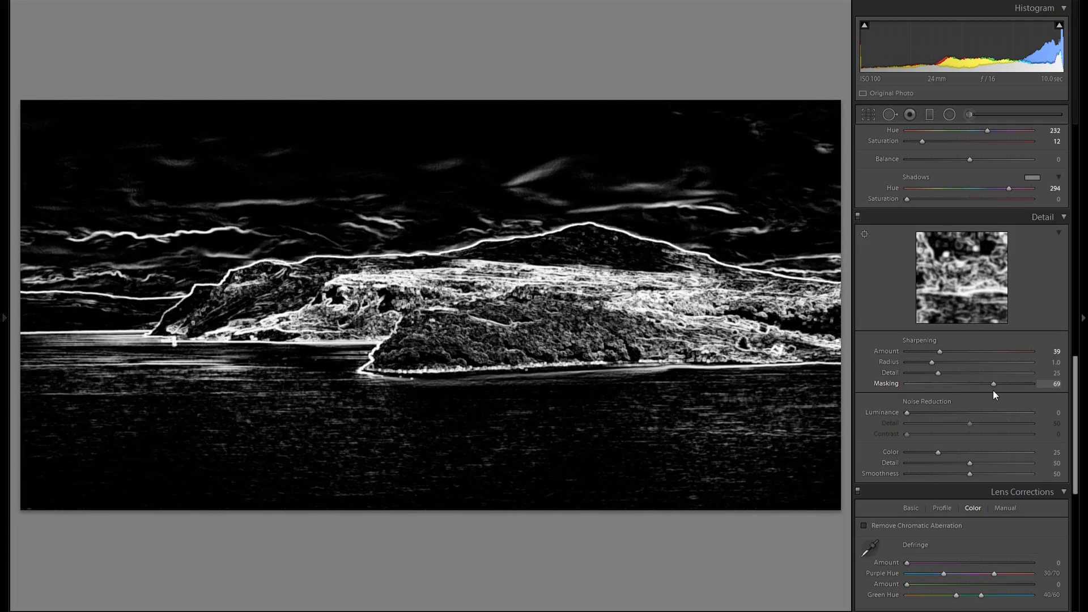
{"action": "left_click_drag", "start_coordinate": [994, 384], "coordinate": [1010, 384]}
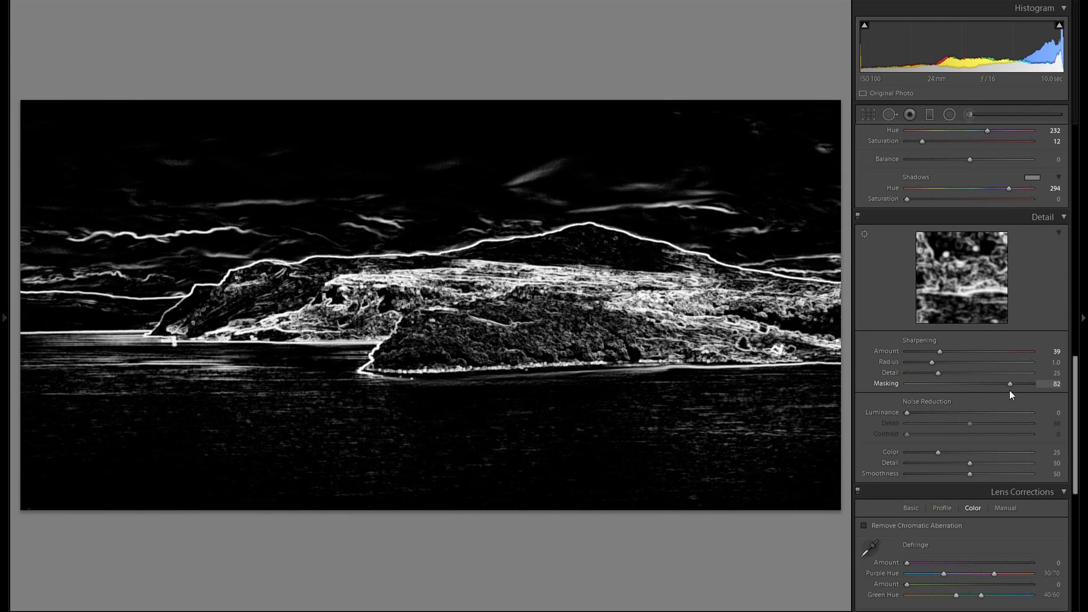
{"action": "left_click_drag", "start_coordinate": [1010, 384], "coordinate": [1012, 384]}
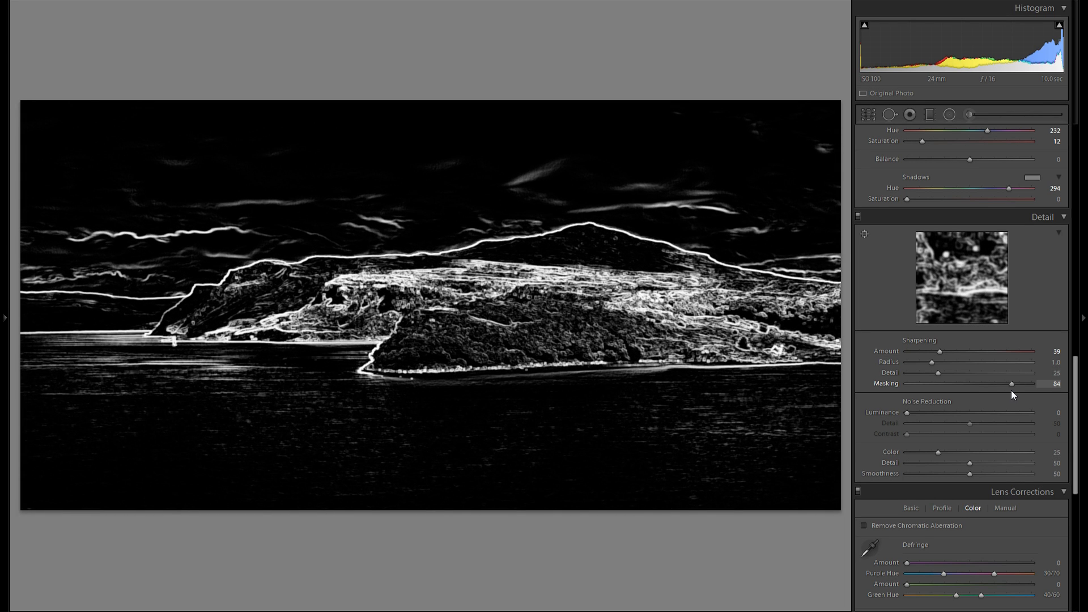
- Magnify the photo and raise colour noise reduction to about 48
{"action": "left_click", "coordinate": [1012, 384]}
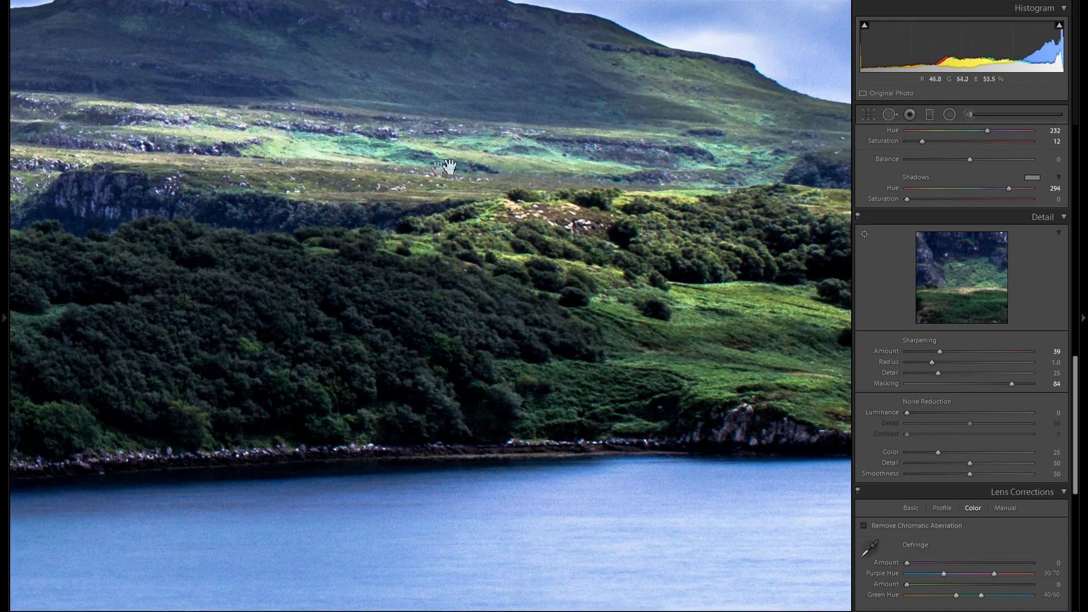
{"action": "mouse_move", "coordinate": [460, 186]}
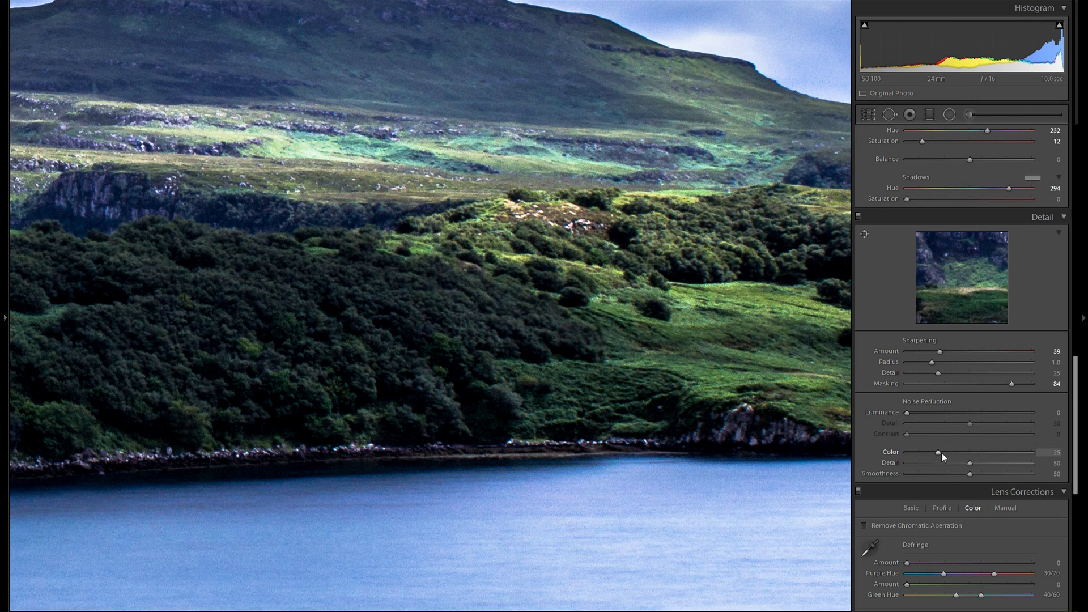
{"action": "left_click_drag", "start_coordinate": [945, 452], "coordinate": [966, 452]}
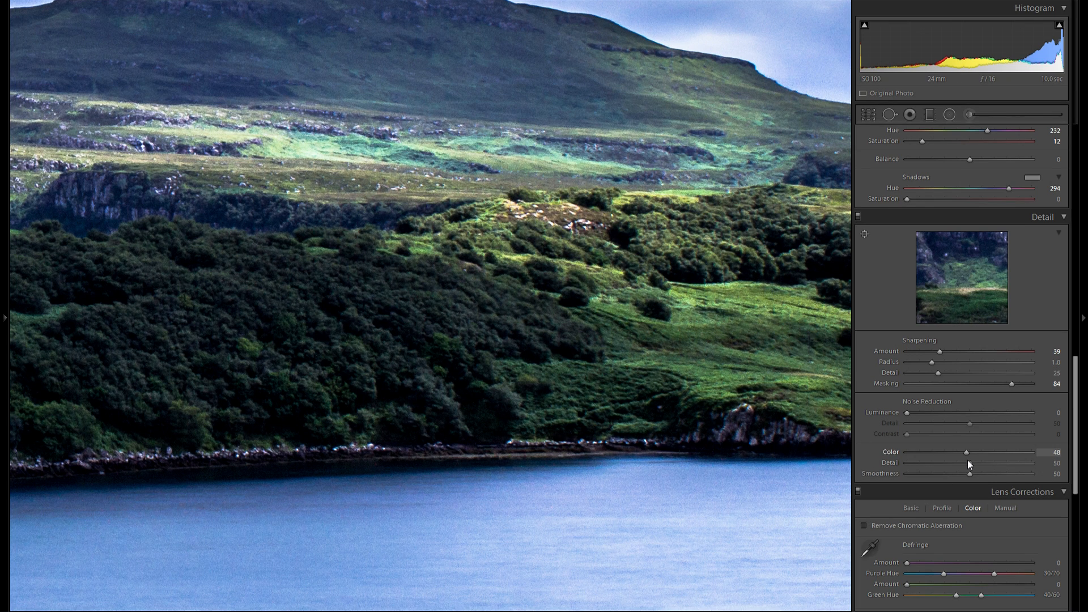
{"action": "left_click_drag", "start_coordinate": [966, 452], "coordinate": [969, 453]}
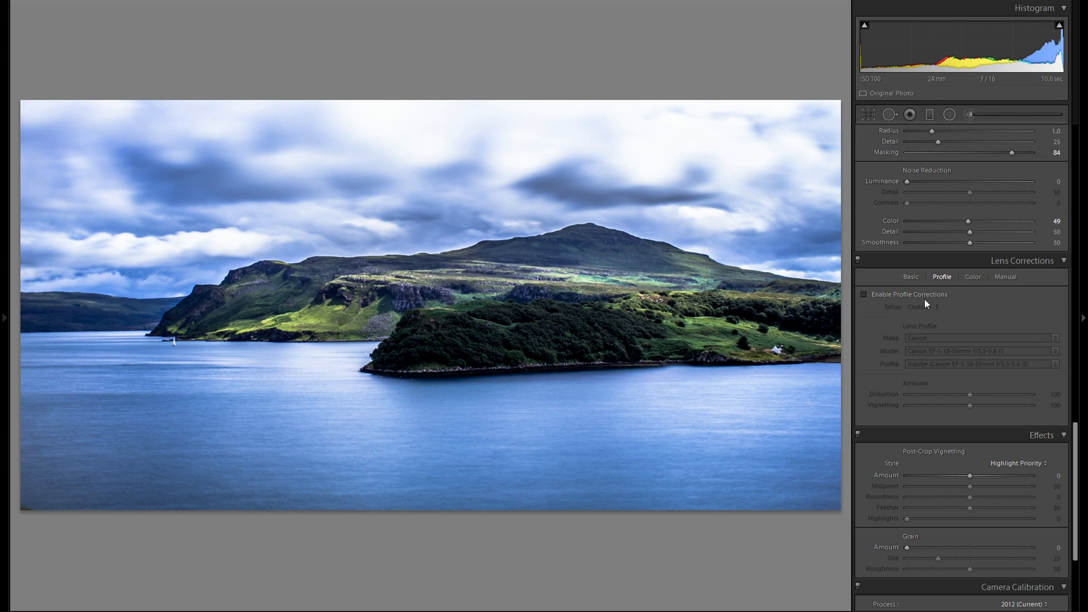
- Enable the Canon lens profile with vignetting correction at 0 and remove chromatic aberration
{"action": "left_click", "coordinate": [864, 294]}
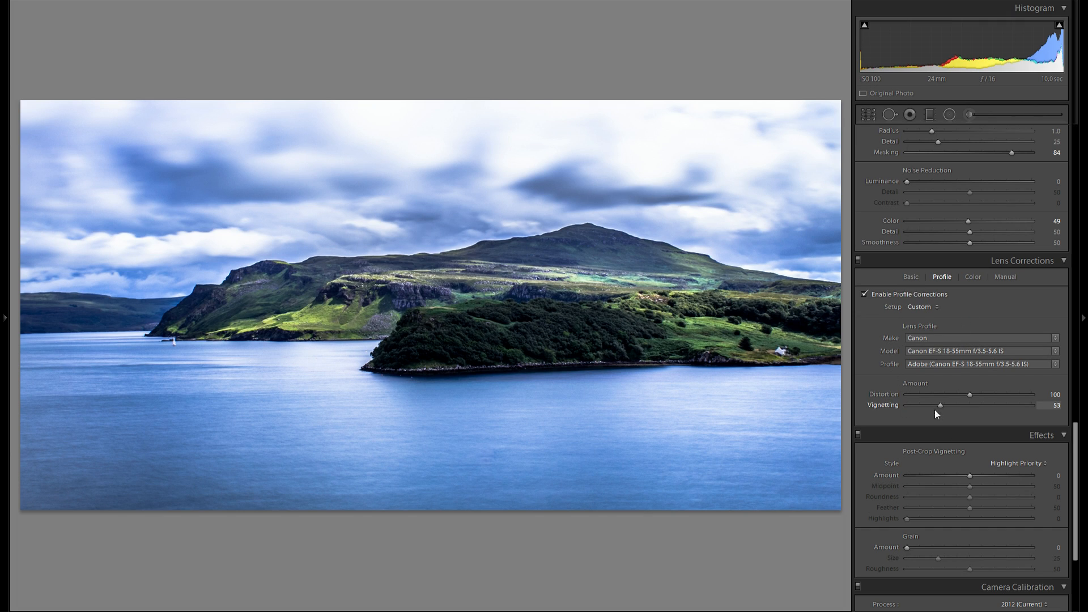
{"action": "left_click_drag", "start_coordinate": [940, 405], "coordinate": [907, 405]}
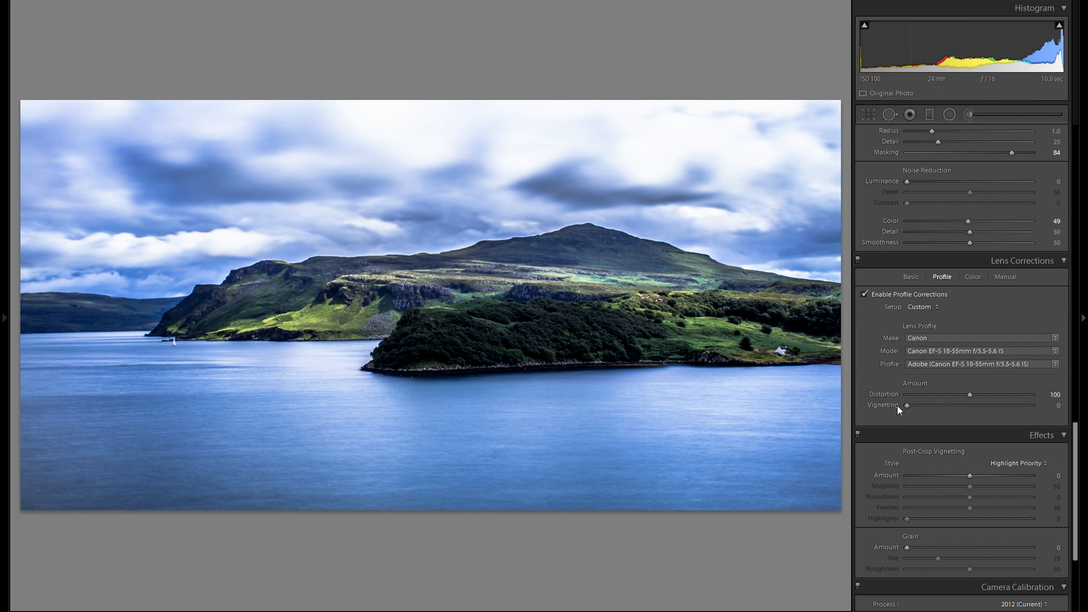
{"action": "left_click", "coordinate": [973, 276]}
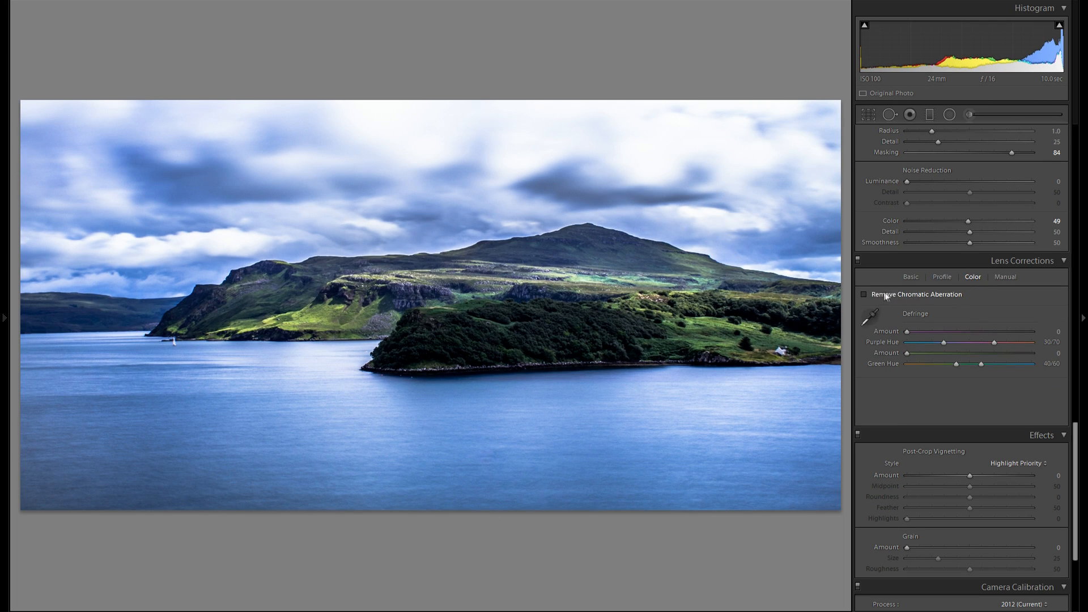
{"action": "left_click", "coordinate": [864, 294]}
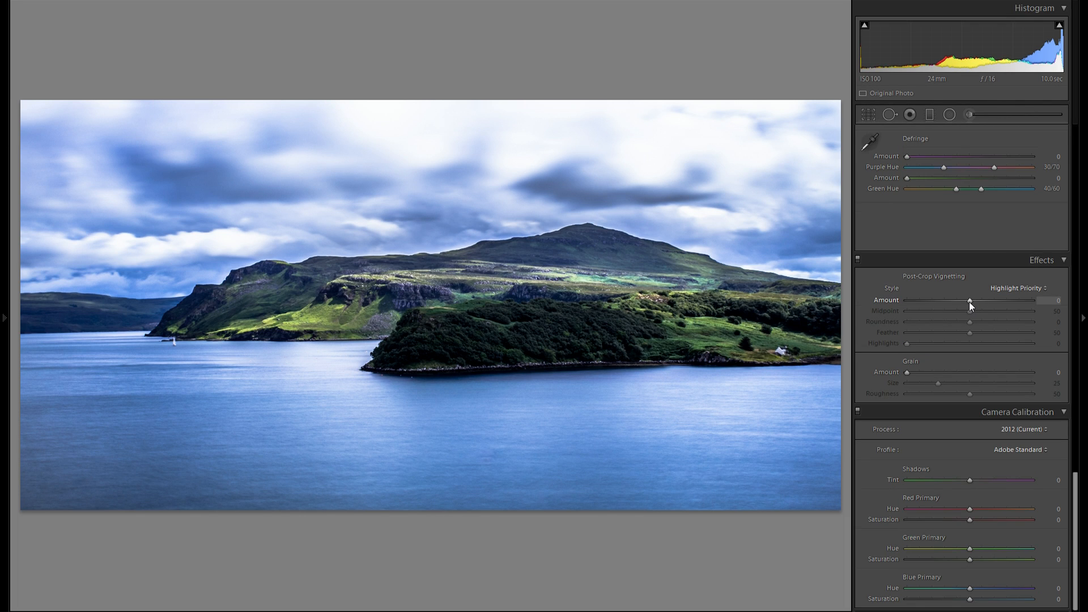
- Trial post-crop vignette amounts between -11 and -19 and settle on a subtle -9
{"action": "left_click_drag", "start_coordinate": [970, 301], "coordinate": [961, 301]}
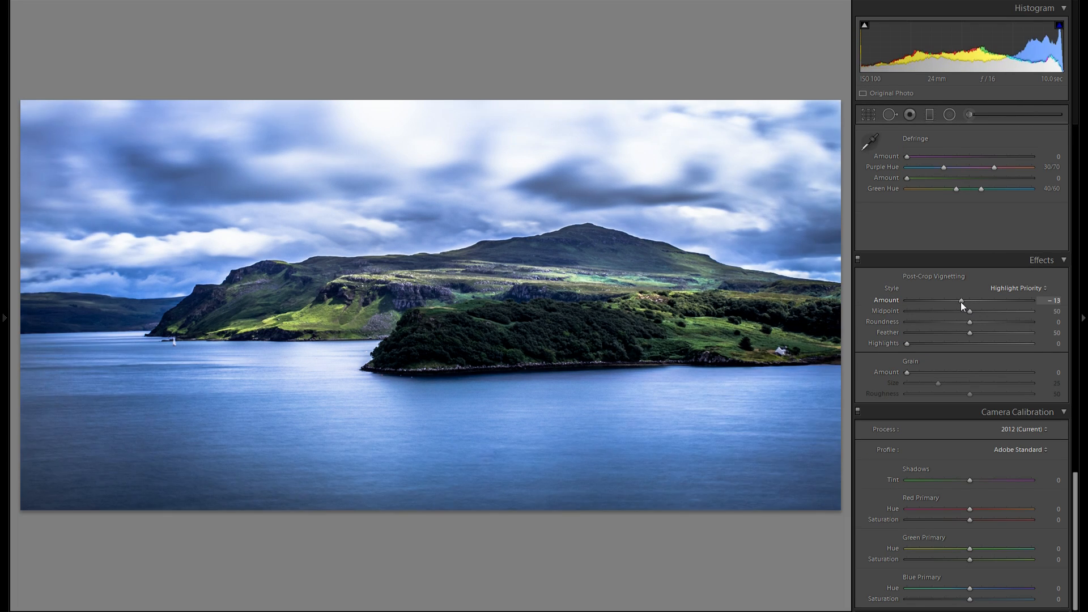
{"action": "left_click_drag", "start_coordinate": [962, 300], "coordinate": [956, 300]}
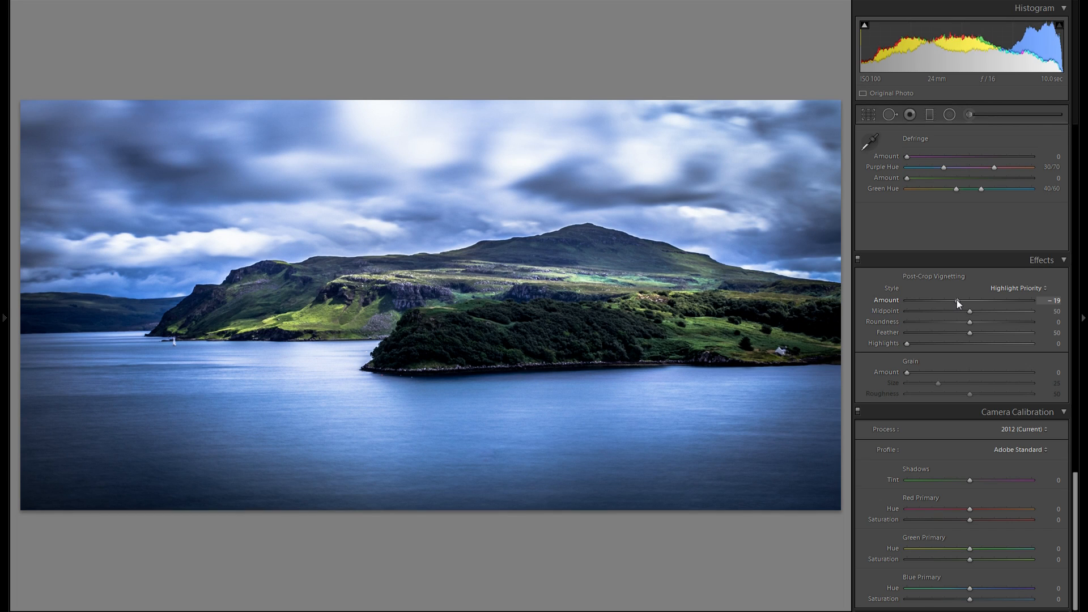
{"action": "left_click_drag", "start_coordinate": [951, 300], "coordinate": [962, 299]}
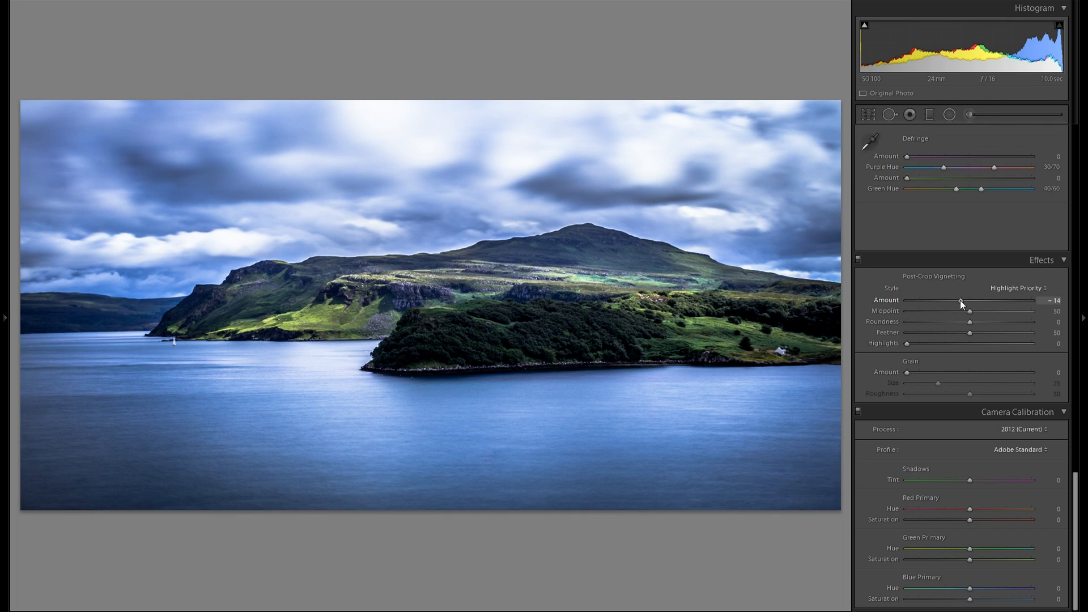
{"action": "left_click_drag", "start_coordinate": [963, 300], "coordinate": [968, 300]}
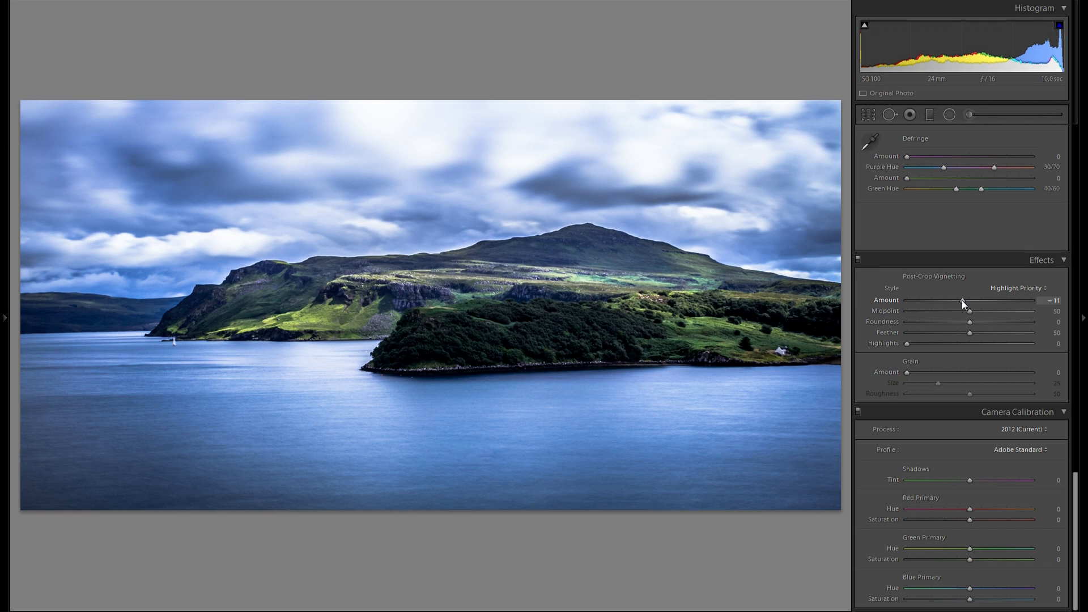
{"action": "left_click_drag", "start_coordinate": [962, 300], "coordinate": [971, 300]}
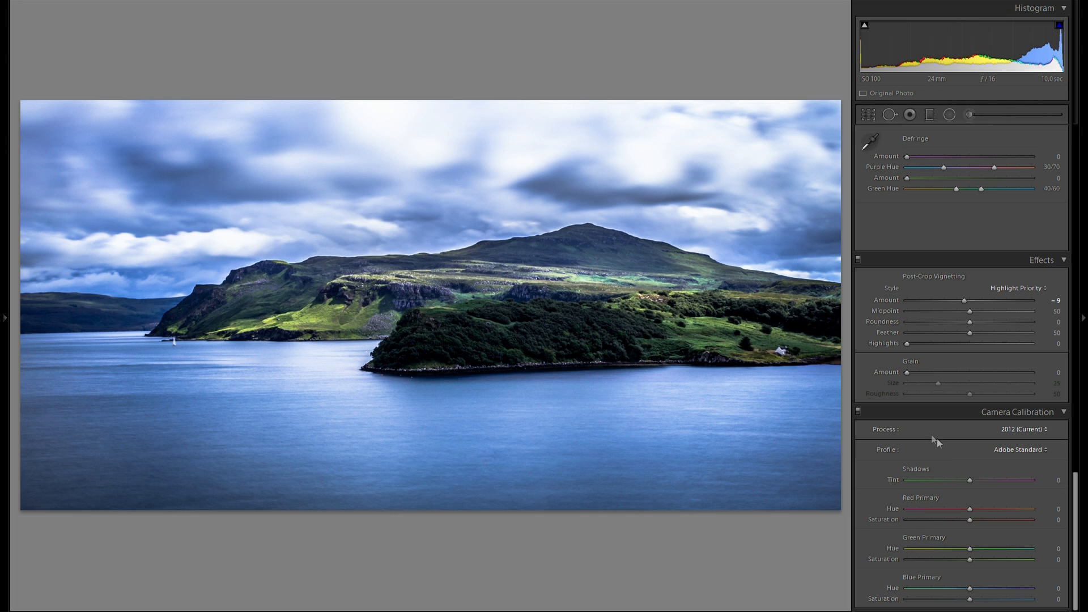
{"action": "scroll", "scroll_direction": "down", "scroll_amount": 3}
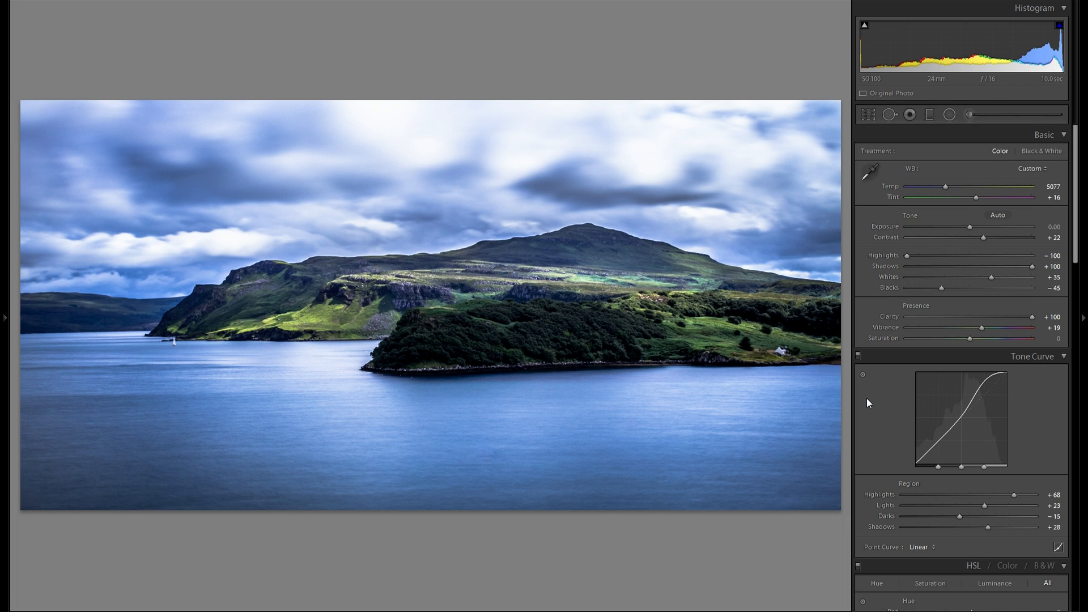
{"action": "mouse_move", "coordinate": [956, 146]}
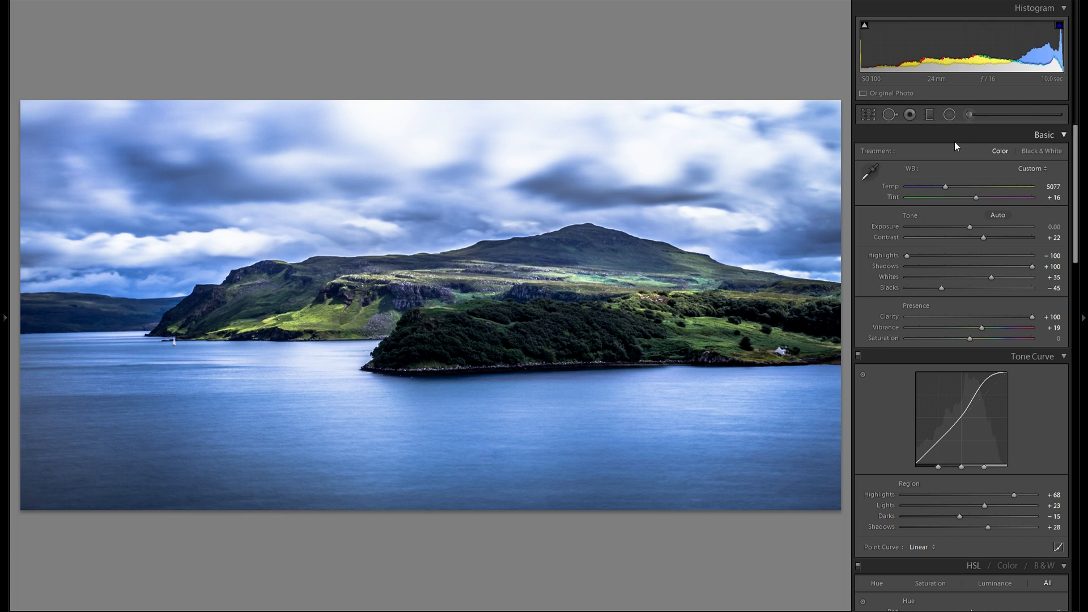
- Paint an adjustment brush with +0.20 exposure and added contrast over the water
{"action": "left_click", "coordinate": [970, 115]}
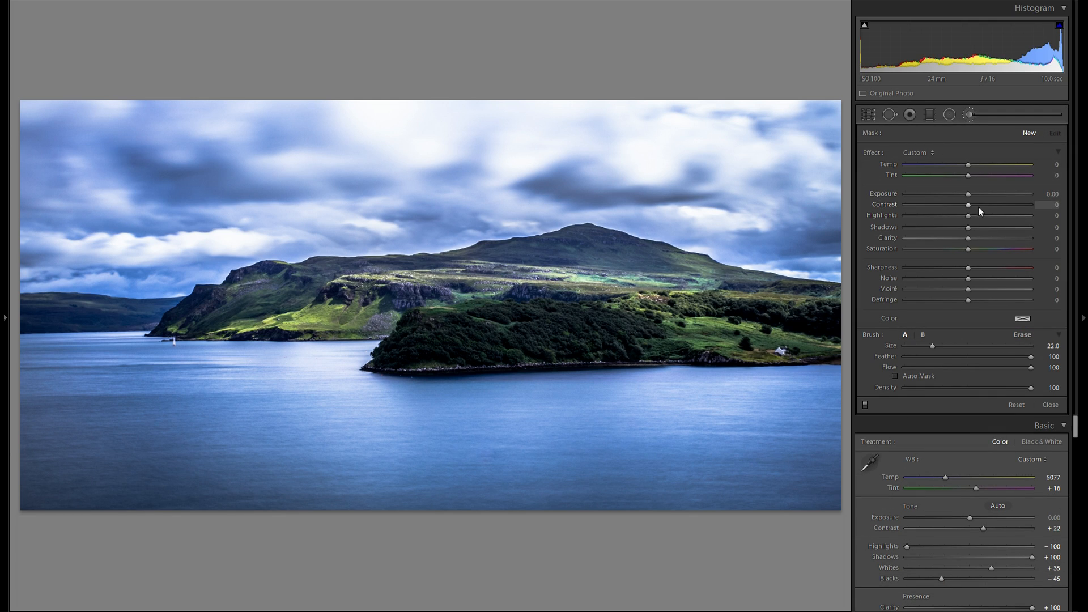
{"action": "left_click_drag", "start_coordinate": [969, 204], "coordinate": [999, 204]}
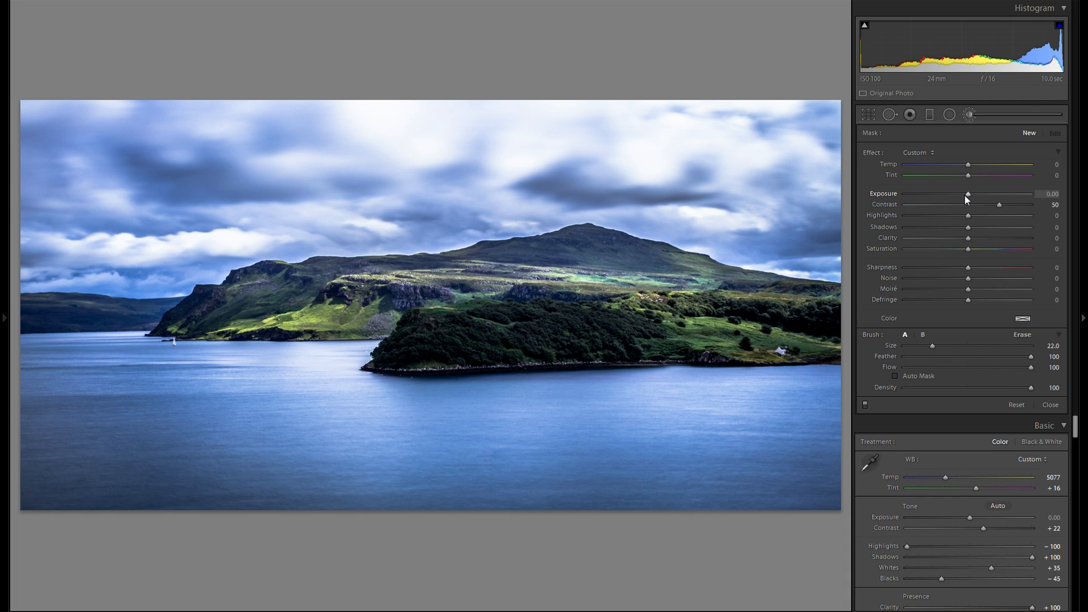
{"action": "left_click_drag", "start_coordinate": [969, 194], "coordinate": [974, 194]}
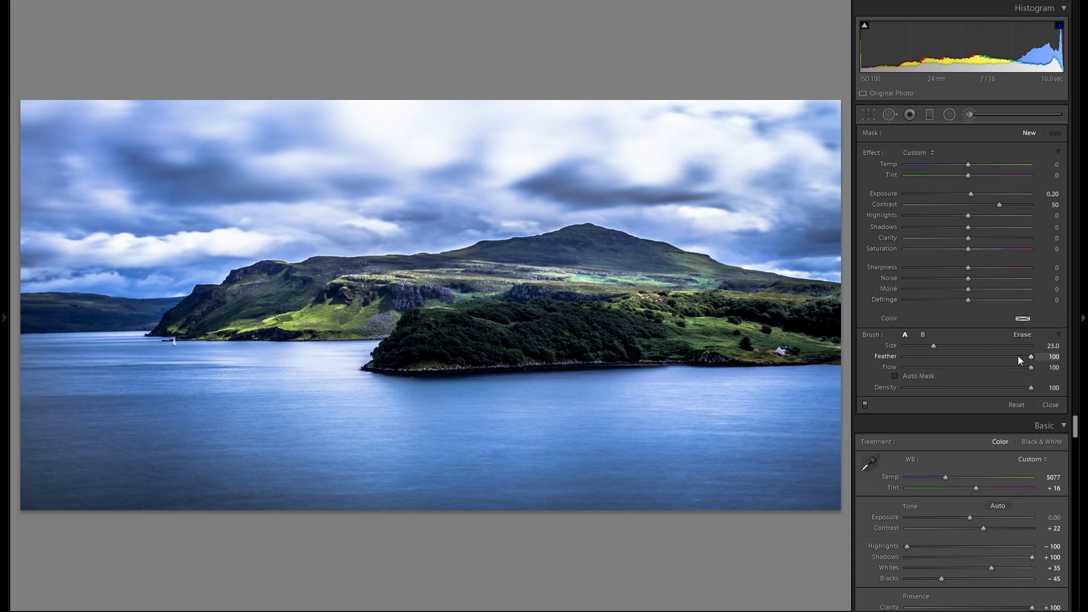
{"action": "left_click_drag", "start_coordinate": [933, 346], "coordinate": [935, 345]}
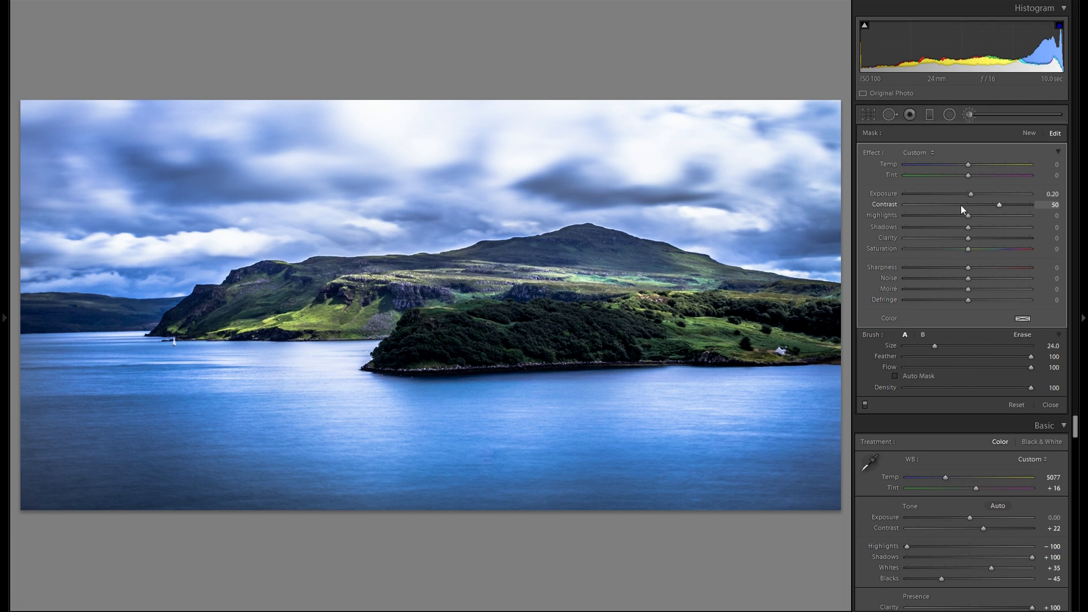
- Refine the painted water to +10 contrast and +0.20 exposure after small trials
{"action": "left_click_drag", "start_coordinate": [999, 204], "coordinate": [975, 204]}
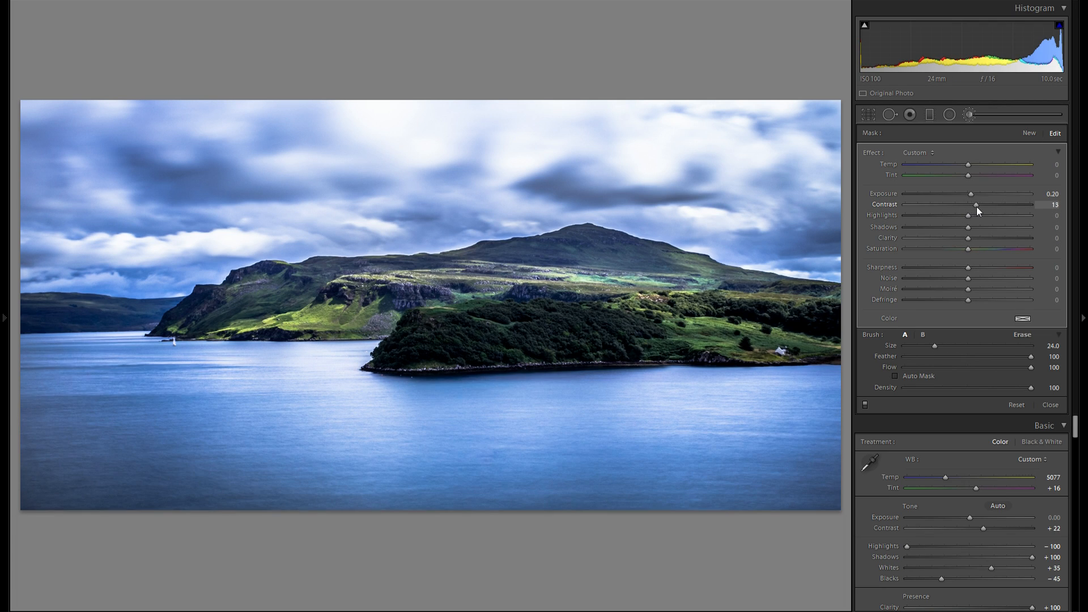
{"action": "left_click_drag", "start_coordinate": [975, 204], "coordinate": [972, 204]}
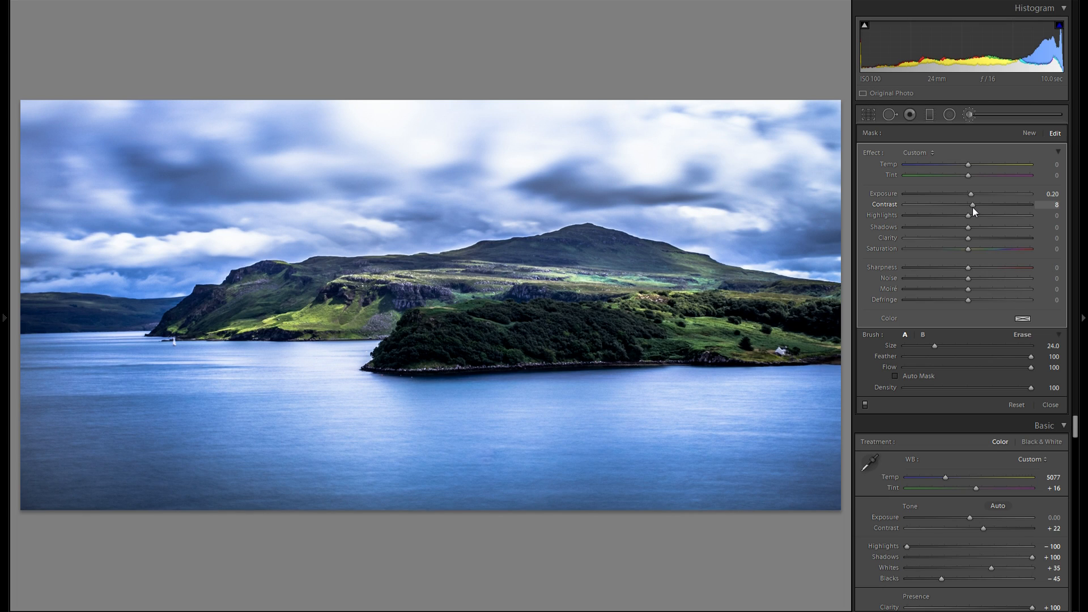
{"action": "left_click_drag", "start_coordinate": [967, 204], "coordinate": [970, 204]}
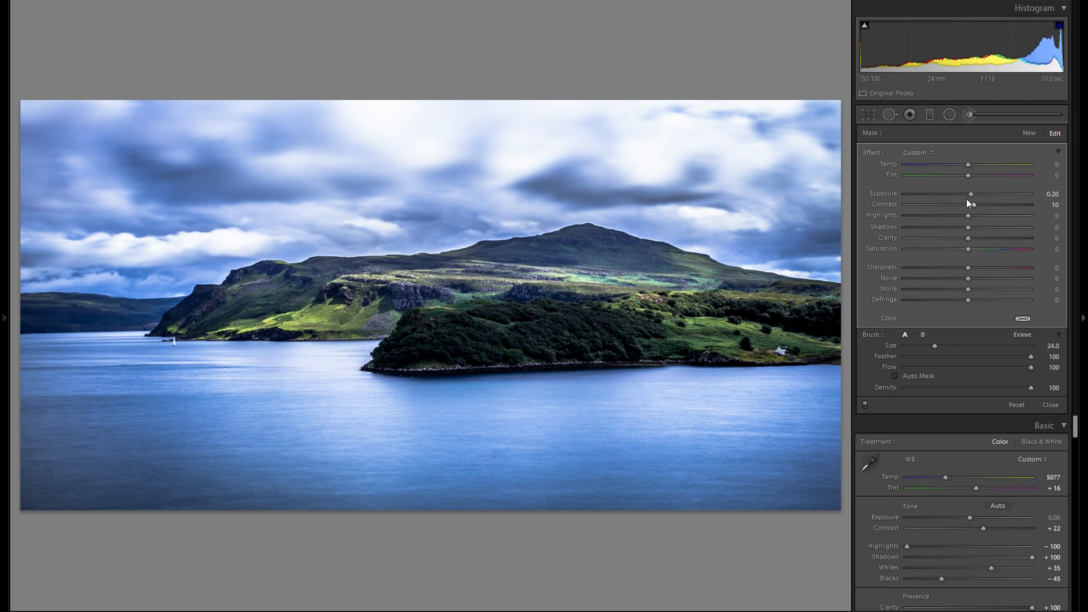
{"action": "left_click_drag", "start_coordinate": [971, 194], "coordinate": [974, 194]}
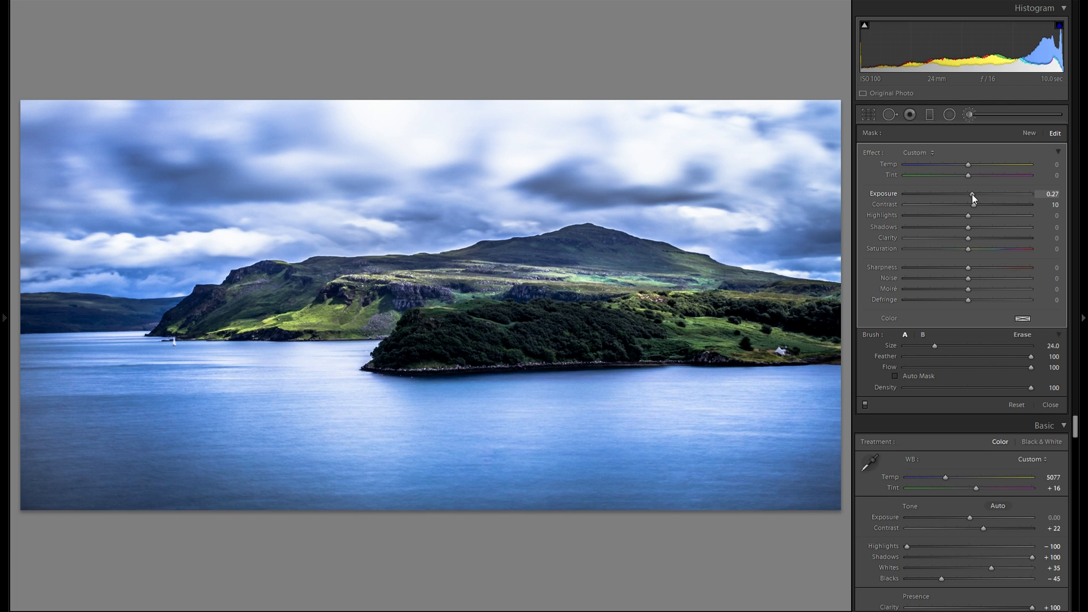
{"action": "left_click_drag", "start_coordinate": [972, 194], "coordinate": [979, 195]}
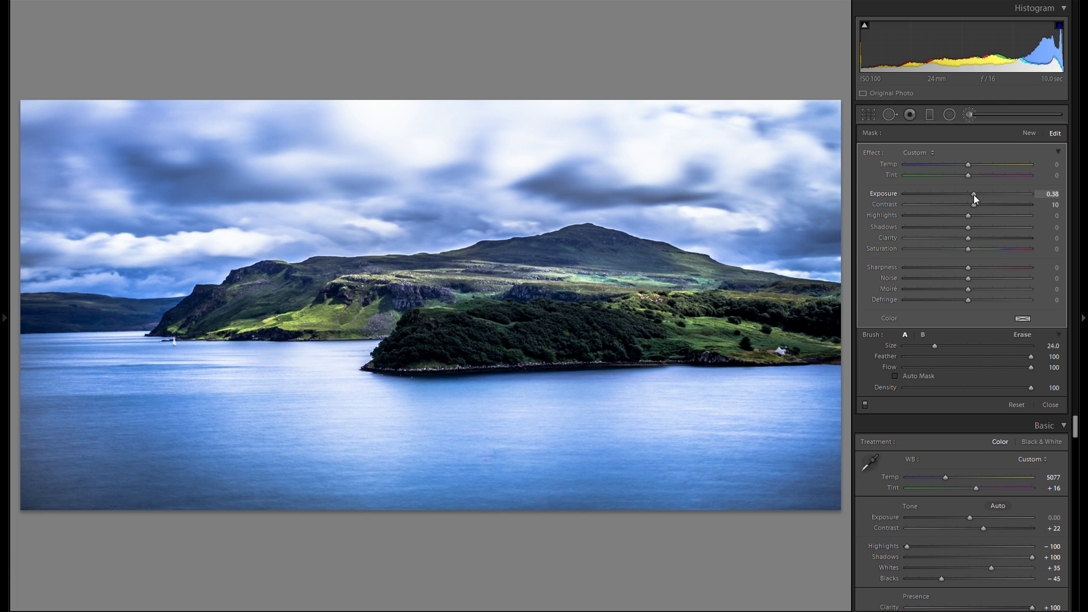
{"action": "left_click_drag", "start_coordinate": [974, 194], "coordinate": [971, 195]}
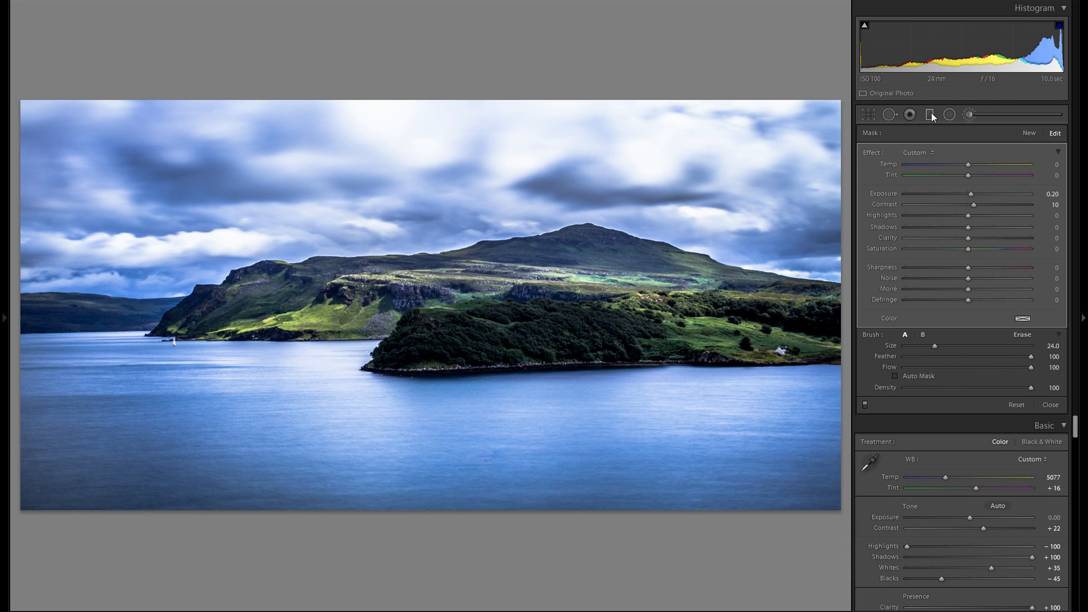
- Lay a graduated filter across the seascape and pull its exposure down to -0.42
{"action": "left_click_drag", "start_coordinate": [974, 204], "coordinate": [999, 204]}
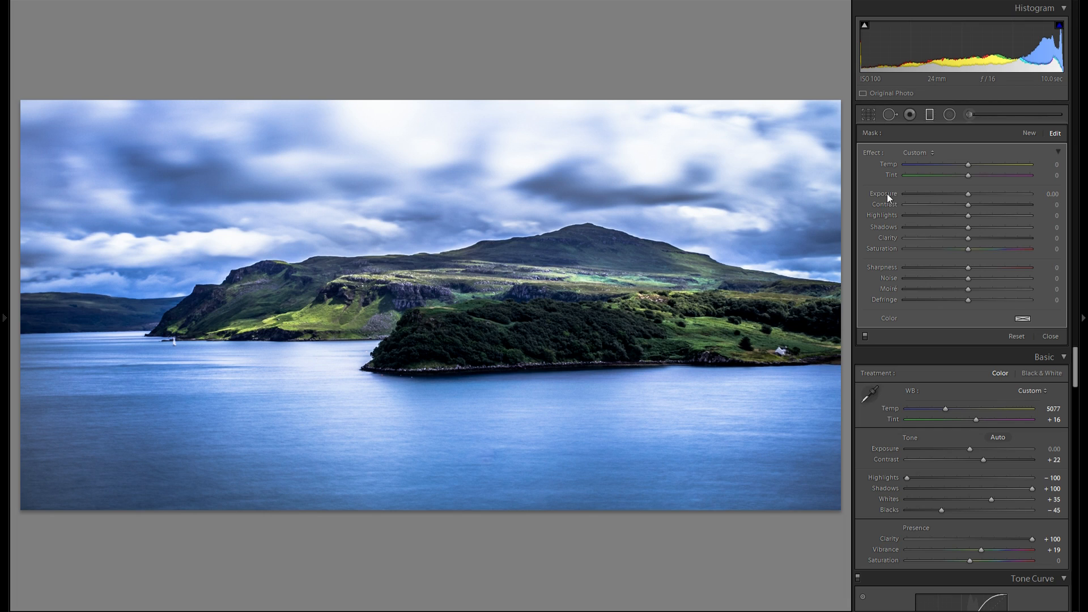
{"action": "left_click_drag", "start_coordinate": [970, 195], "coordinate": [967, 195]}
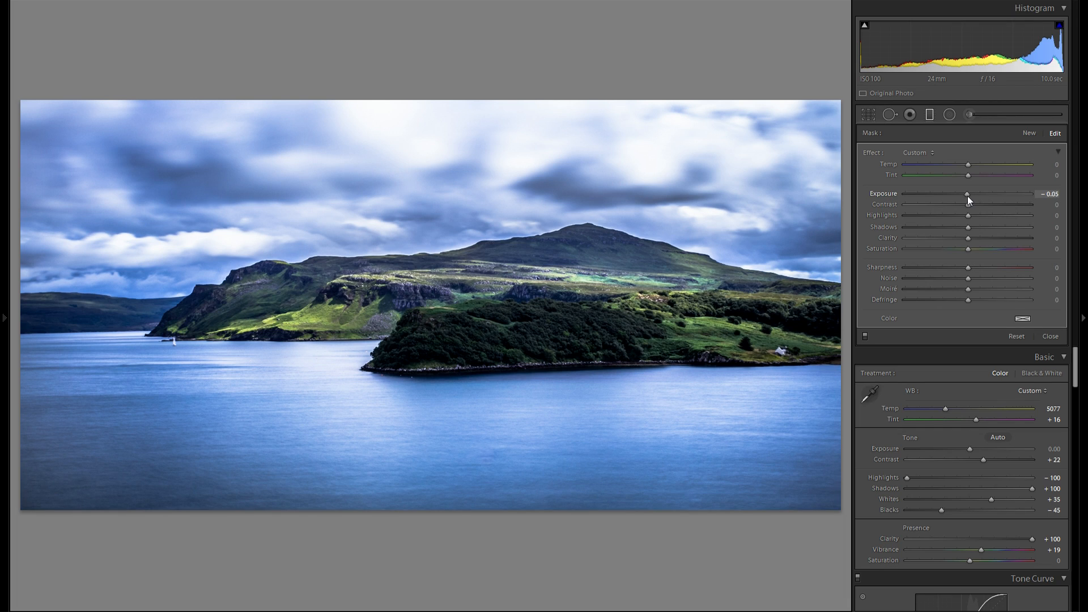
{"action": "left_click_drag", "start_coordinate": [967, 195], "coordinate": [962, 195]}
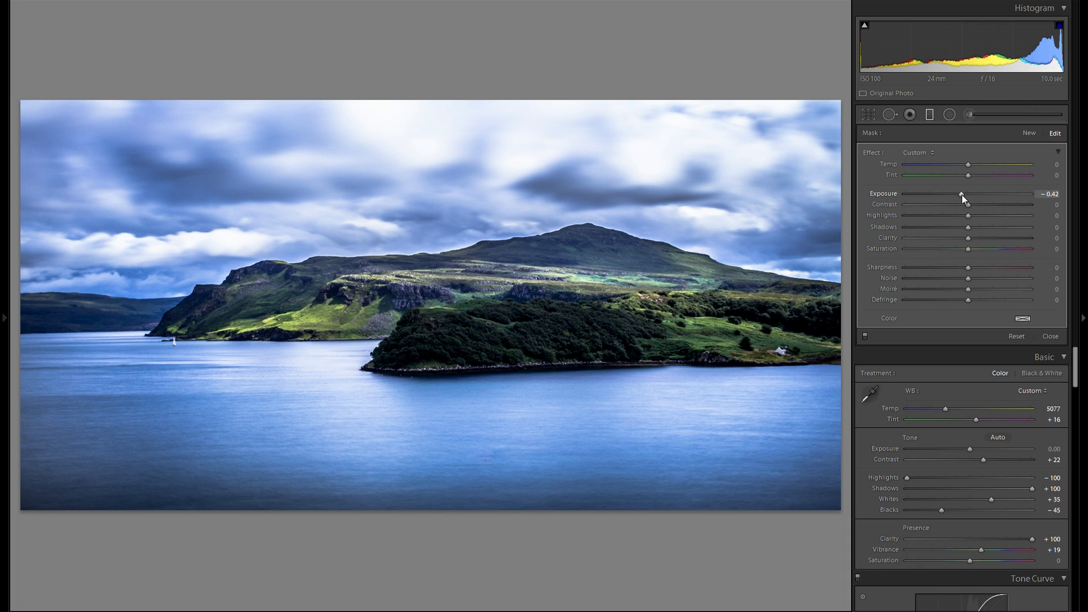
{"action": "mouse_move", "coordinate": [952, 140]}
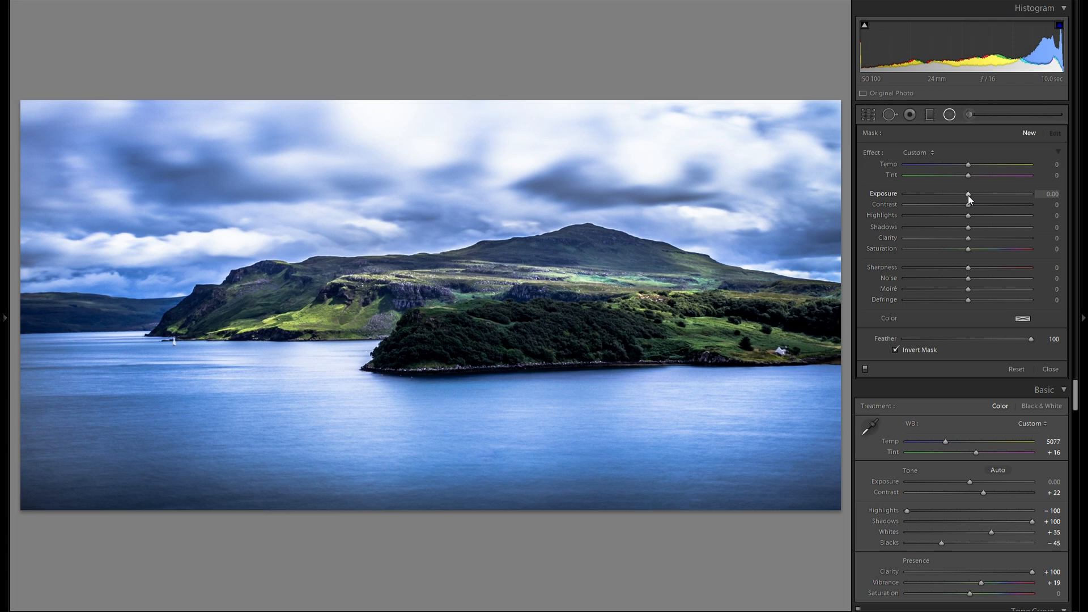
- Place a +0.67 brightening radial spot on the hillside and -0.45 darkening spots near the summit
{"action": "left_click_drag", "start_coordinate": [968, 200], "coordinate": [974, 201]}
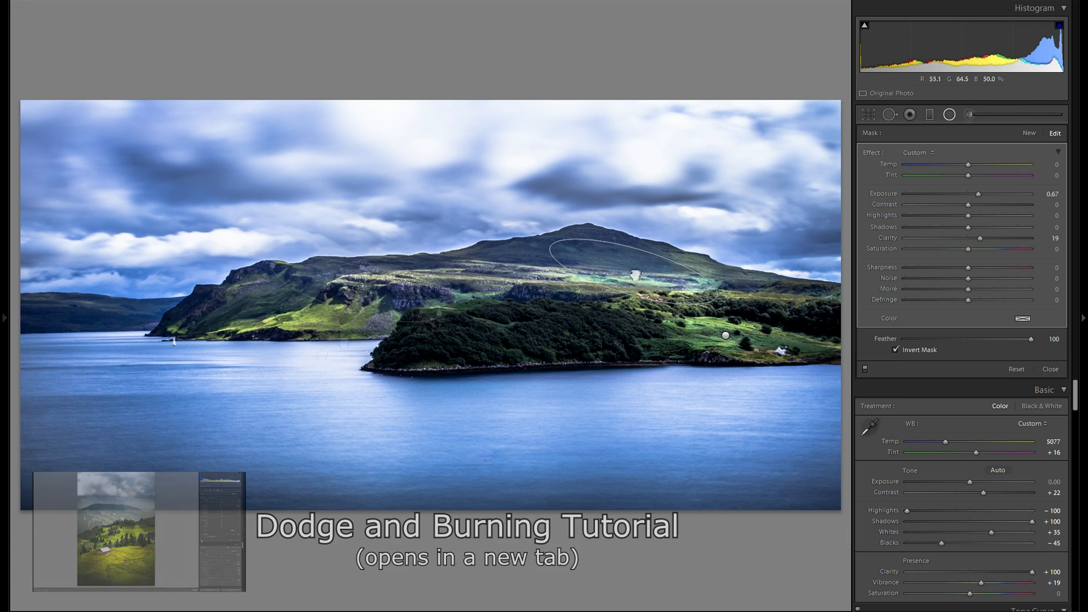
{"action": "left_click_drag", "start_coordinate": [634, 273], "coordinate": [264, 324]}
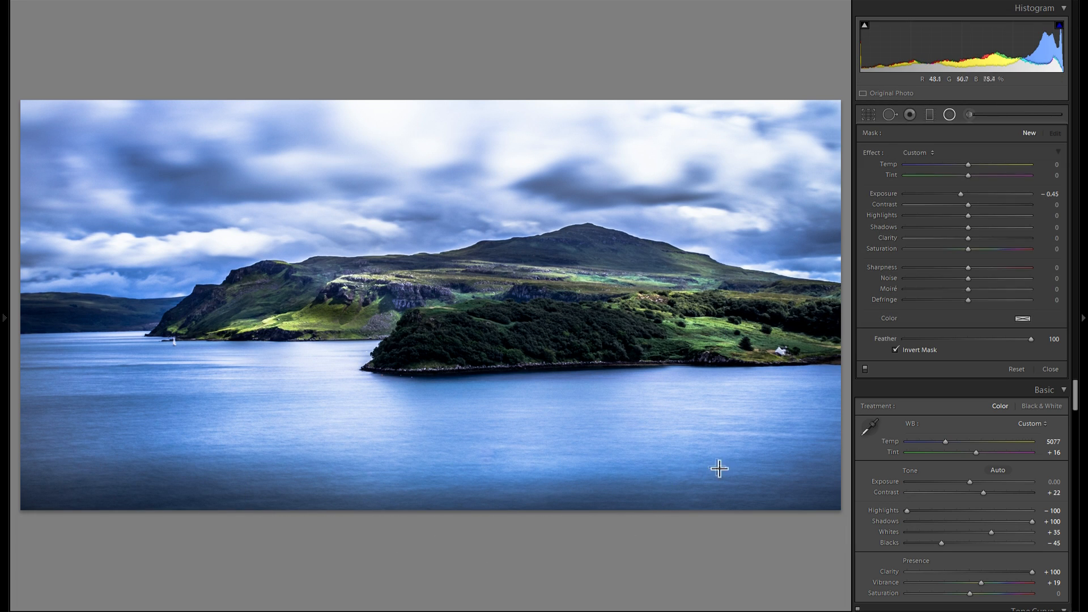
{"action": "left_click_drag", "start_coordinate": [961, 194], "coordinate": [984, 195]}
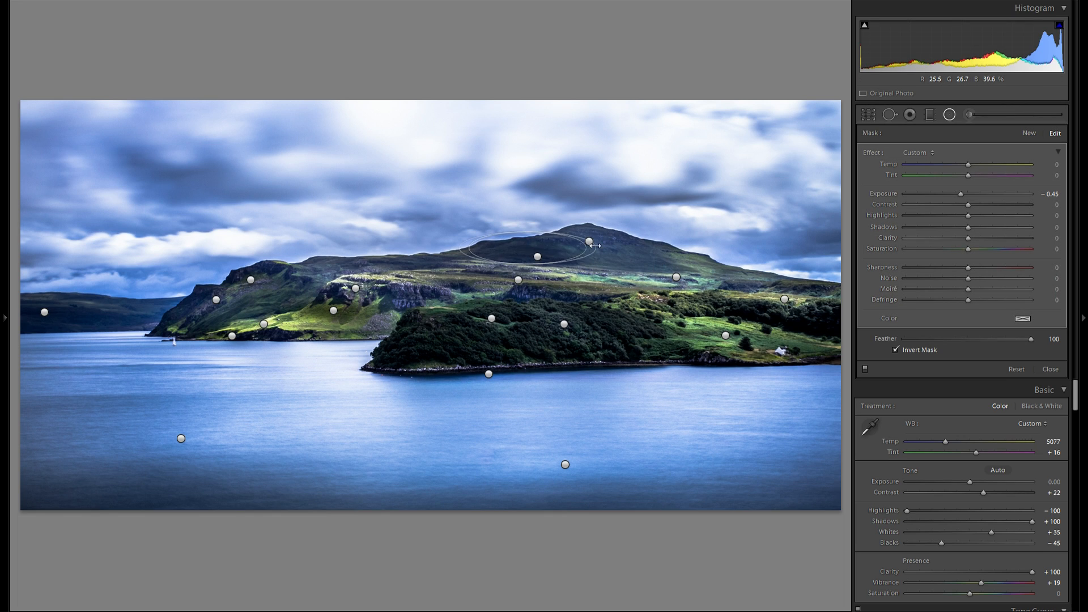
{"action": "left_click_drag", "start_coordinate": [538, 244], "coordinate": [662, 298]}
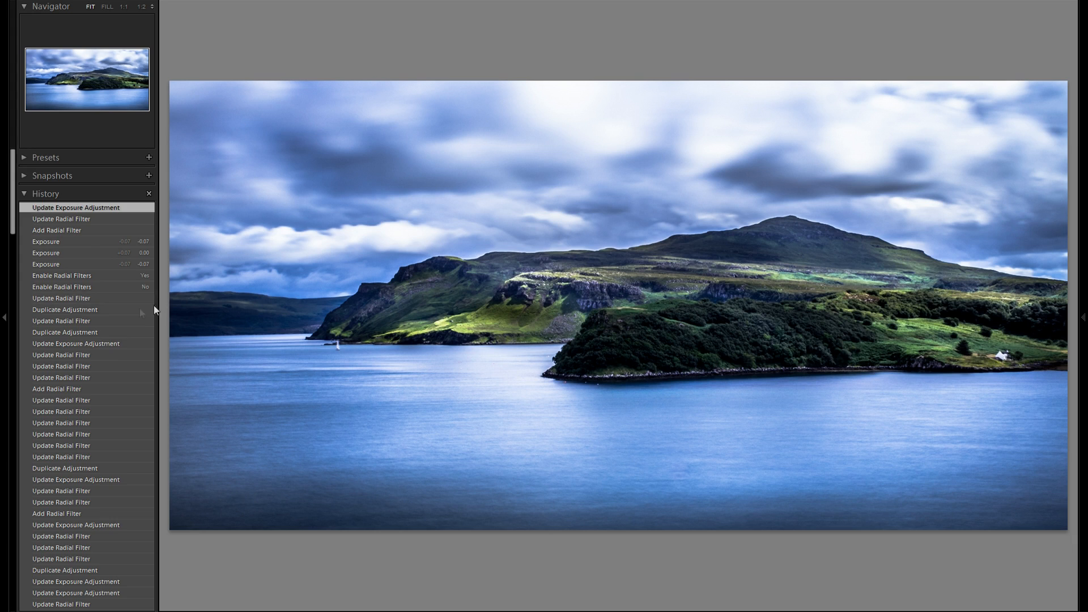
- Scroll through the History panel's list of radial filter and exposure steps
{"action": "scroll", "scroll_direction": "down", "scroll_amount": 3}
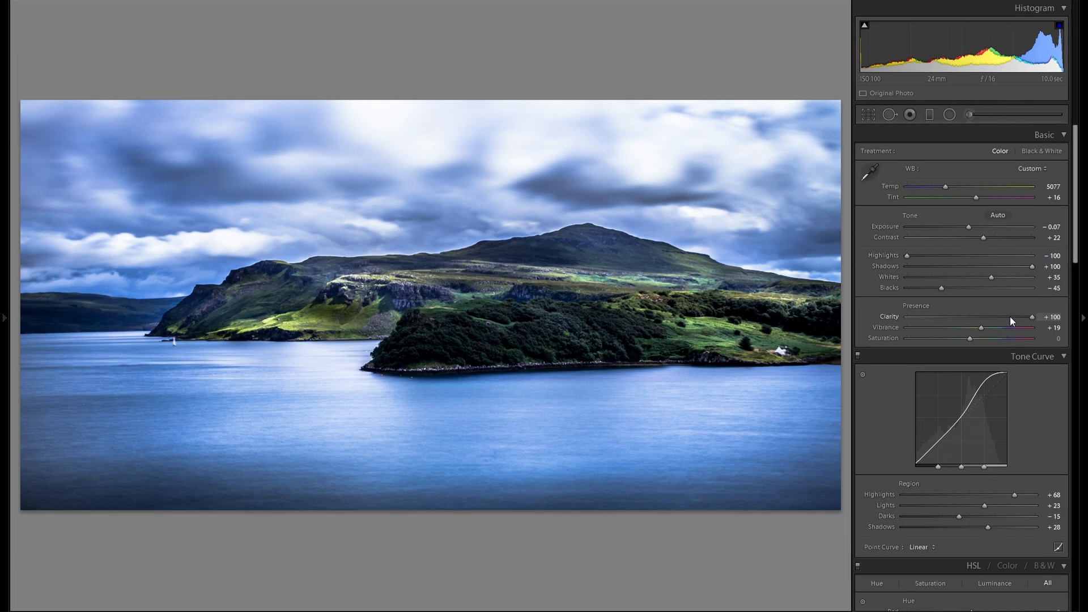
- Reduce Vibrance from +19 to +1 to tone down the colours
{"action": "left_click_drag", "start_coordinate": [981, 327], "coordinate": [983, 327]}
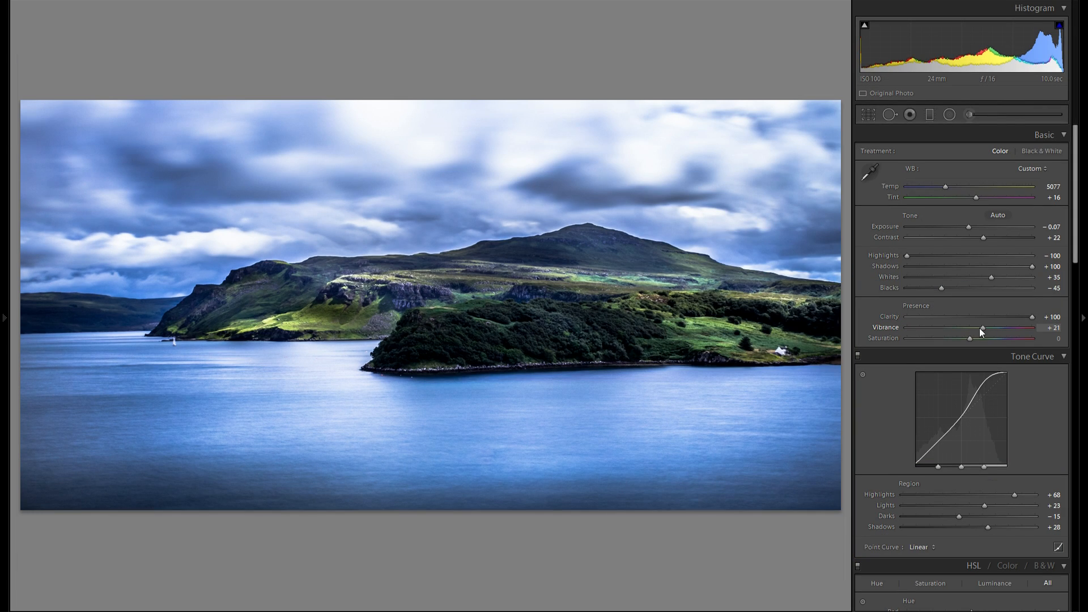
{"action": "left_click_drag", "start_coordinate": [981, 328], "coordinate": [971, 327]}
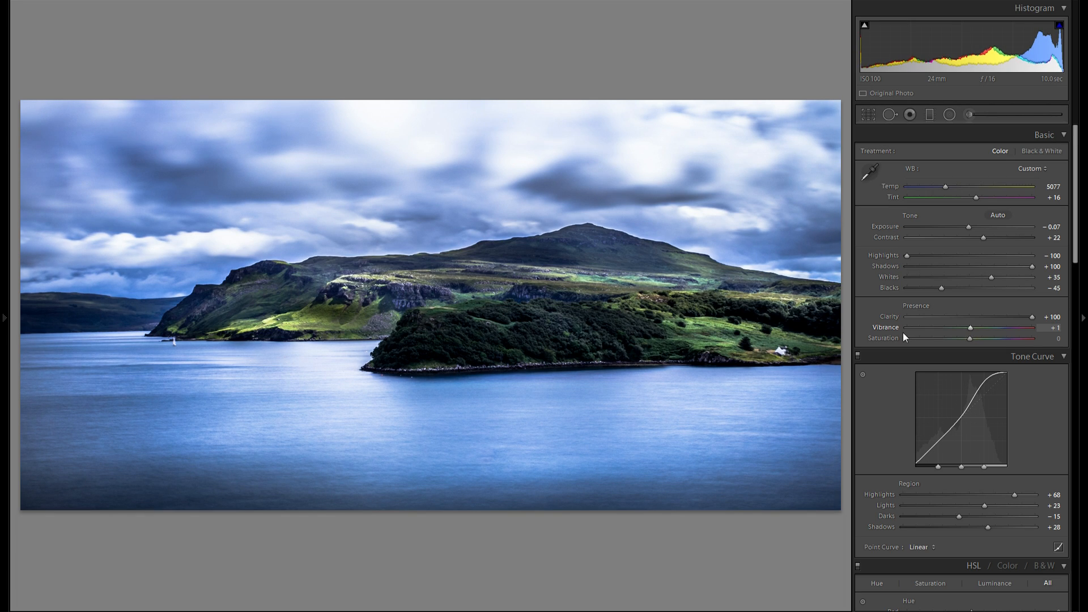